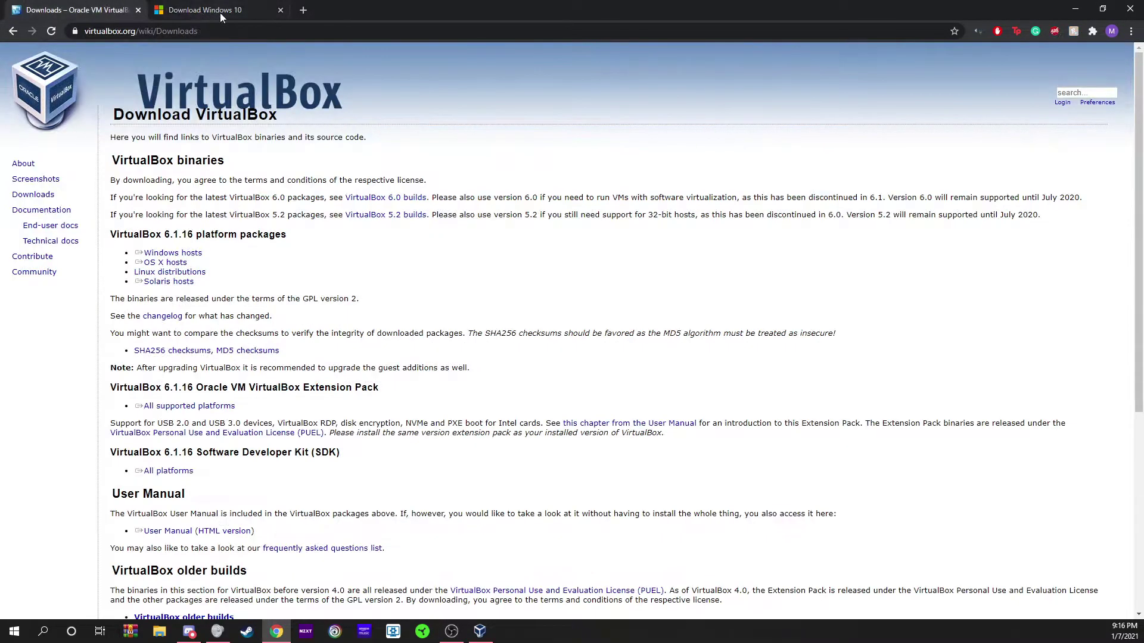
pyautogui.moveTo(153, 103)
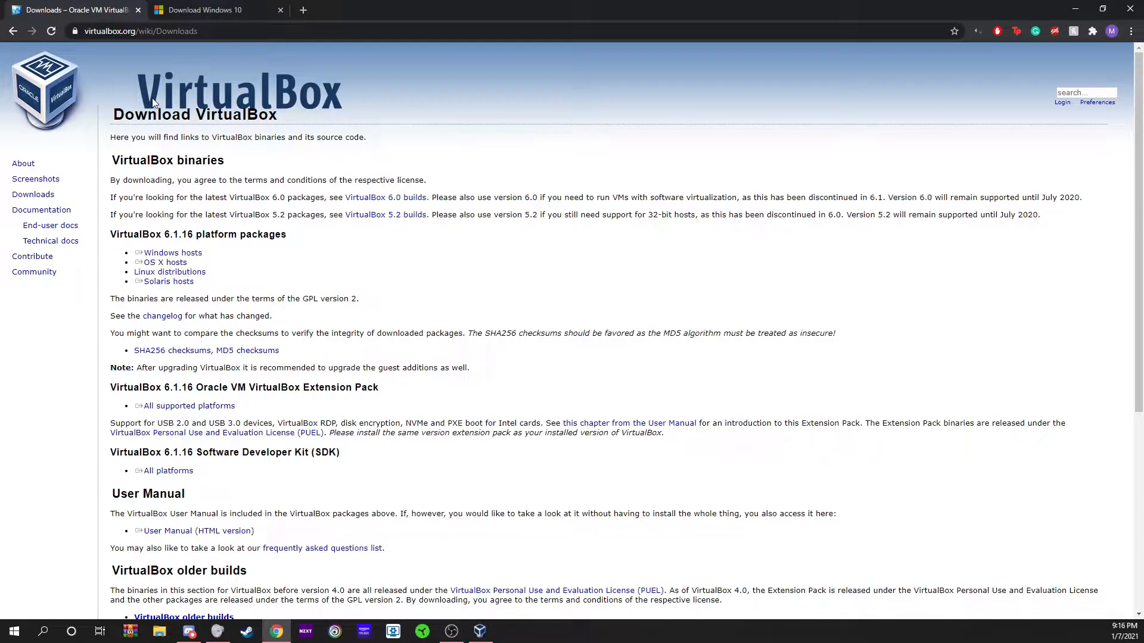
# - Start the VirtualBox 6.1.16 Windows hosts package download from virtualbox.org Downloads
pyautogui.click(212, 9)
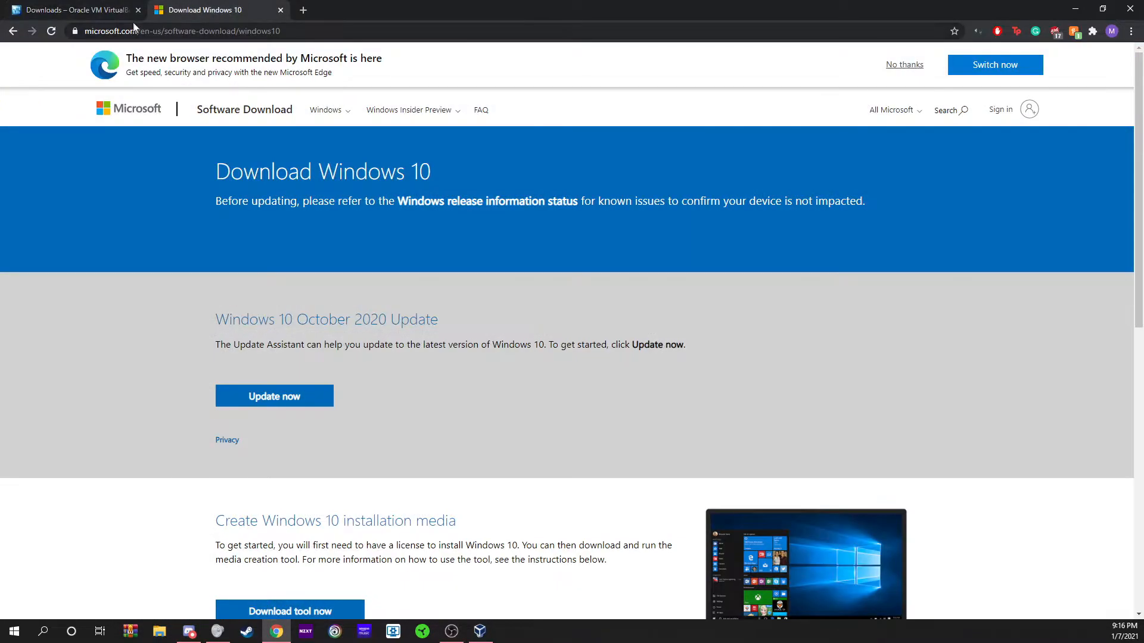
pyautogui.click(70, 10)
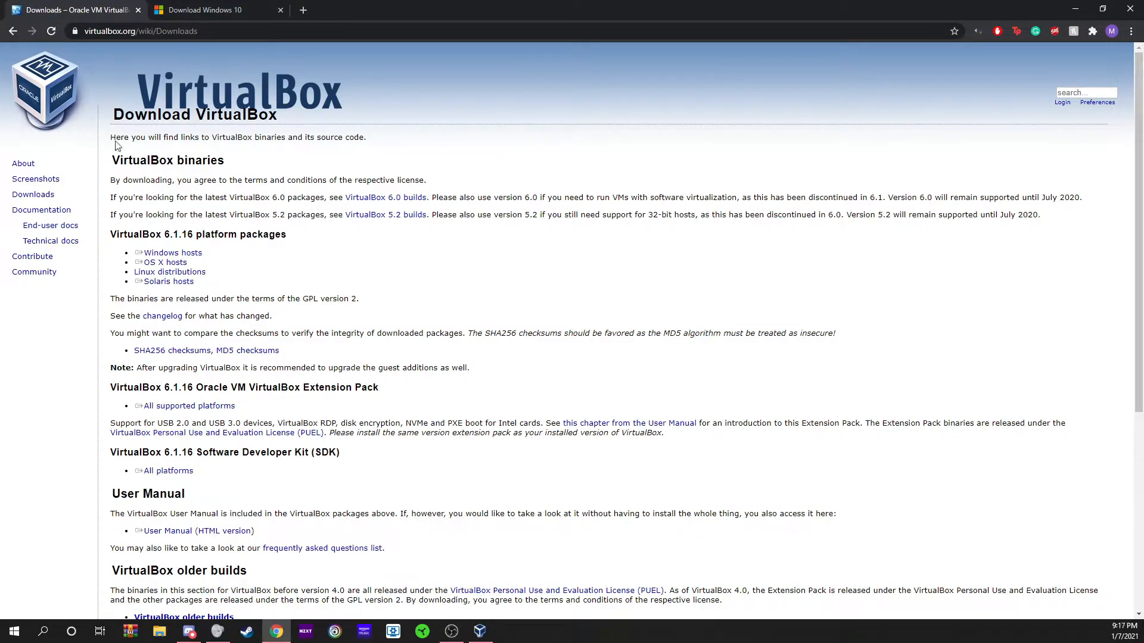
pyautogui.moveTo(185, 93)
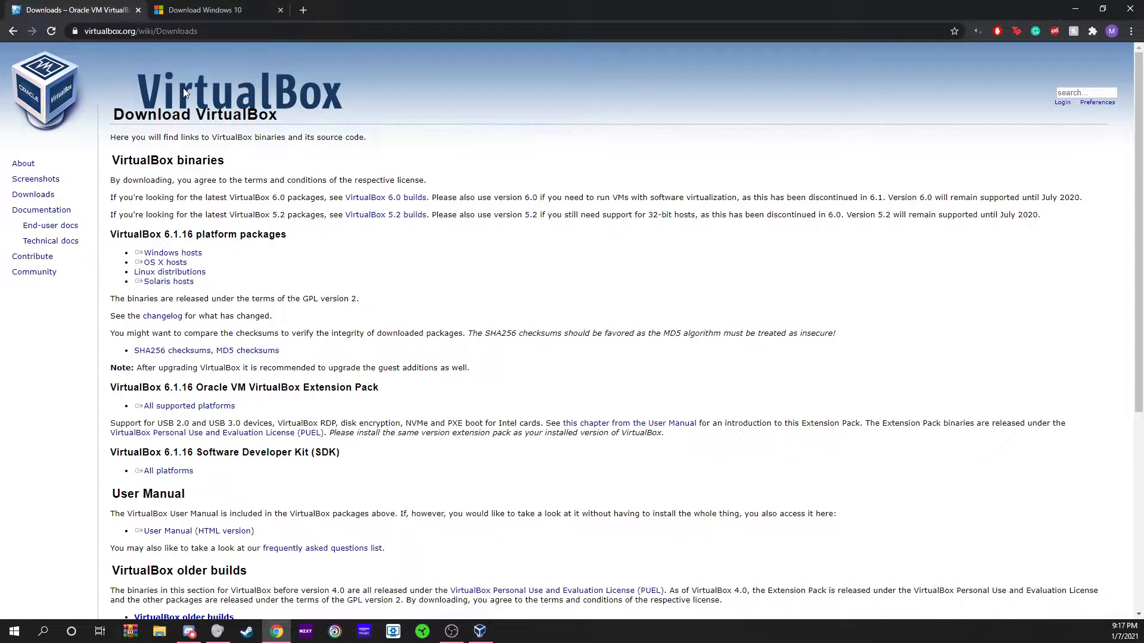
pyautogui.doubleClick(172, 252)
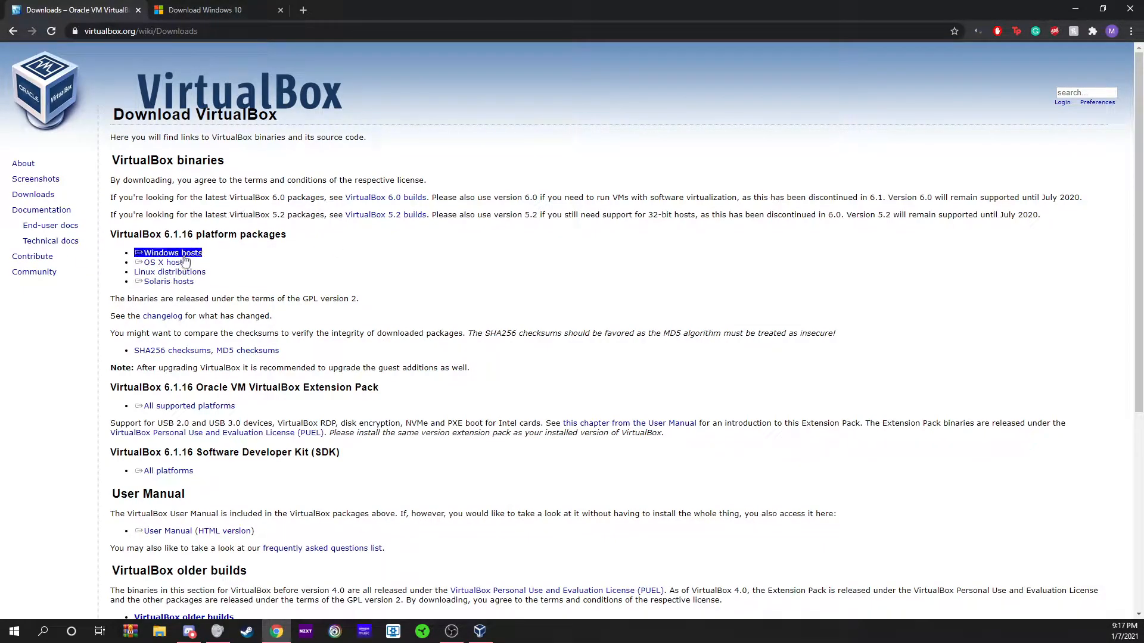
pyautogui.moveTo(171, 252)
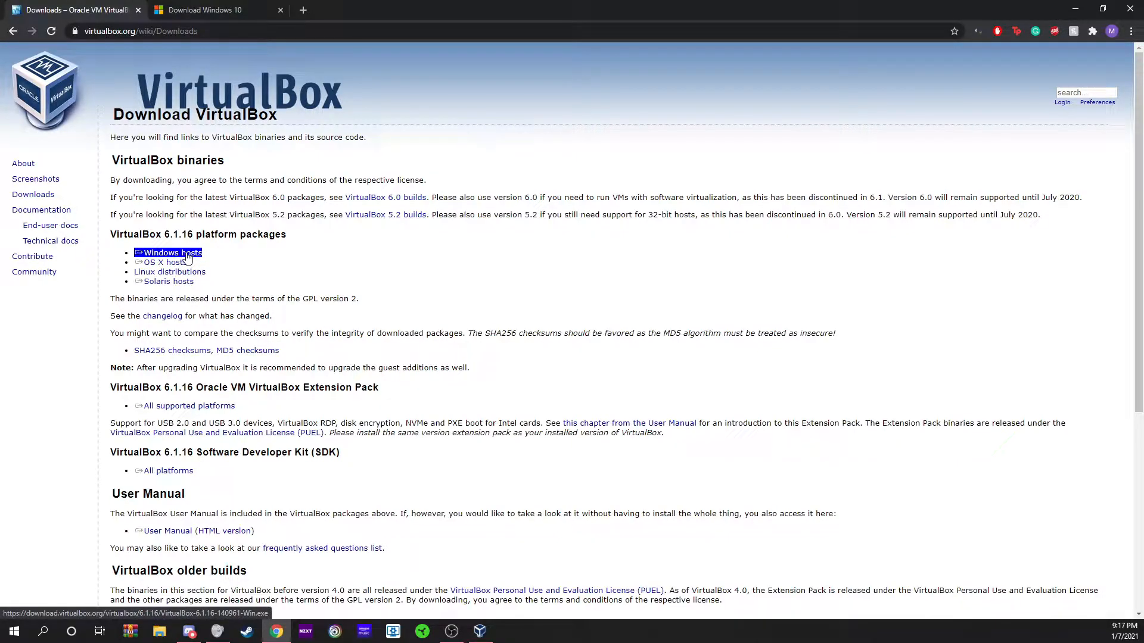
pyautogui.click(173, 252)
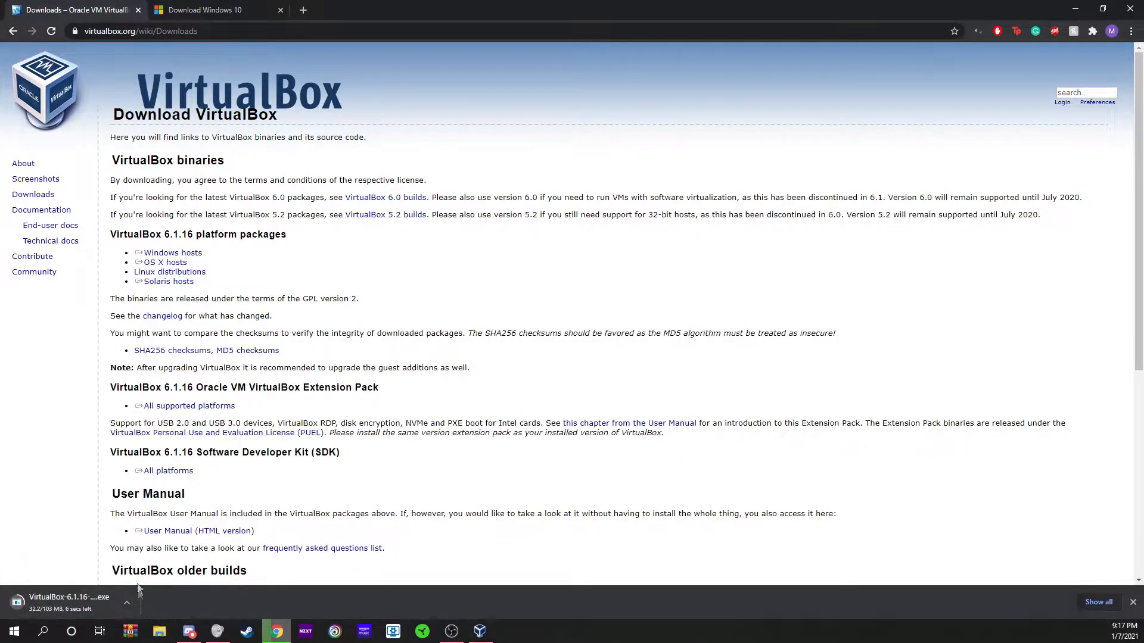
# - Download the Windows 10 media creation tool and run the downloaded VirtualBox installer
pyautogui.click(203, 10)
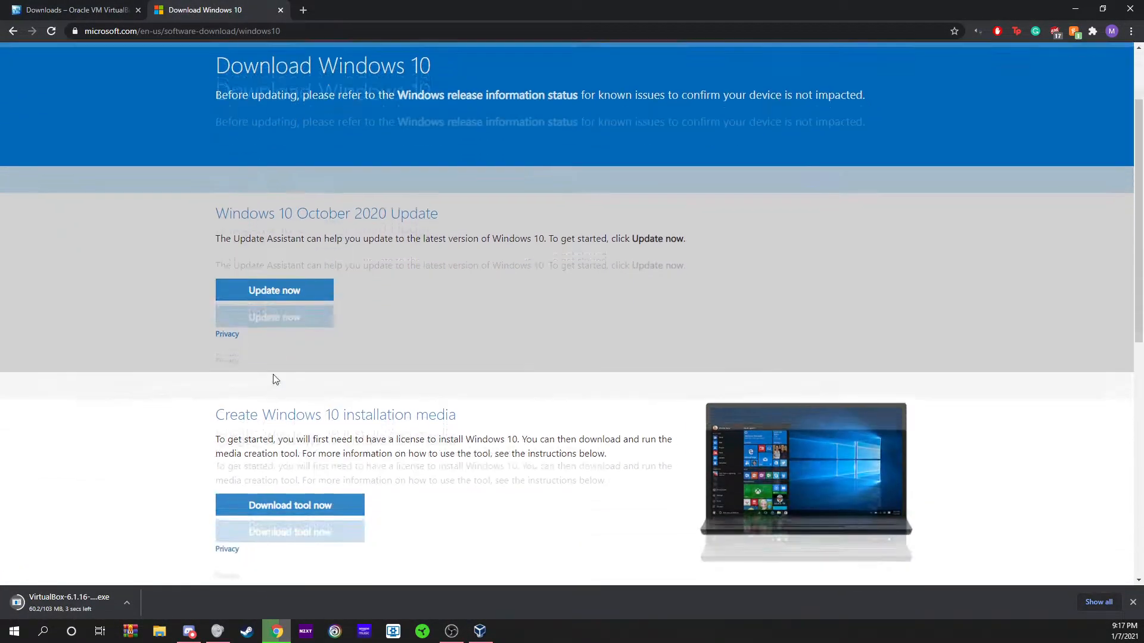
pyautogui.scroll(-3)
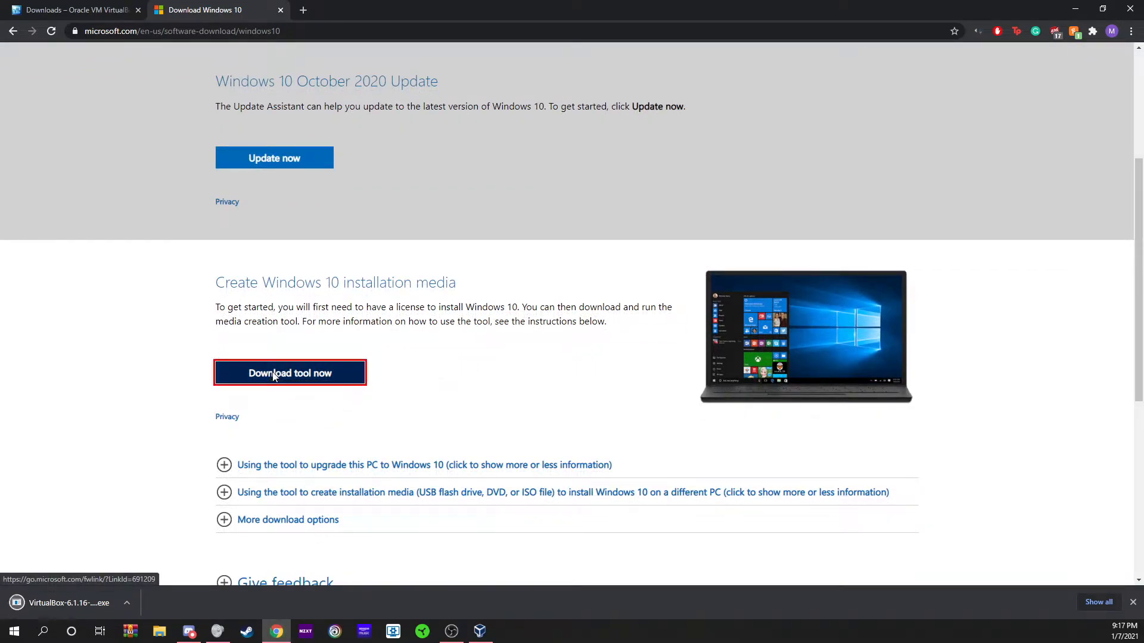
pyautogui.click(289, 372)
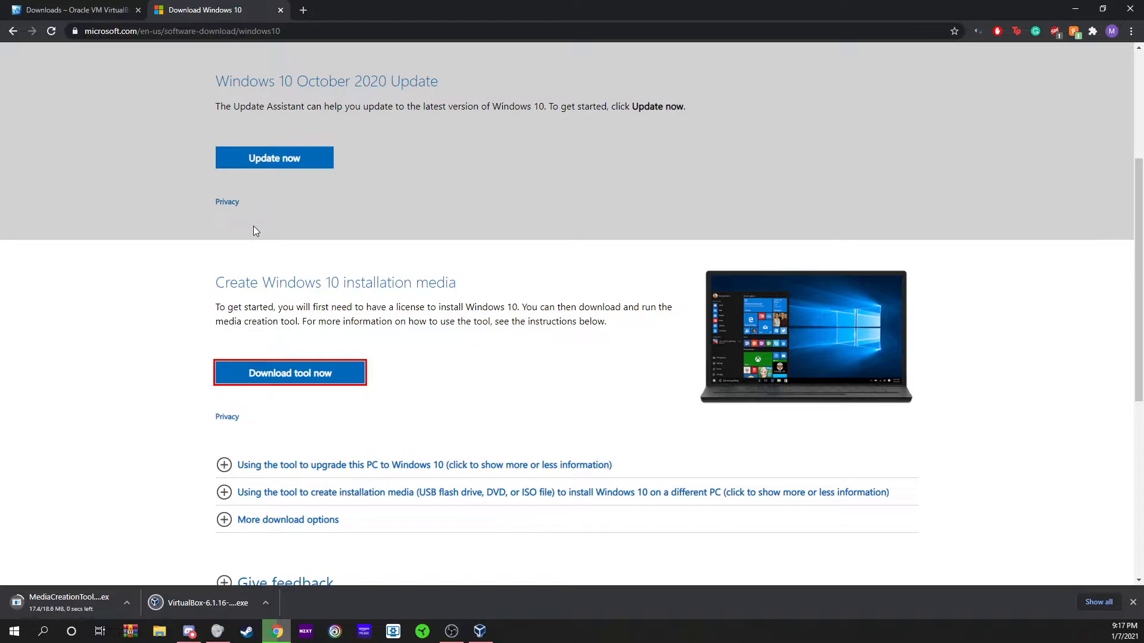
pyautogui.moveTo(208, 603)
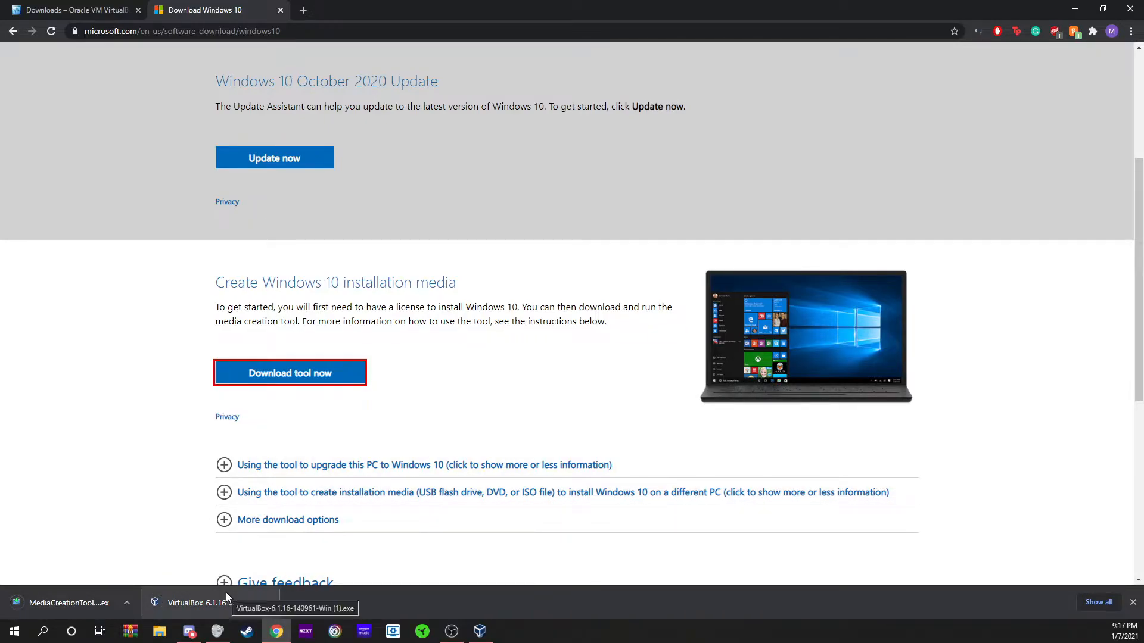
pyautogui.click(193, 603)
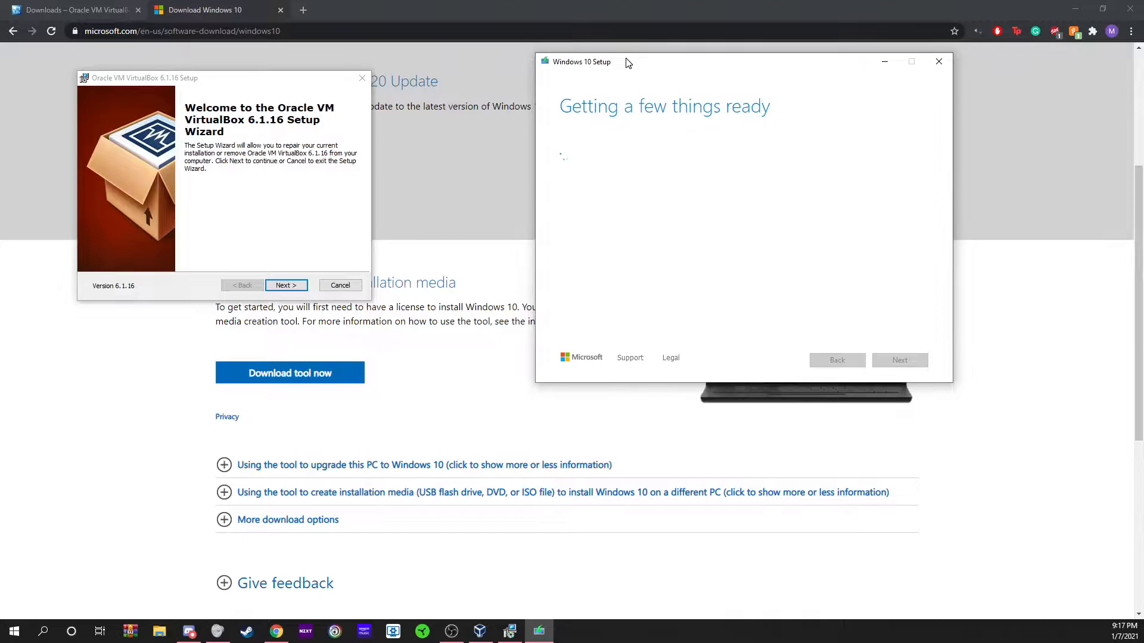
pyautogui.moveTo(385, 210)
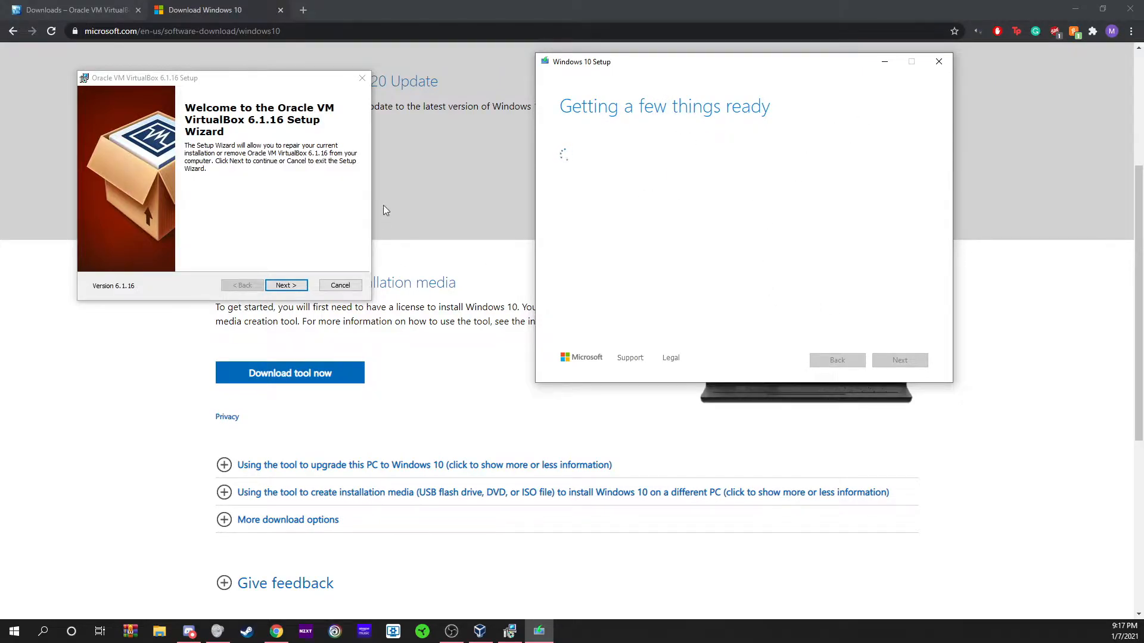
pyautogui.moveTo(623, 152)
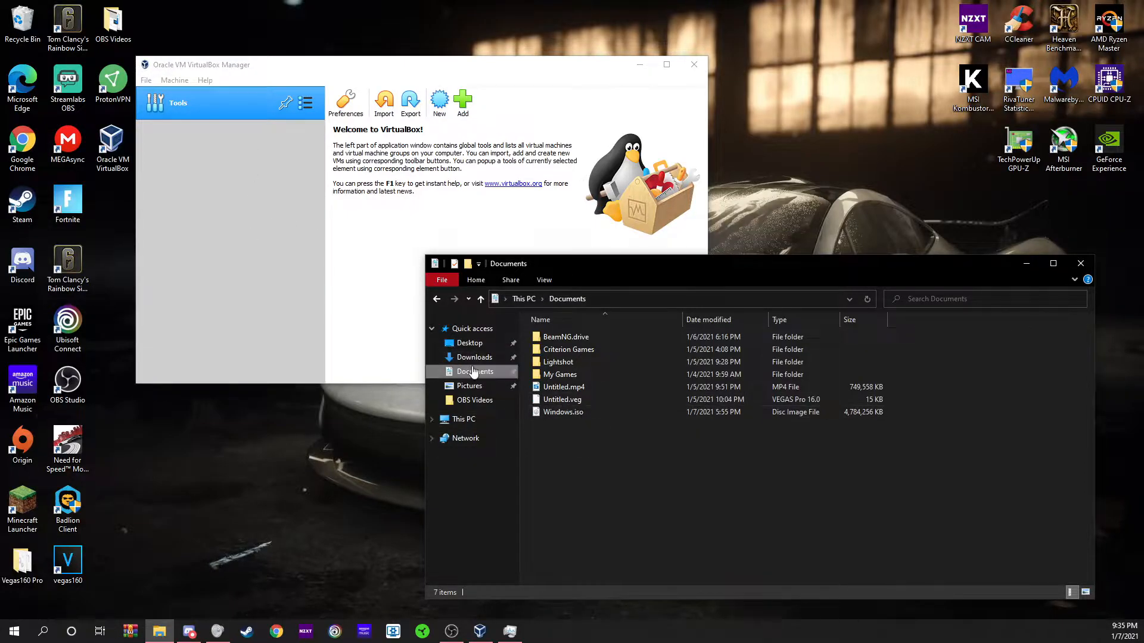
# - Confirm Windows.iso is in Documents, then bring the VirtualBox Manager window forward
pyautogui.click(473, 356)
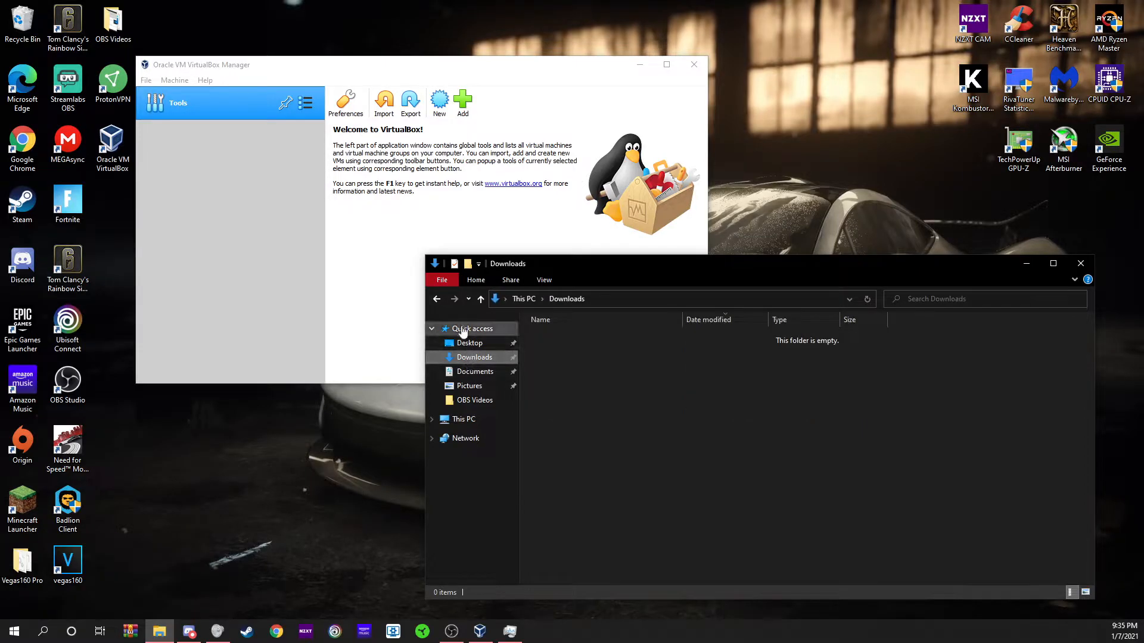
pyautogui.click(474, 371)
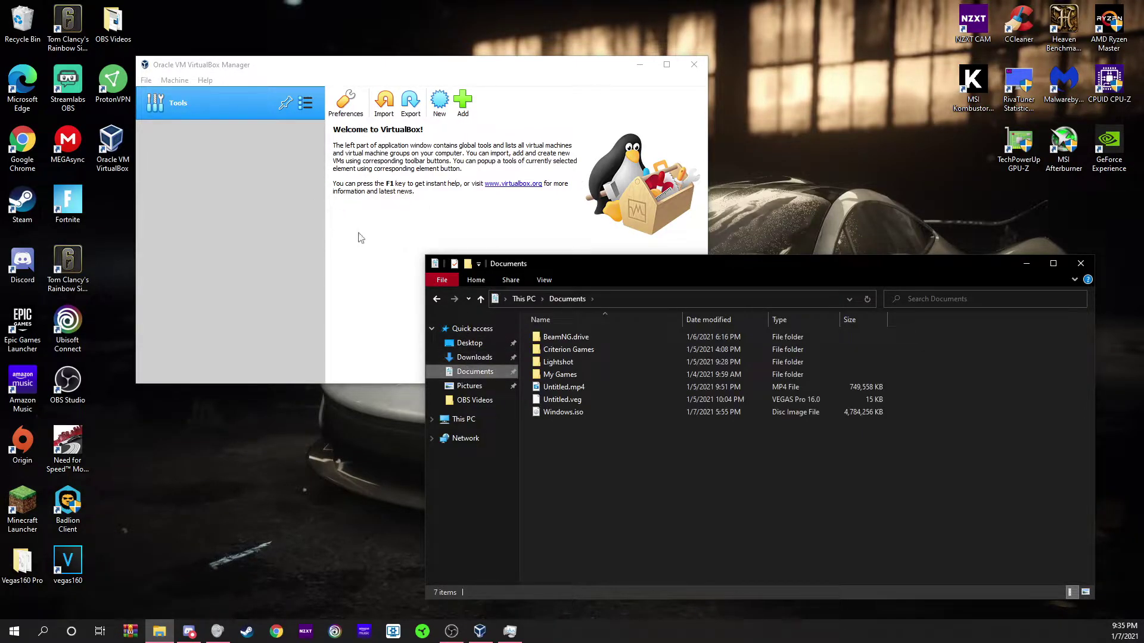
pyautogui.moveTo(475, 372)
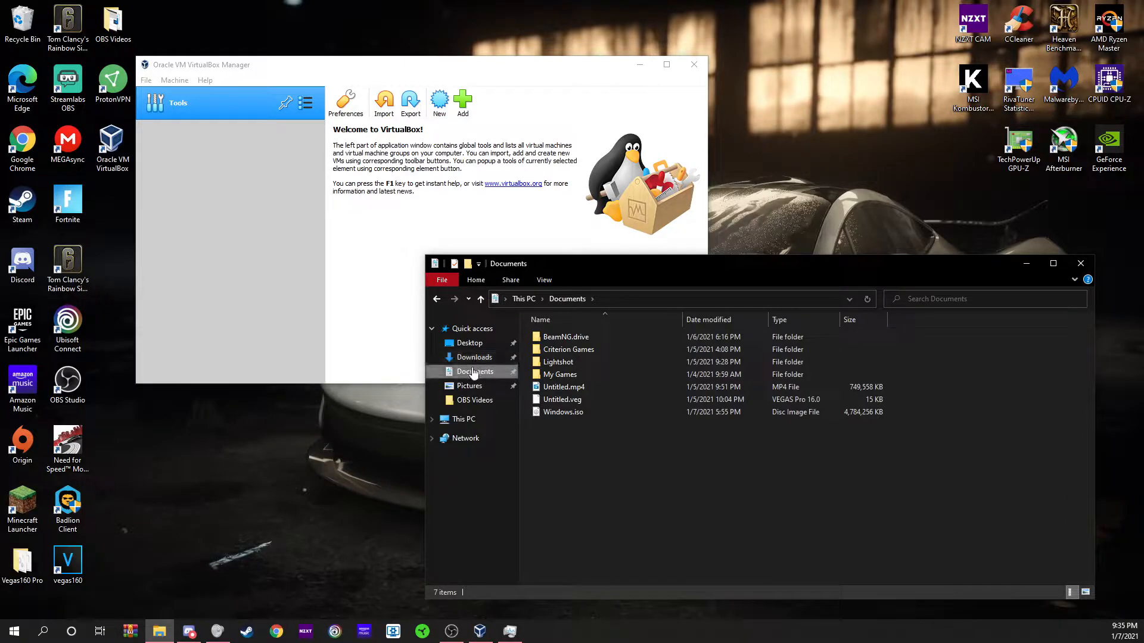
pyautogui.click(228, 194)
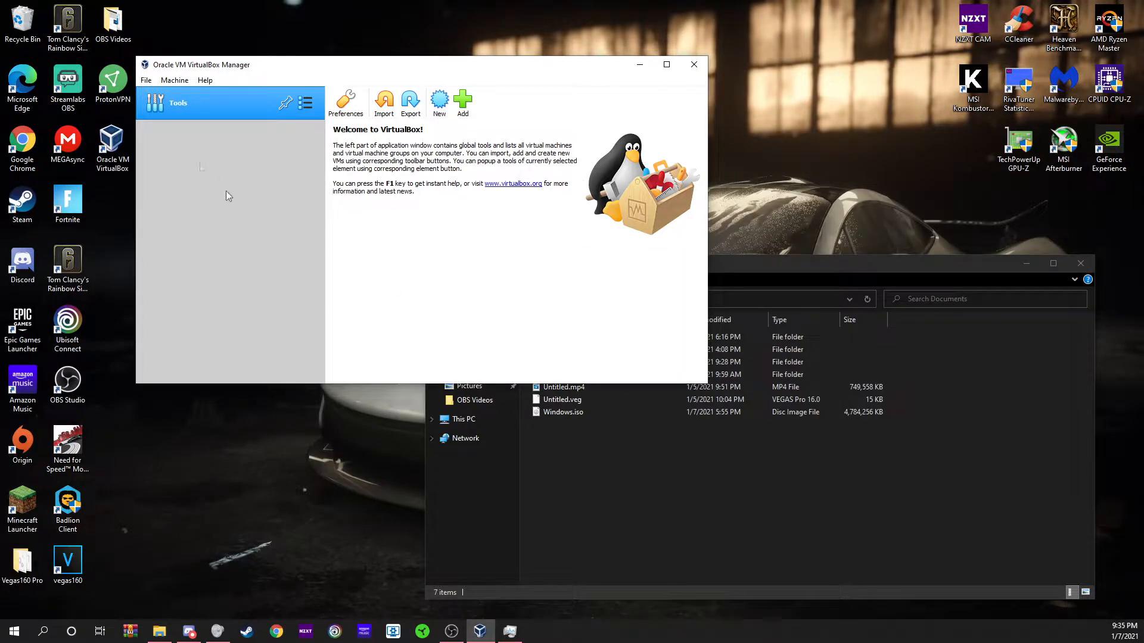
pyautogui.moveTo(401, 64); pyautogui.dragTo(402, 61)
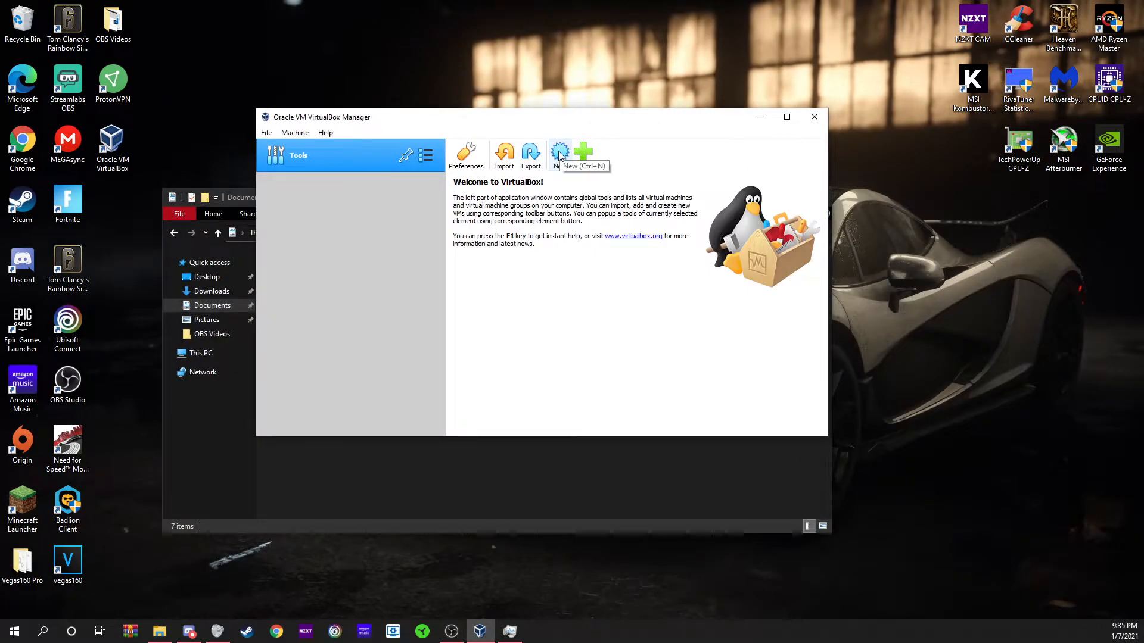
# - Create a new machine named Windows 10, version Windows 10 (64-bit), and continue to memory size
pyautogui.click(581, 153)
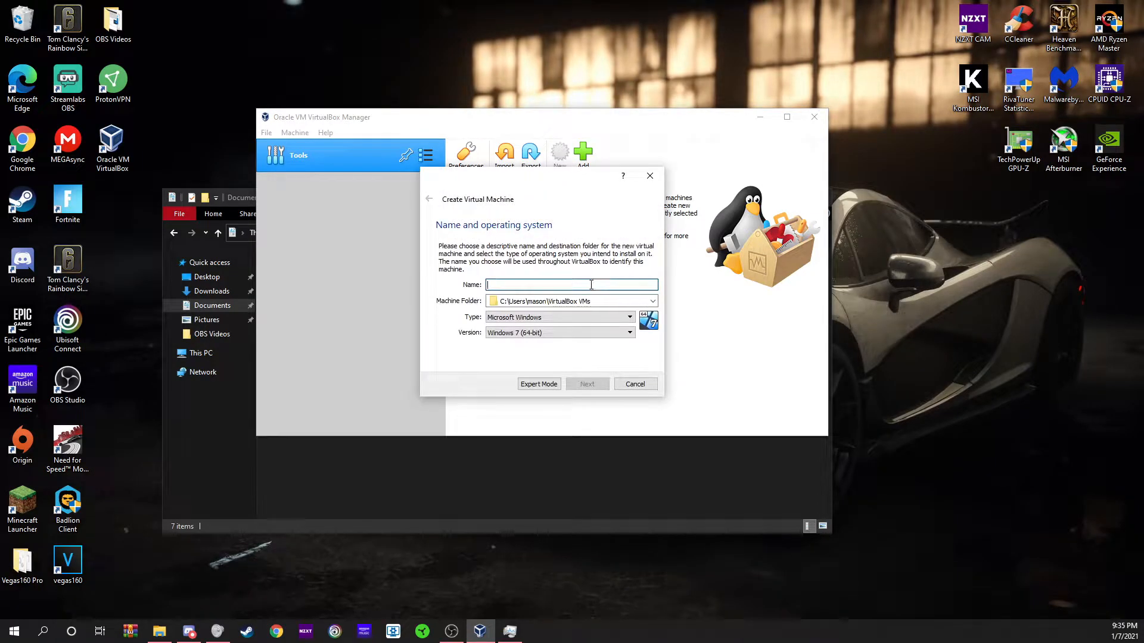
pyautogui.write('Windows 10')
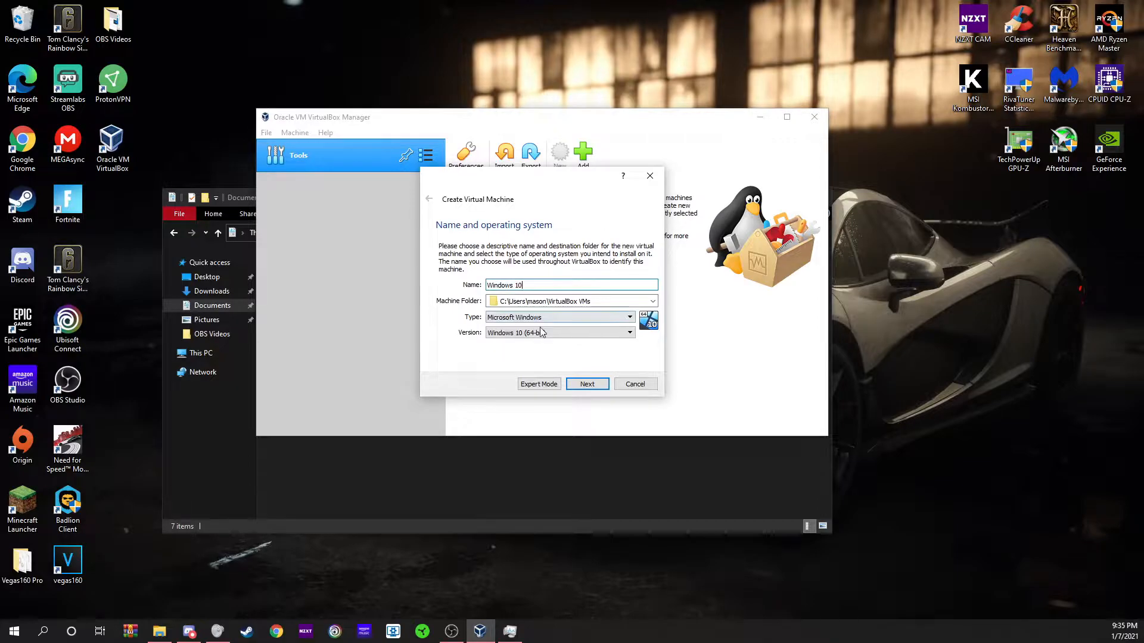
pyautogui.click(628, 332)
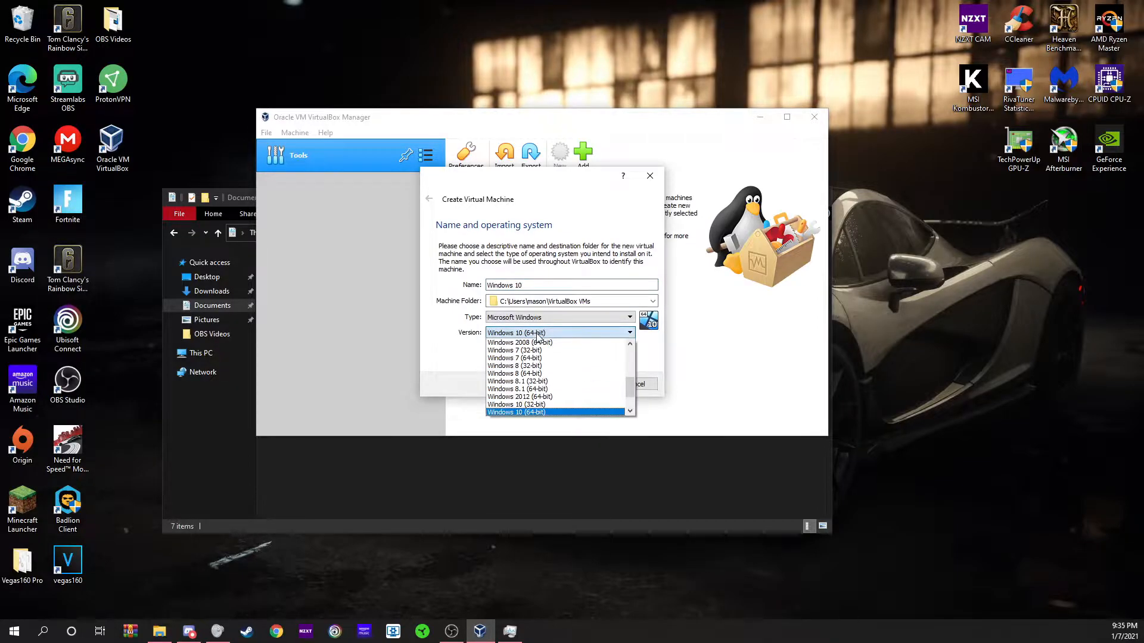
pyautogui.click(515, 413)
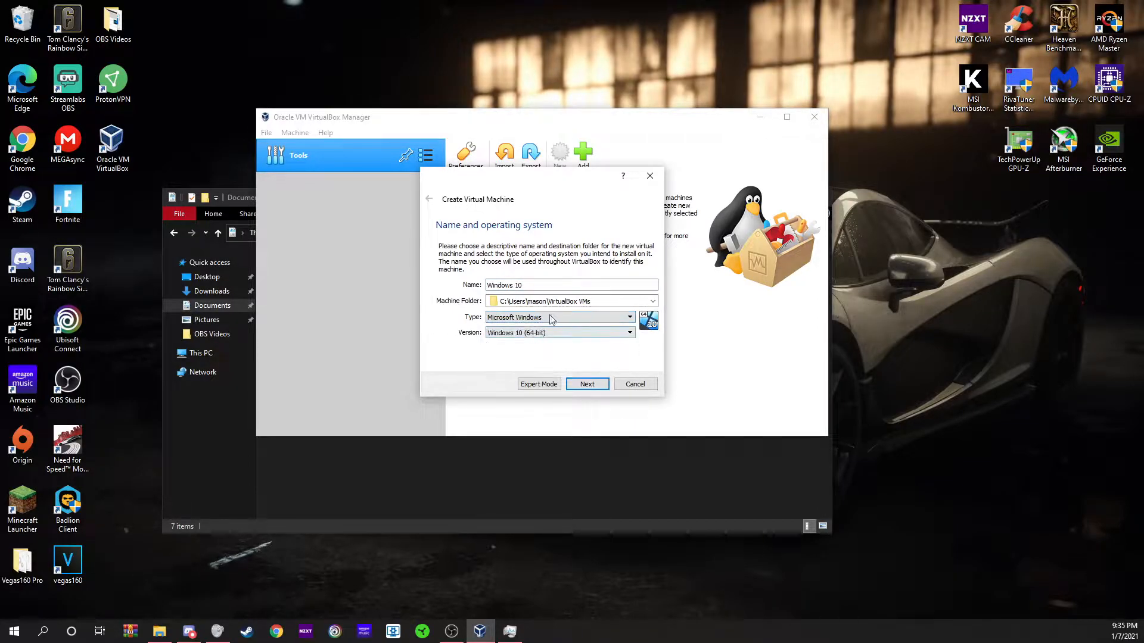
pyautogui.moveTo(578, 365)
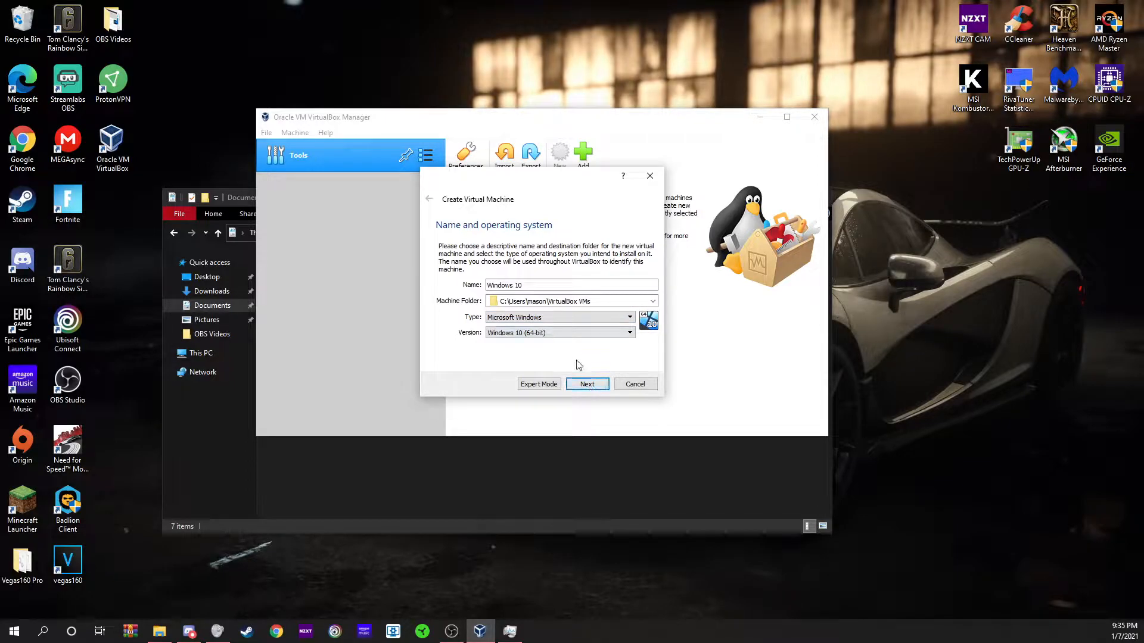
pyautogui.click(586, 384)
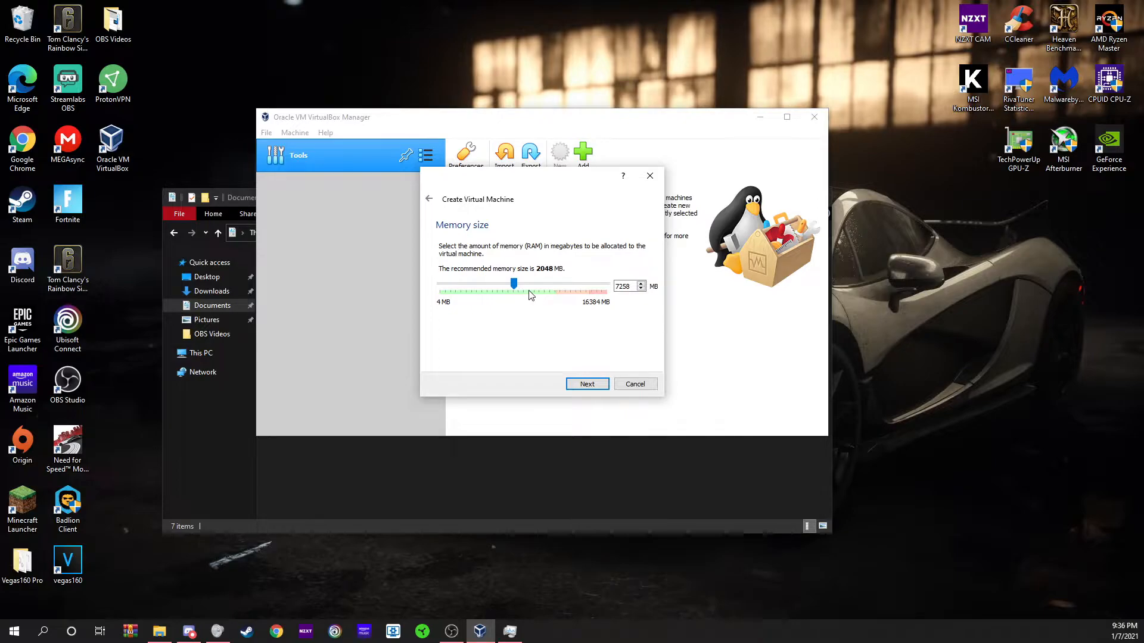
pyautogui.moveTo(576, 270)
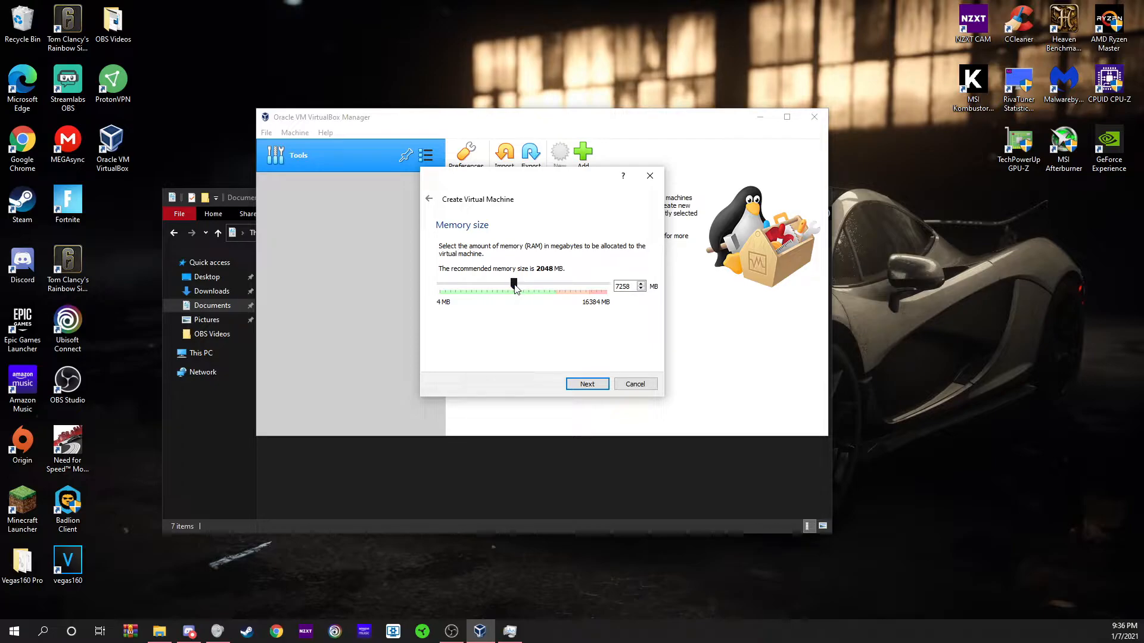
pyautogui.click(586, 384)
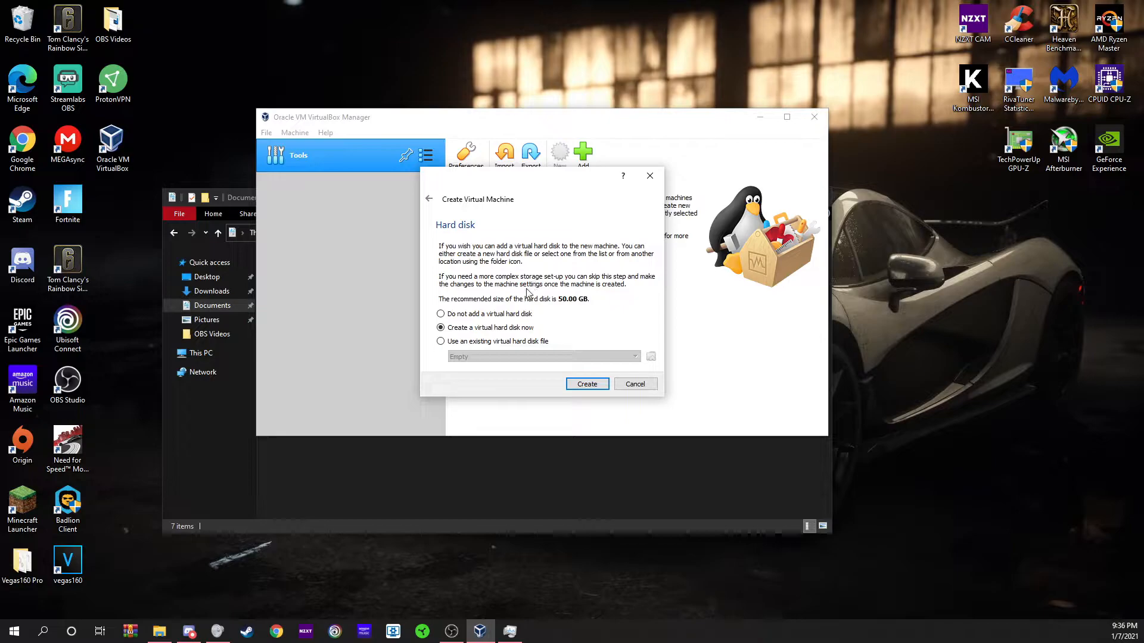
pyautogui.moveTo(495, 317)
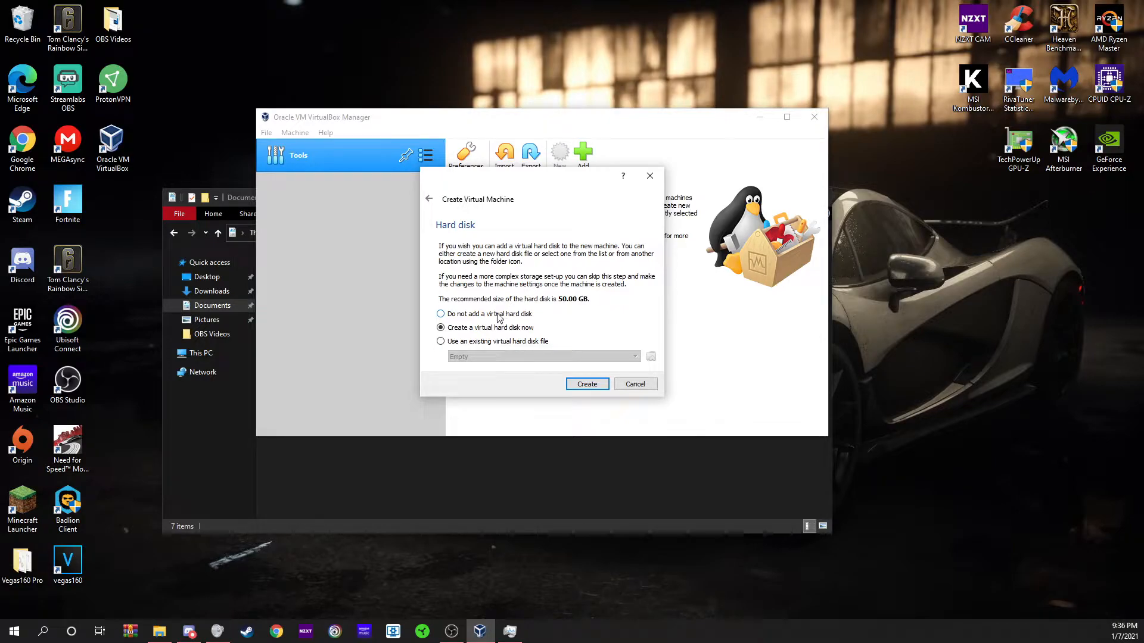
pyautogui.click(439, 313)
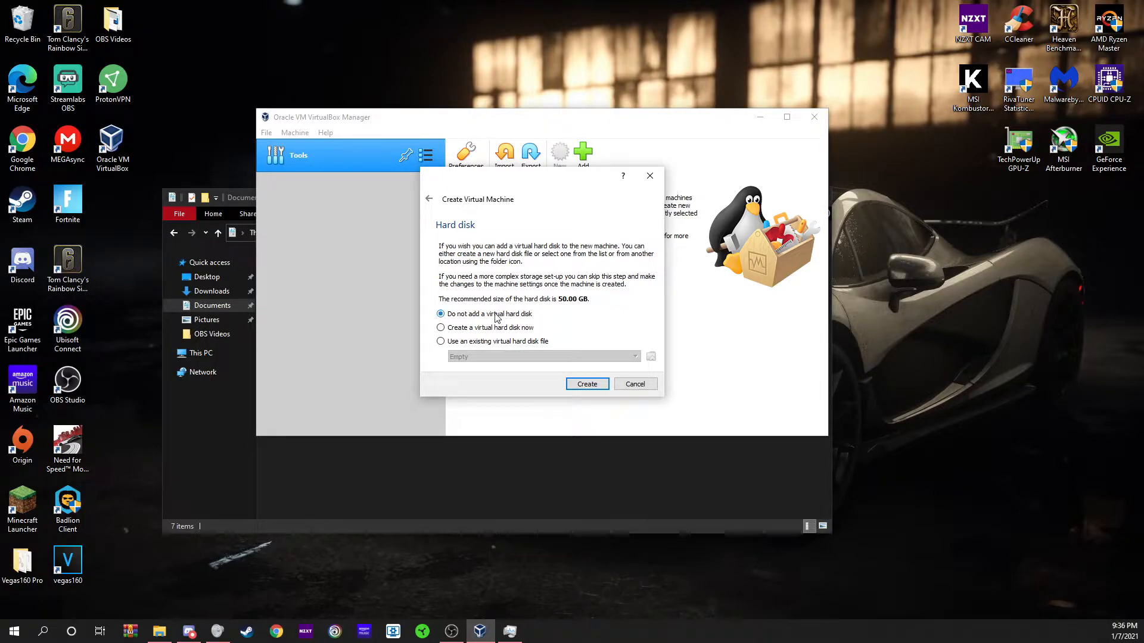
pyautogui.click(440, 327)
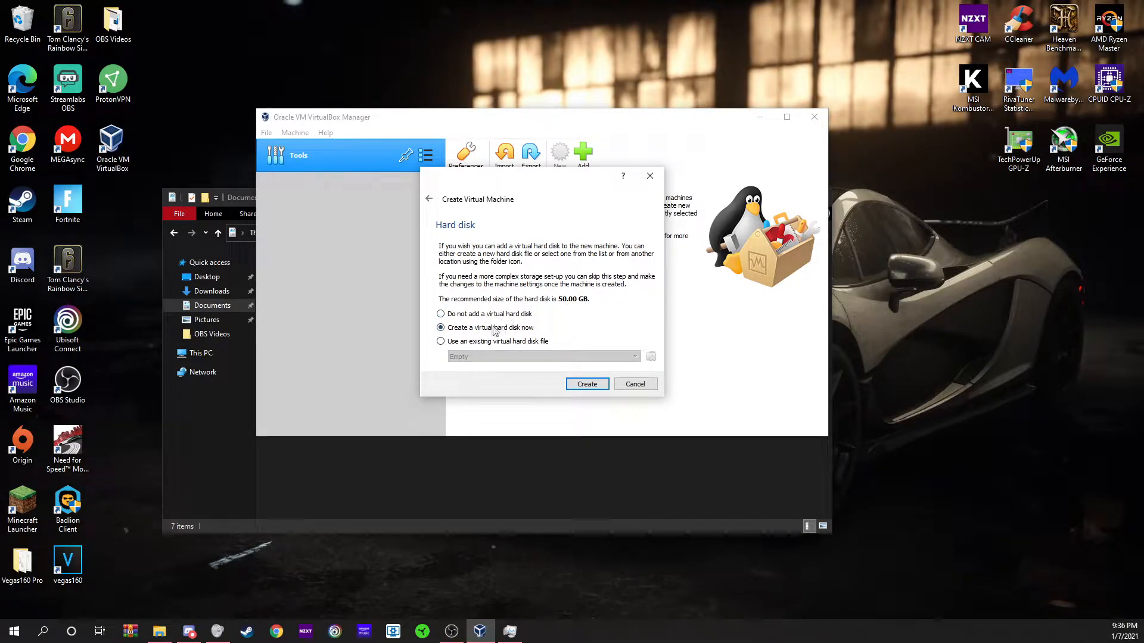
pyautogui.moveTo(503, 350)
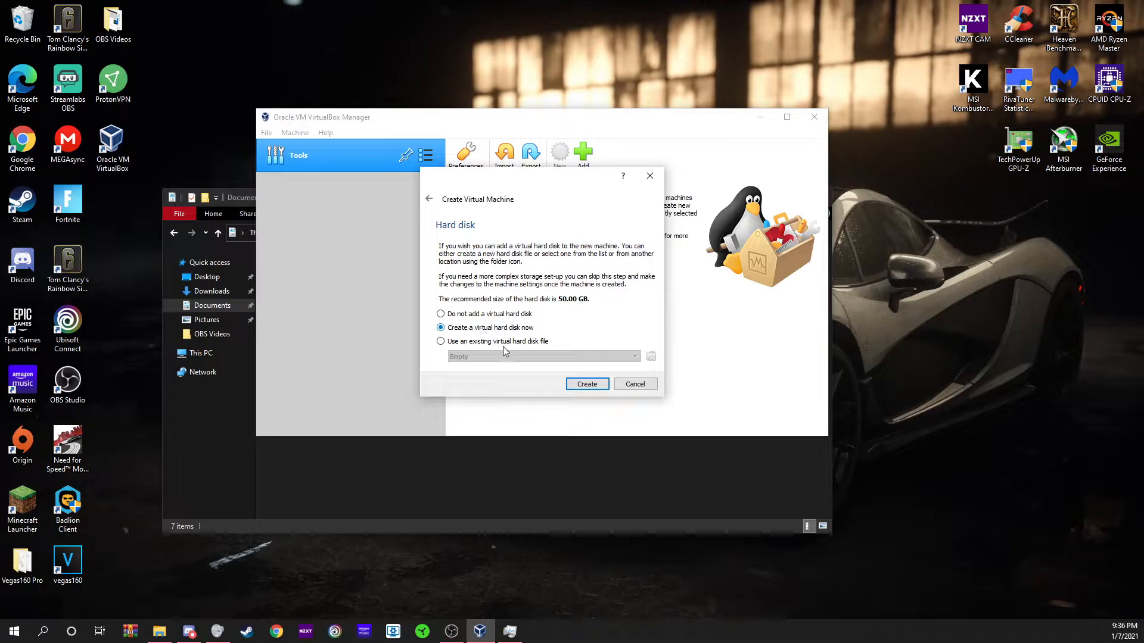
pyautogui.moveTo(564, 368)
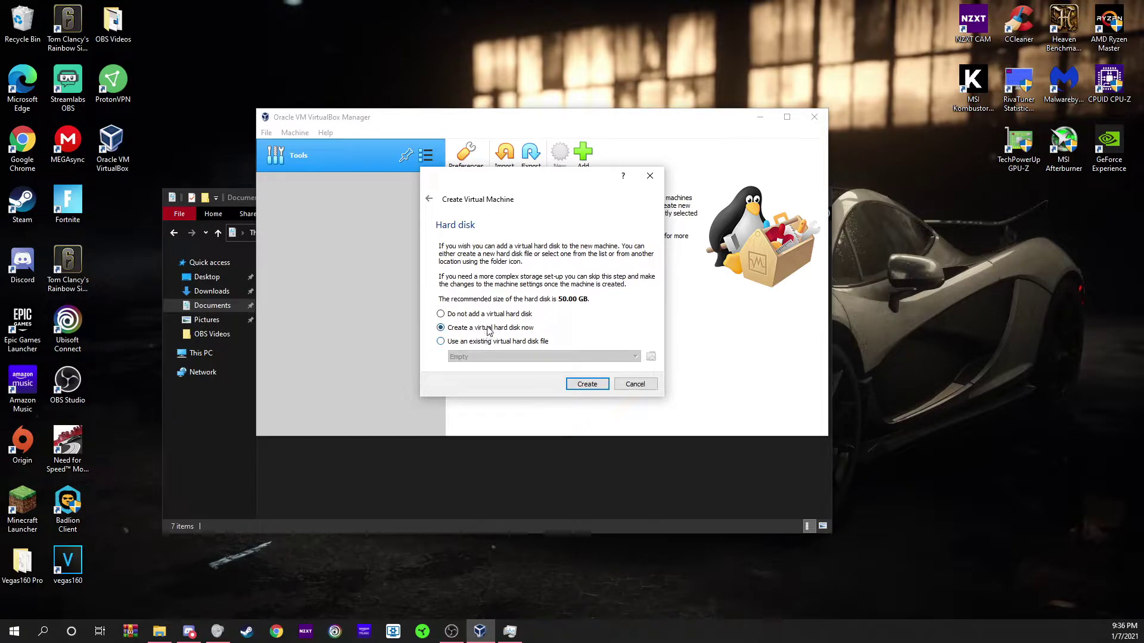
pyautogui.moveTo(587, 384)
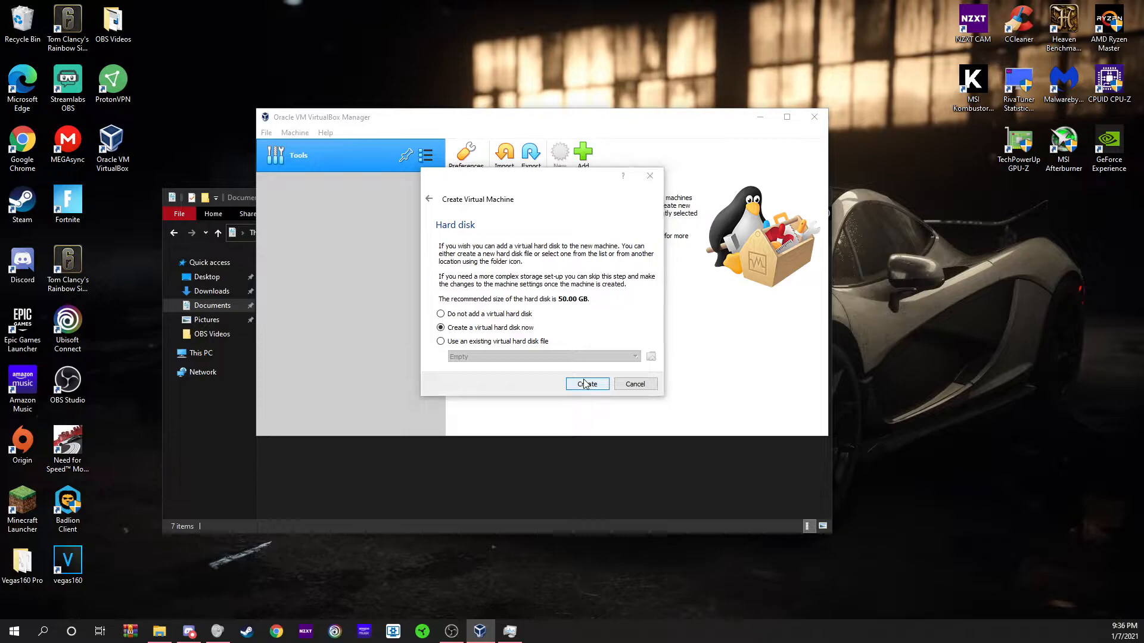
# - Choose a dynamically allocated VHD disk and continue to the 50 GB location and size step
pyautogui.click(587, 384)
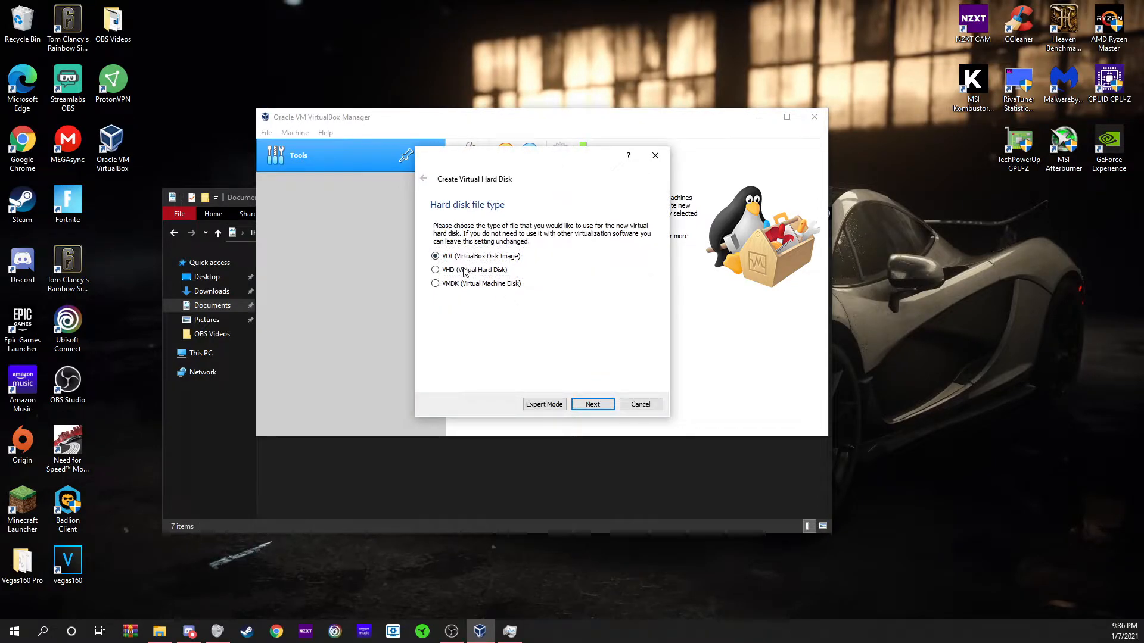
pyautogui.click(436, 269)
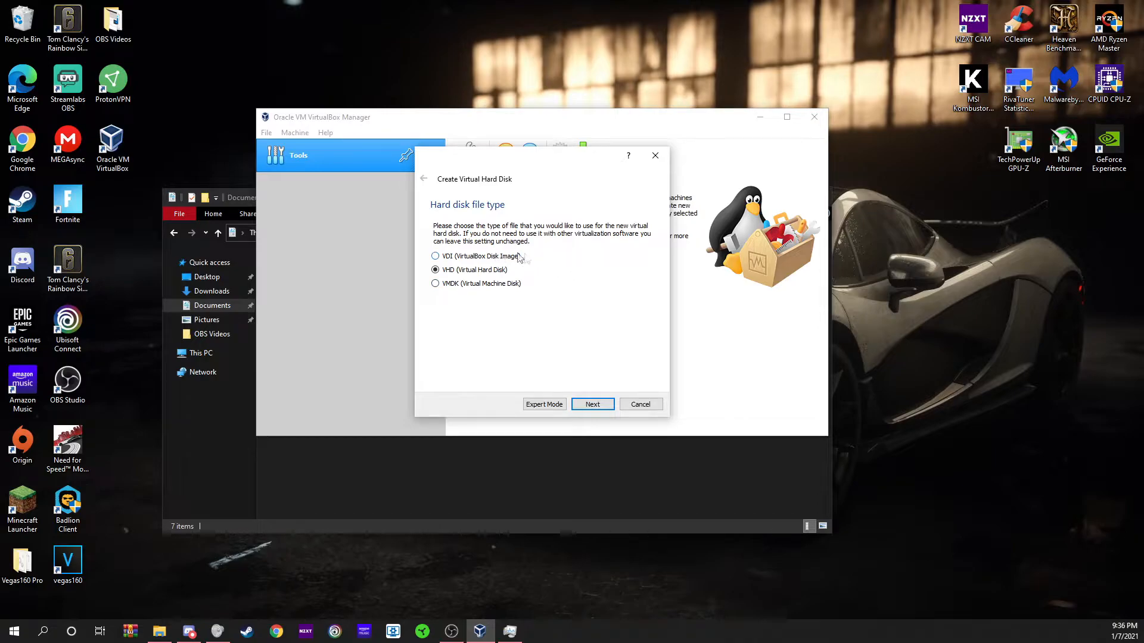
pyautogui.moveTo(542, 293)
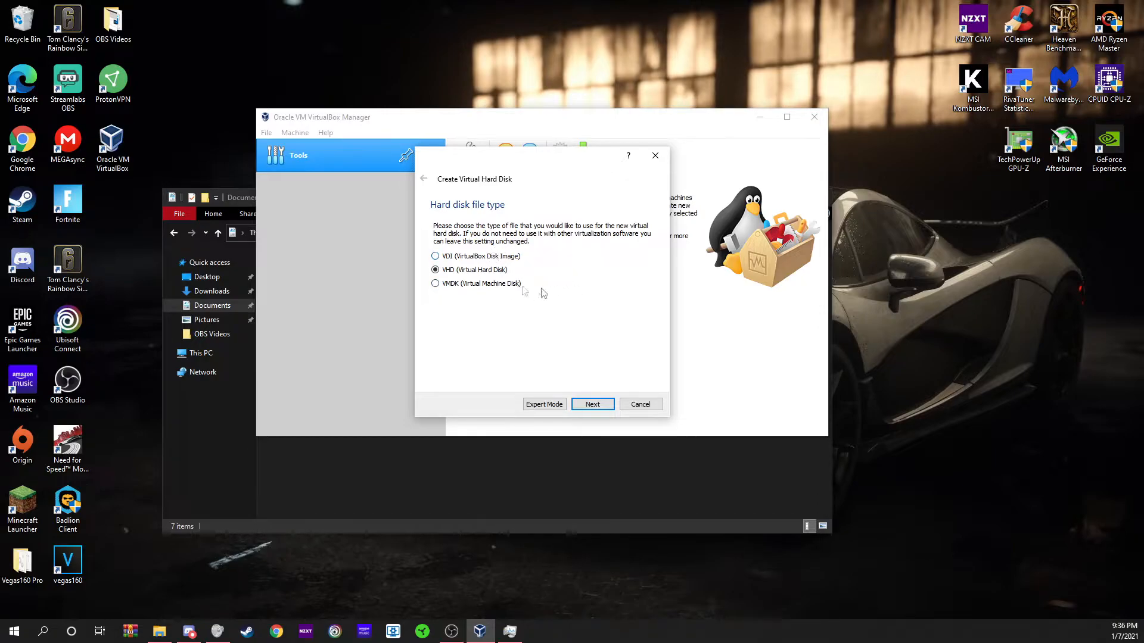
pyautogui.moveTo(568, 274)
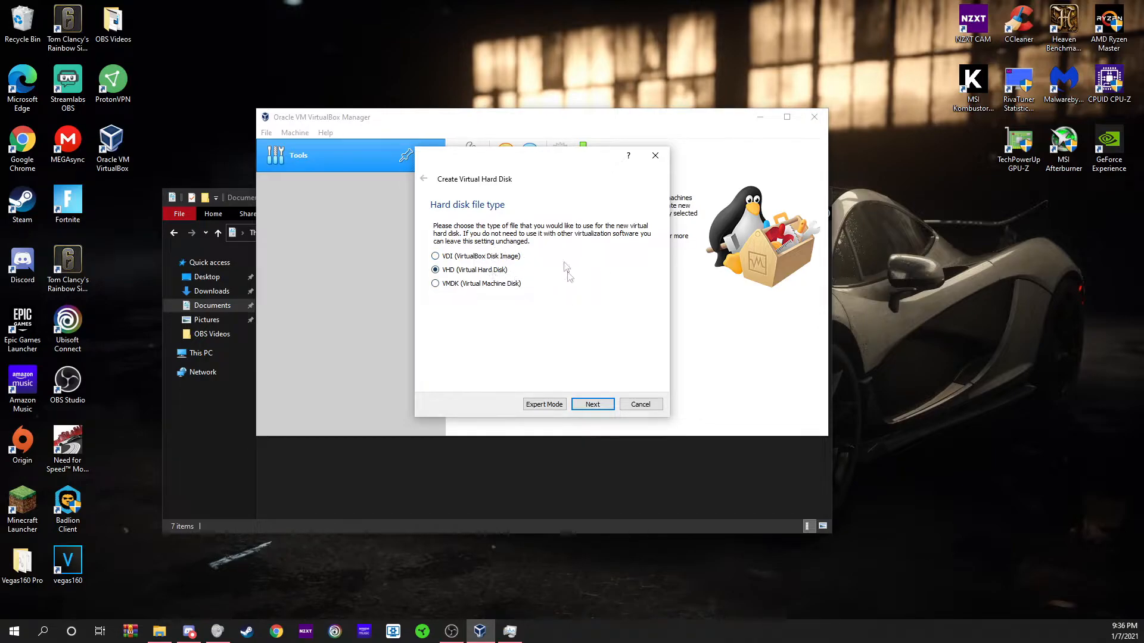
pyautogui.moveTo(592, 404)
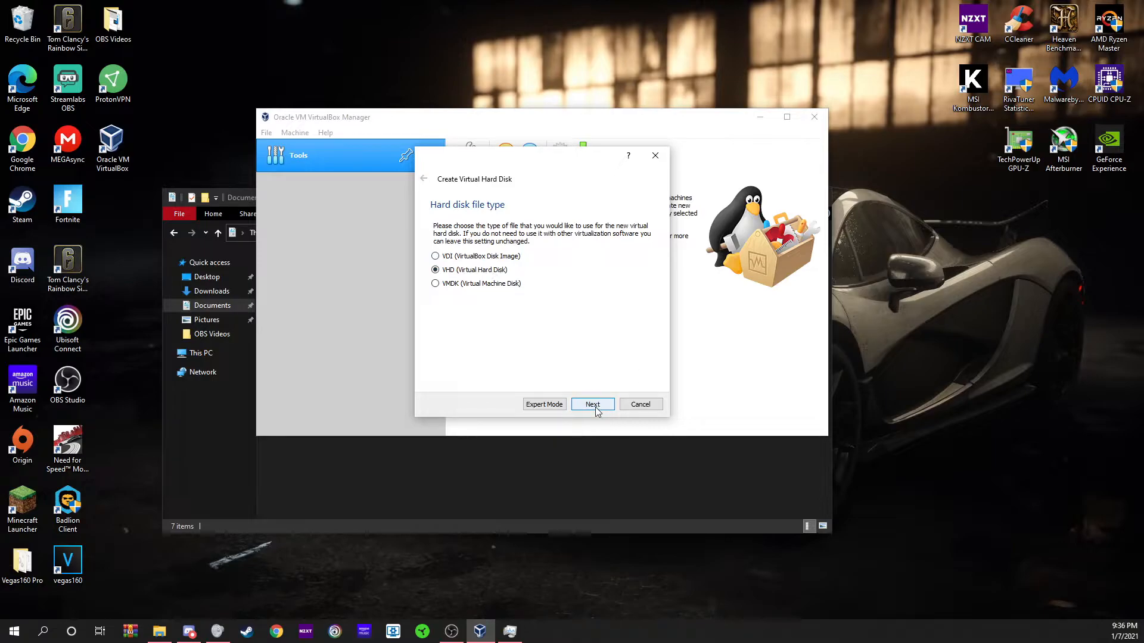
pyautogui.click(592, 404)
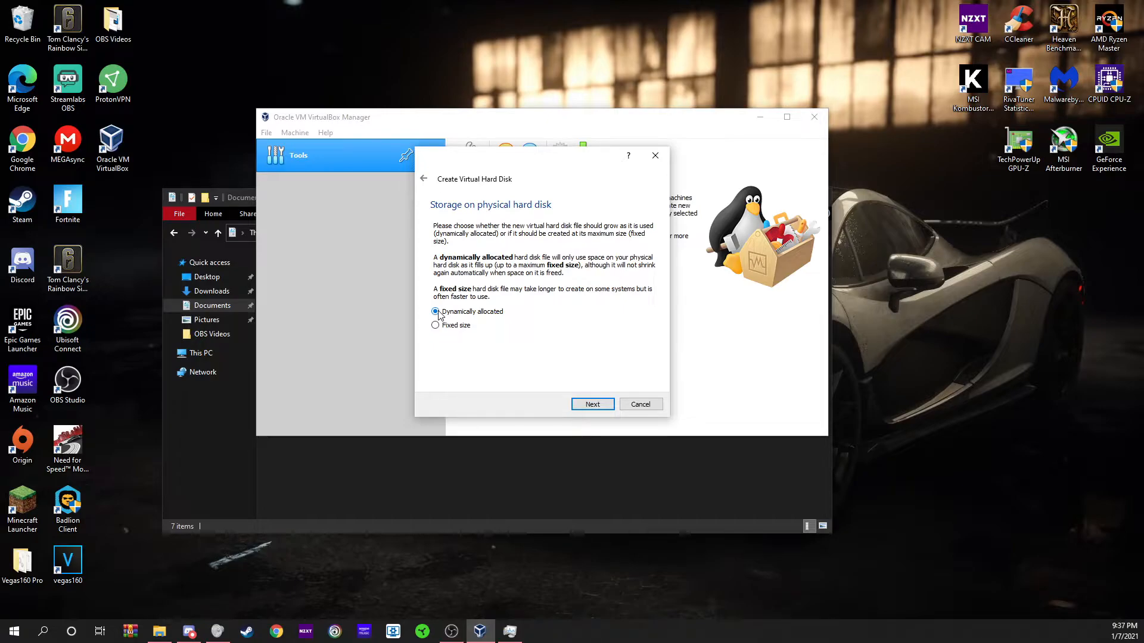
pyautogui.click(436, 325)
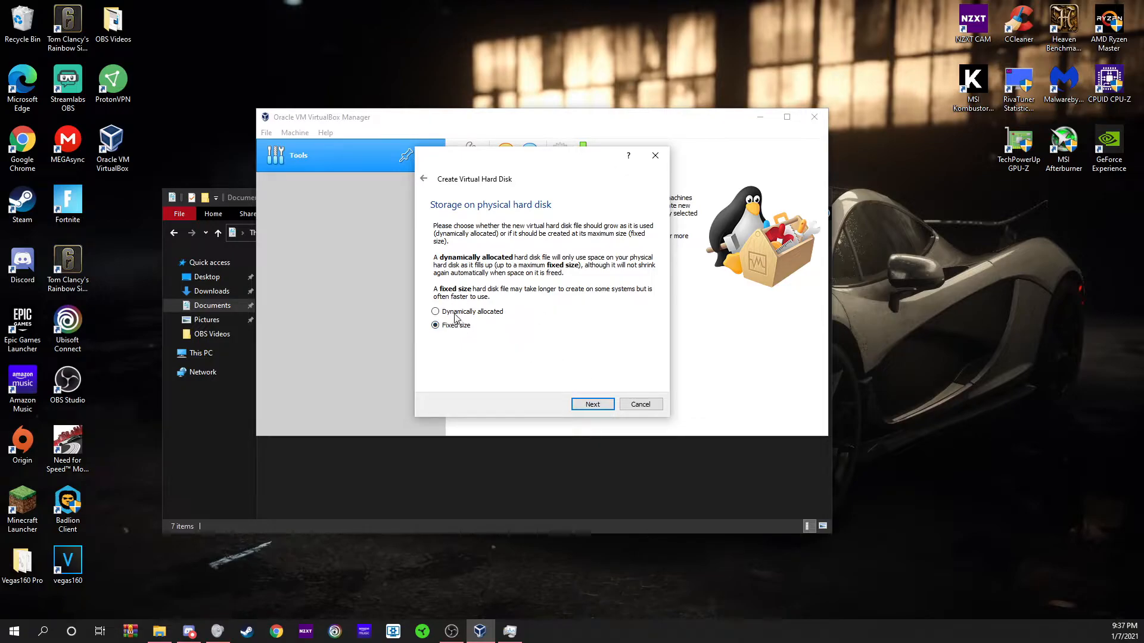
pyautogui.moveTo(458, 319)
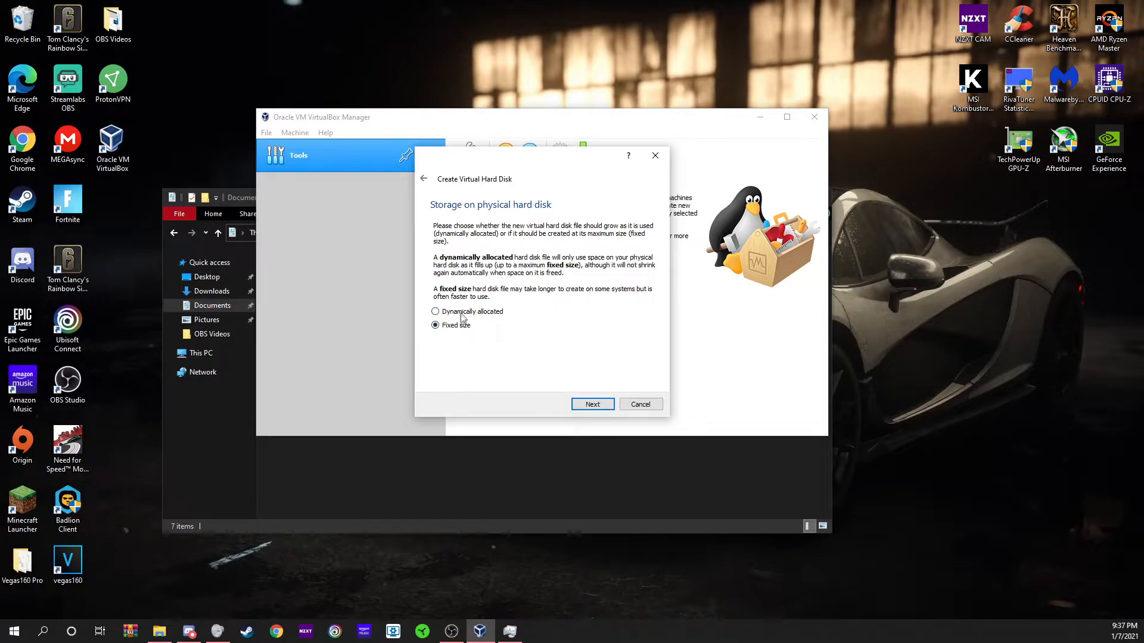
pyautogui.click(435, 311)
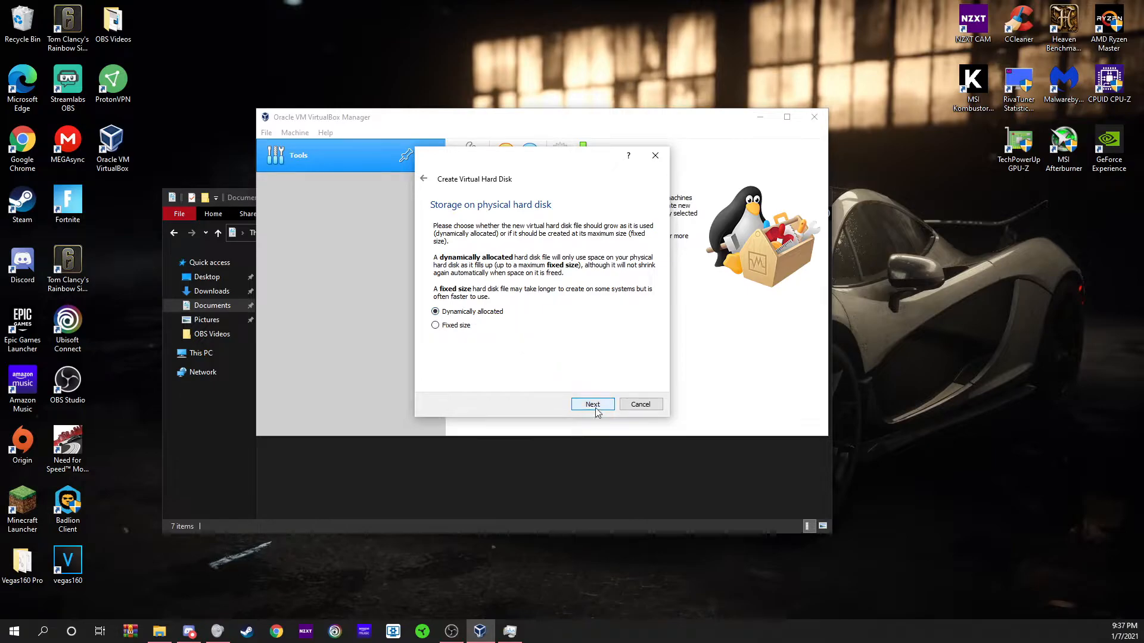
pyautogui.click(592, 404)
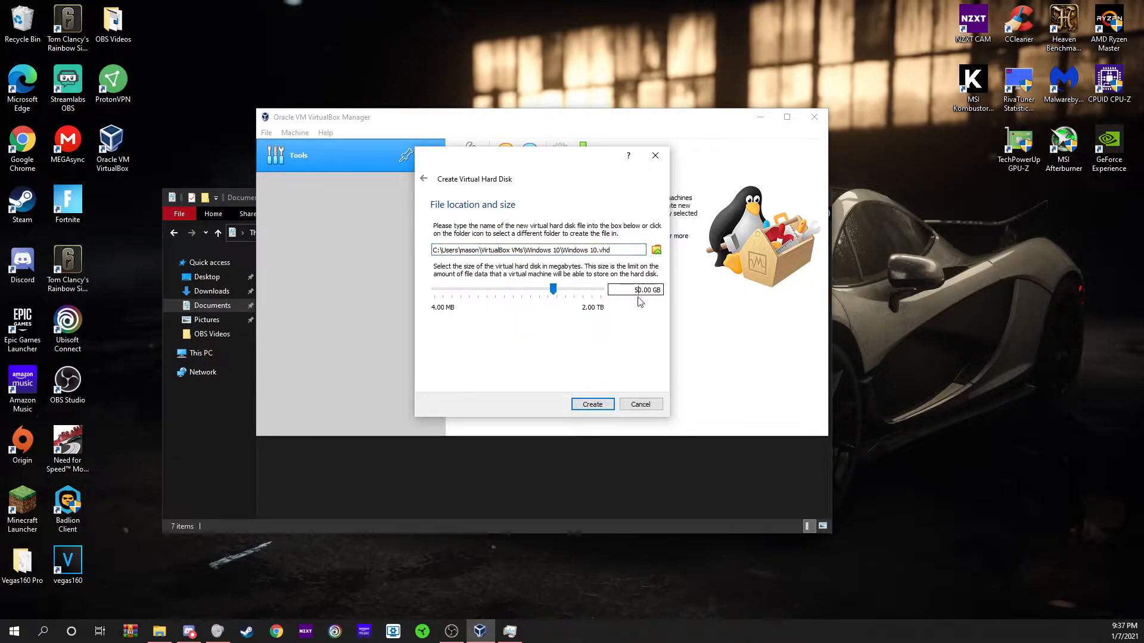
pyautogui.moveTo(650, 306)
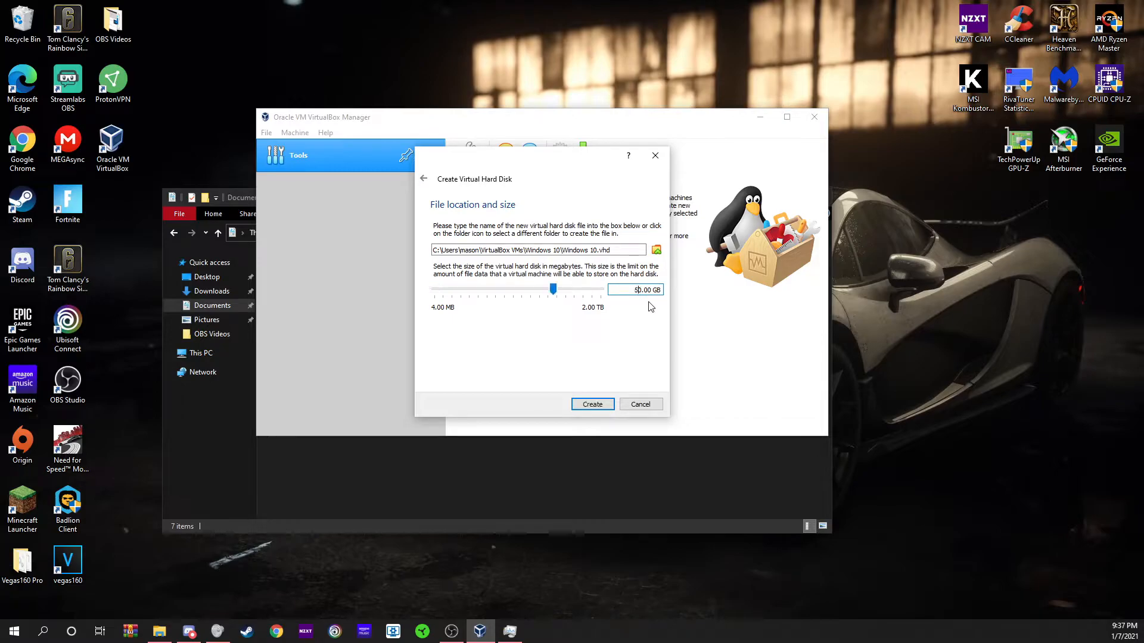
pyautogui.moveTo(591, 284)
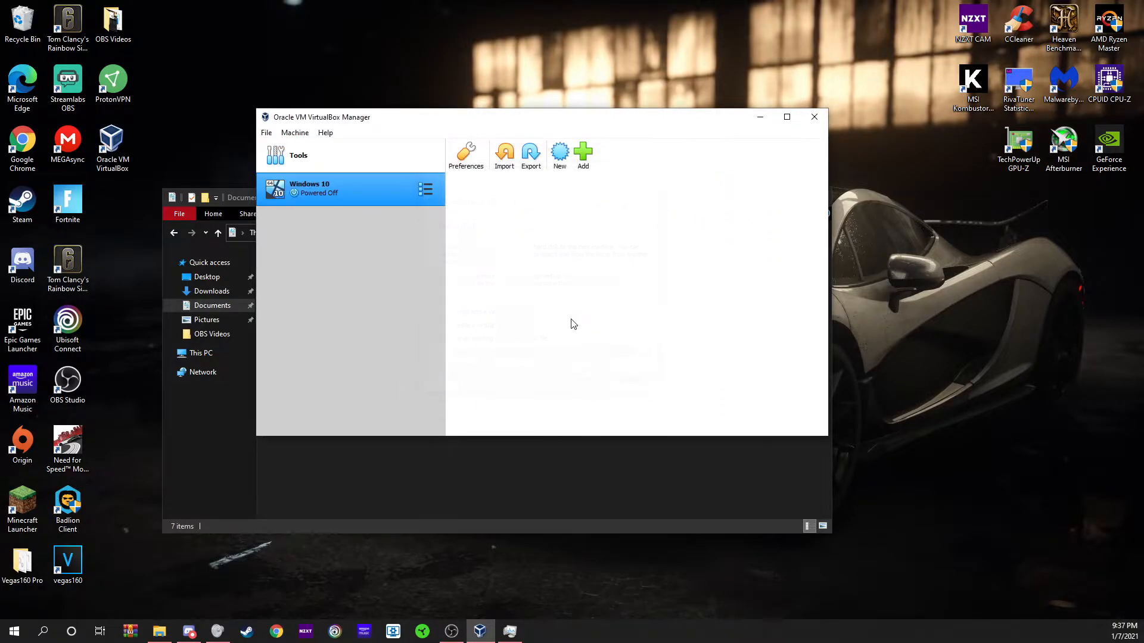
# - In the Windows 10 machine's General > Advanced settings, set Drag'n'Drop to Bidirectional
pyautogui.click(350, 189)
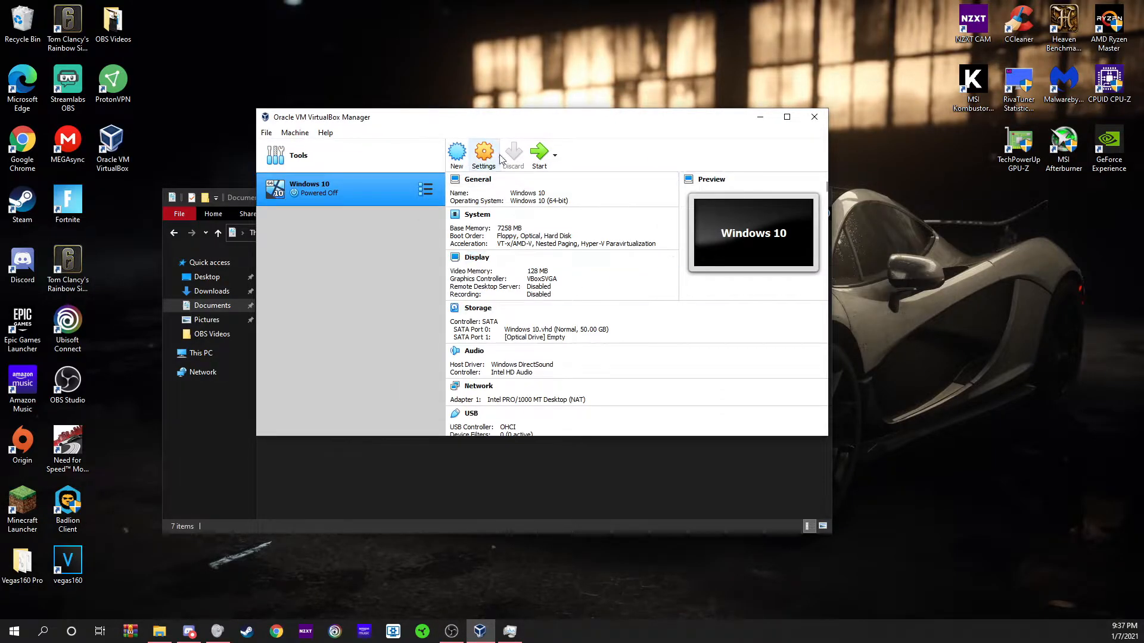
pyautogui.click(482, 155)
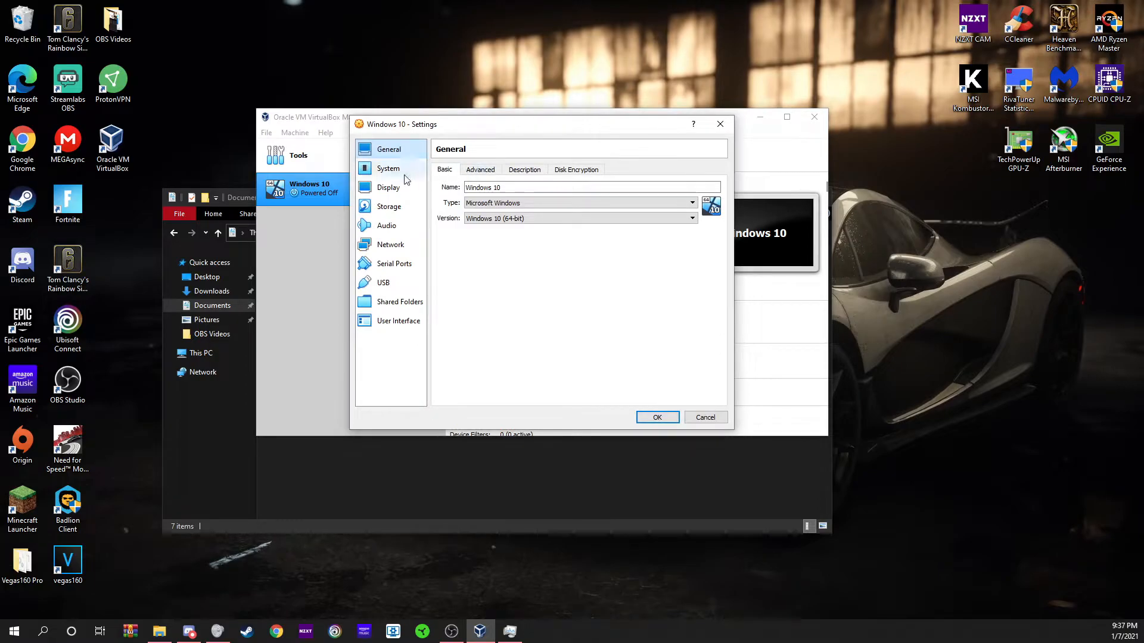
pyautogui.click(480, 169)
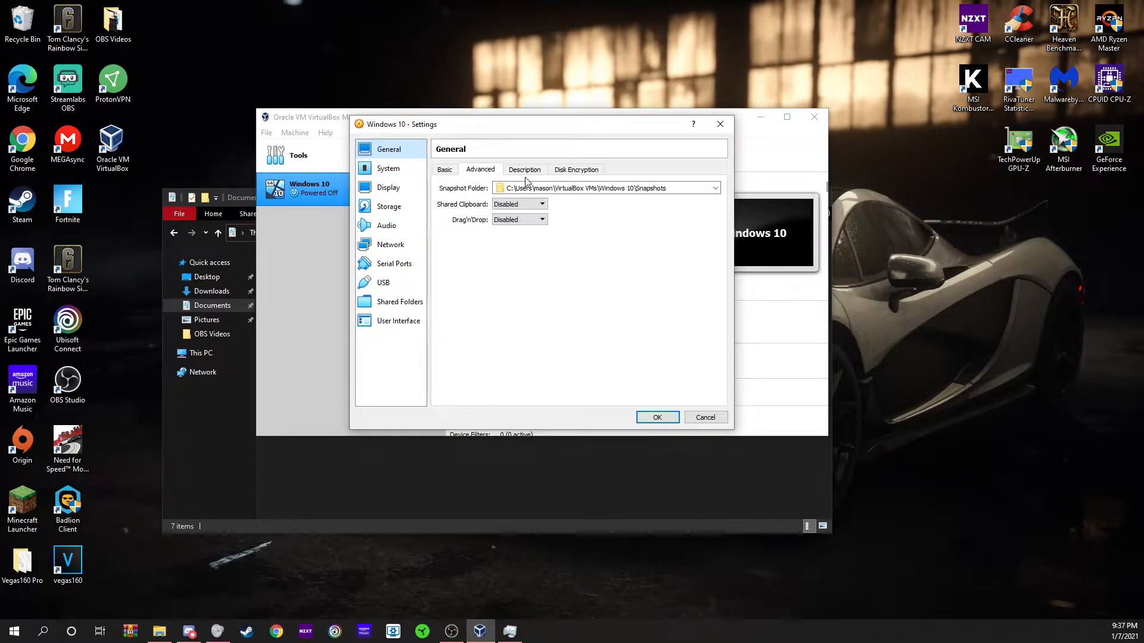
pyautogui.click(542, 219)
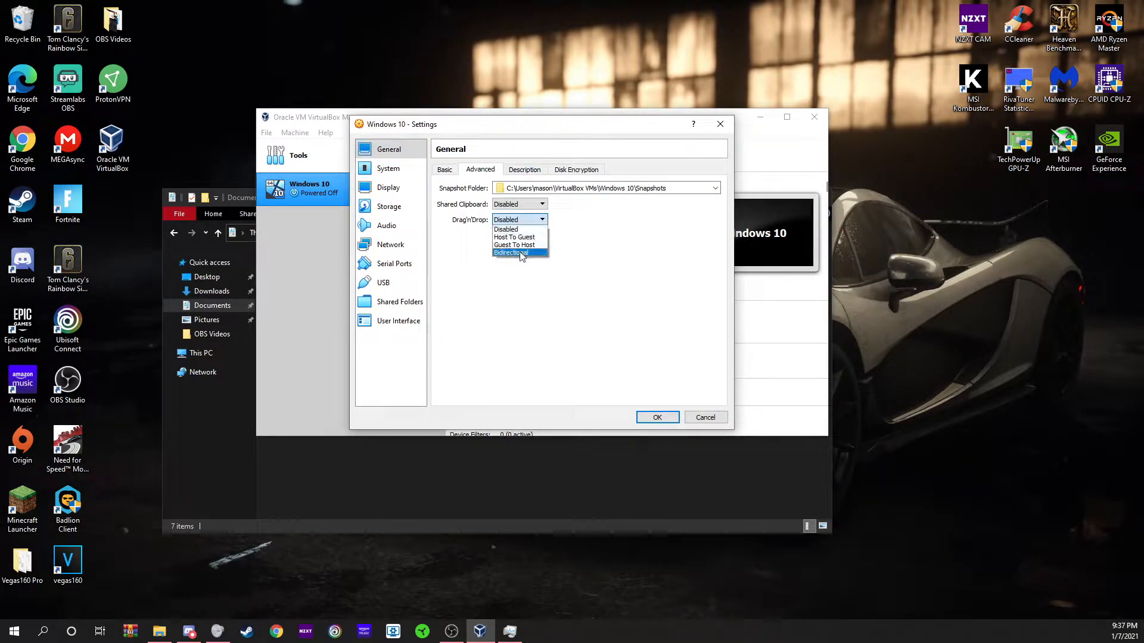
pyautogui.click(512, 253)
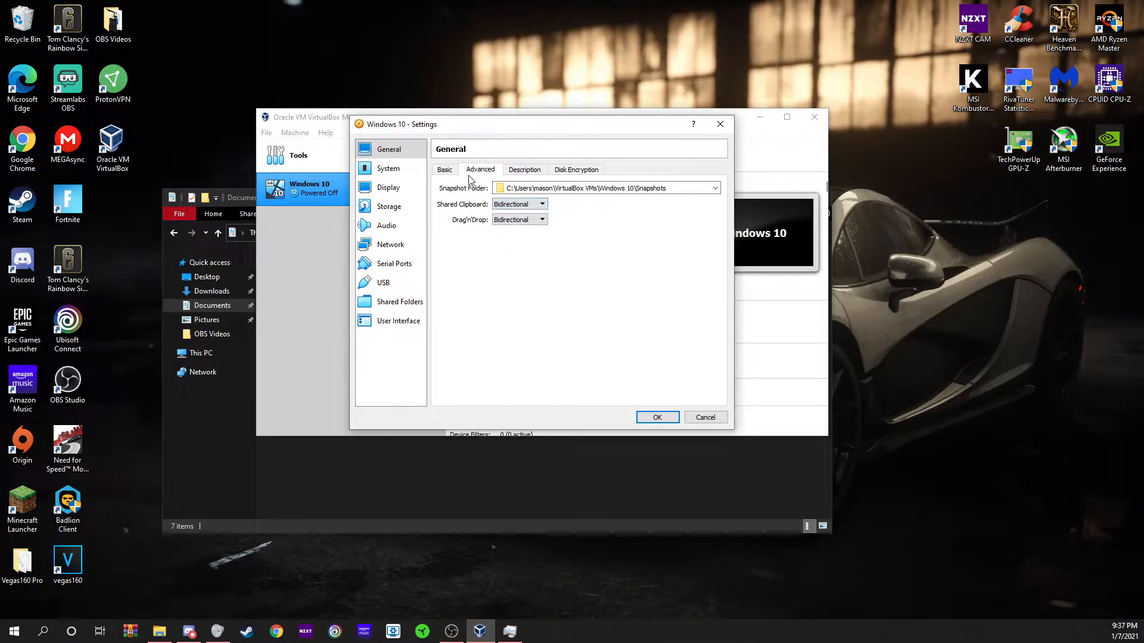
# - Glance over the Basic and Disk Encryption pages, then move to the System settings
pyautogui.click(444, 169)
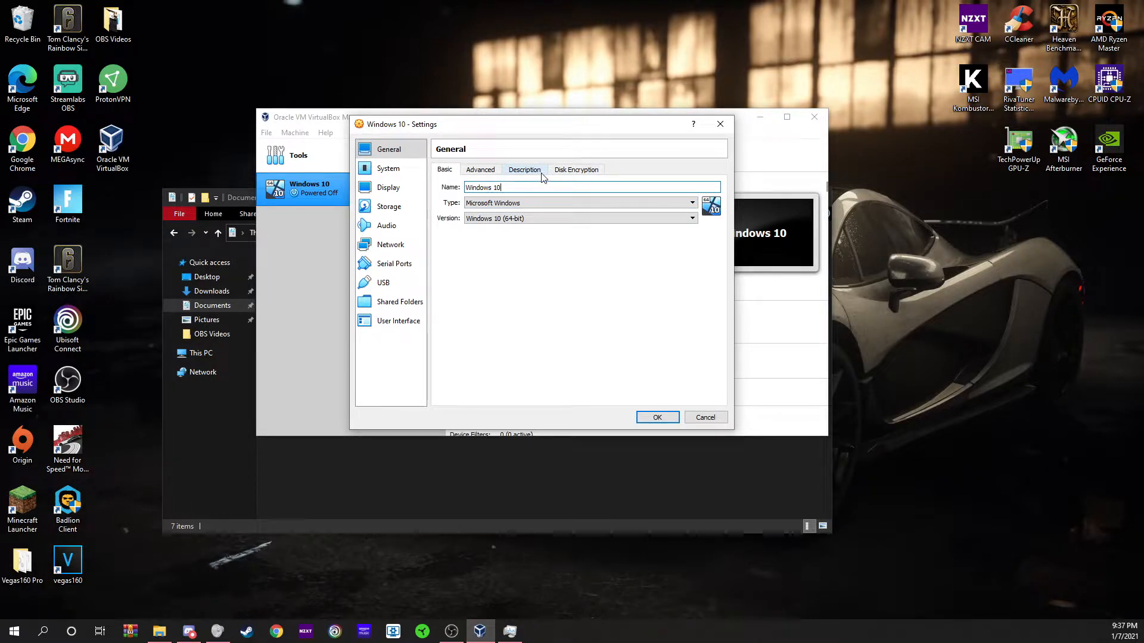
pyautogui.click(576, 170)
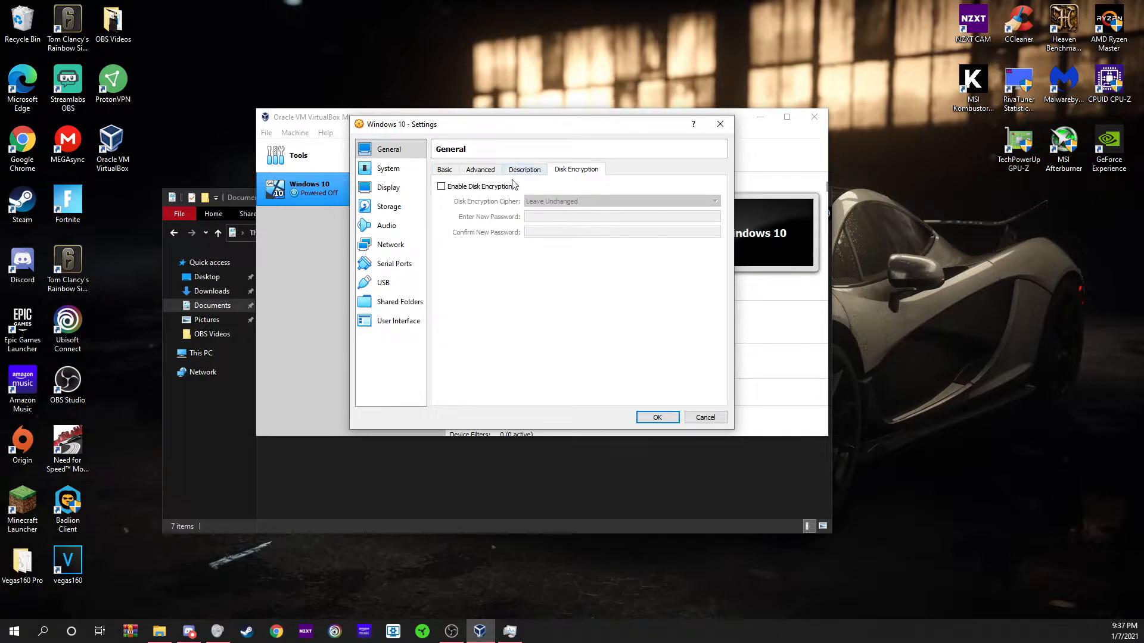
pyautogui.click(389, 168)
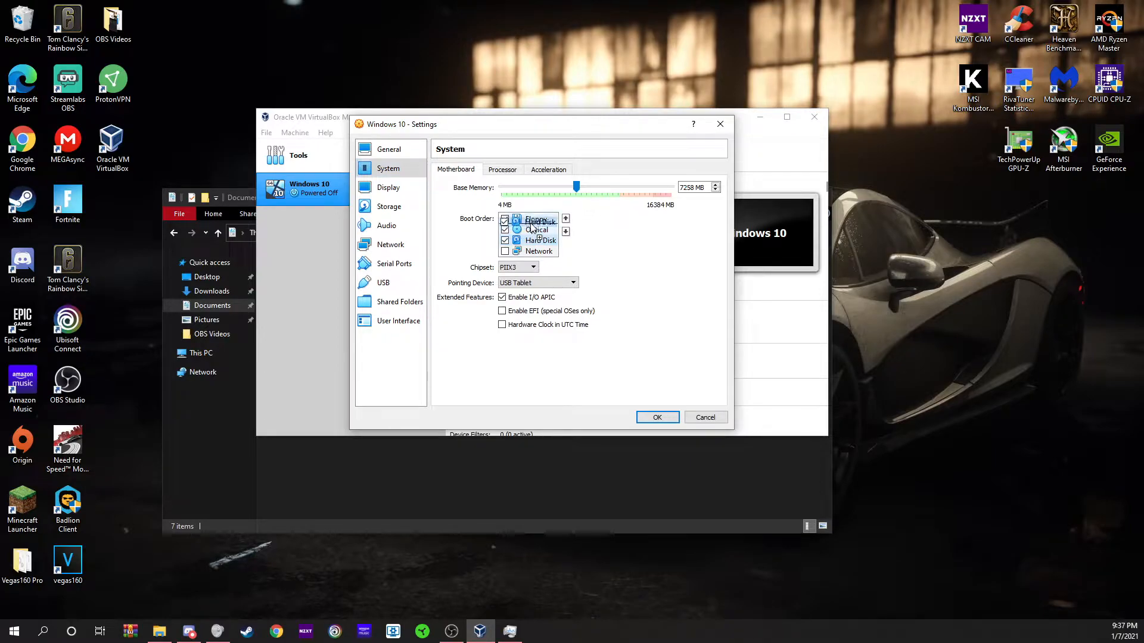
# - Move Hard Disk and Optical above Floppy in the motherboard boot order
pyautogui.click(565, 218)
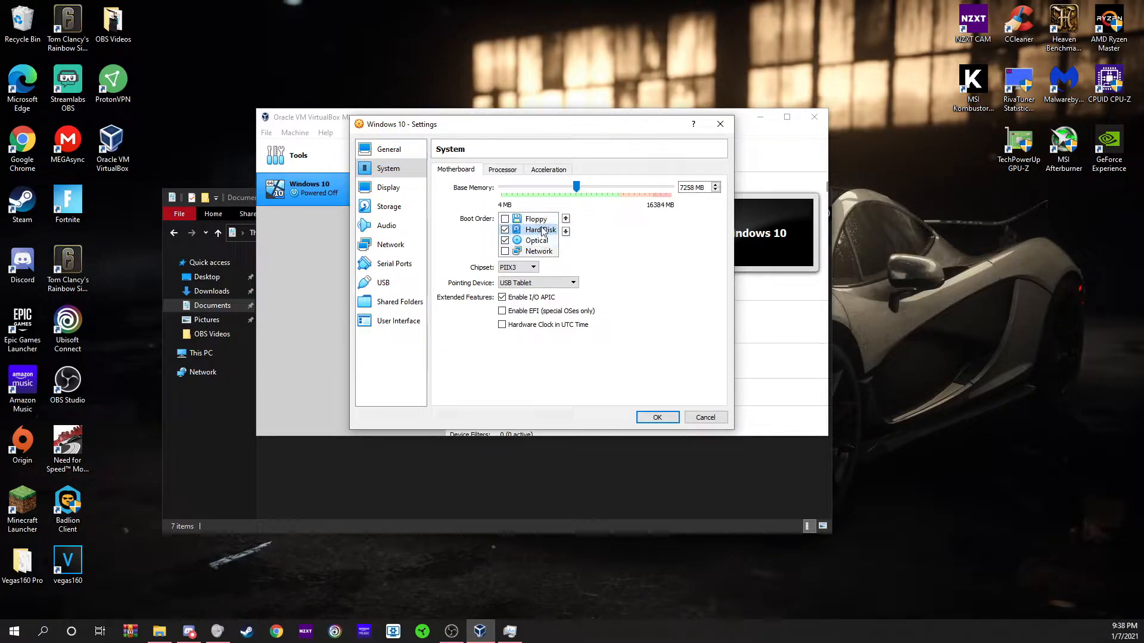
pyautogui.click(565, 219)
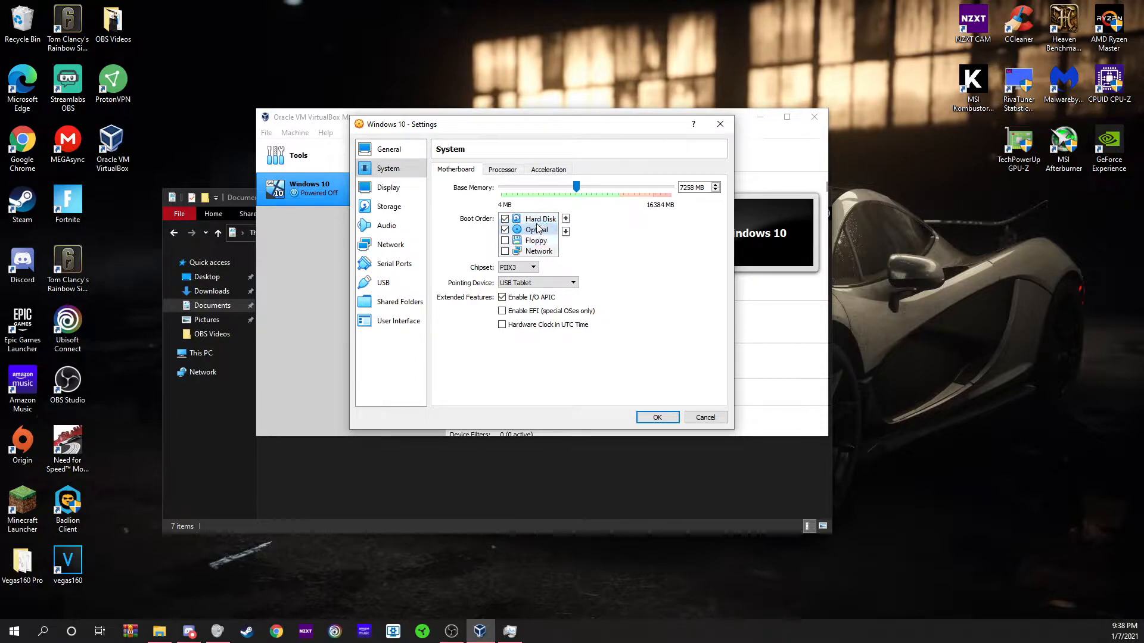
pyautogui.click(535, 229)
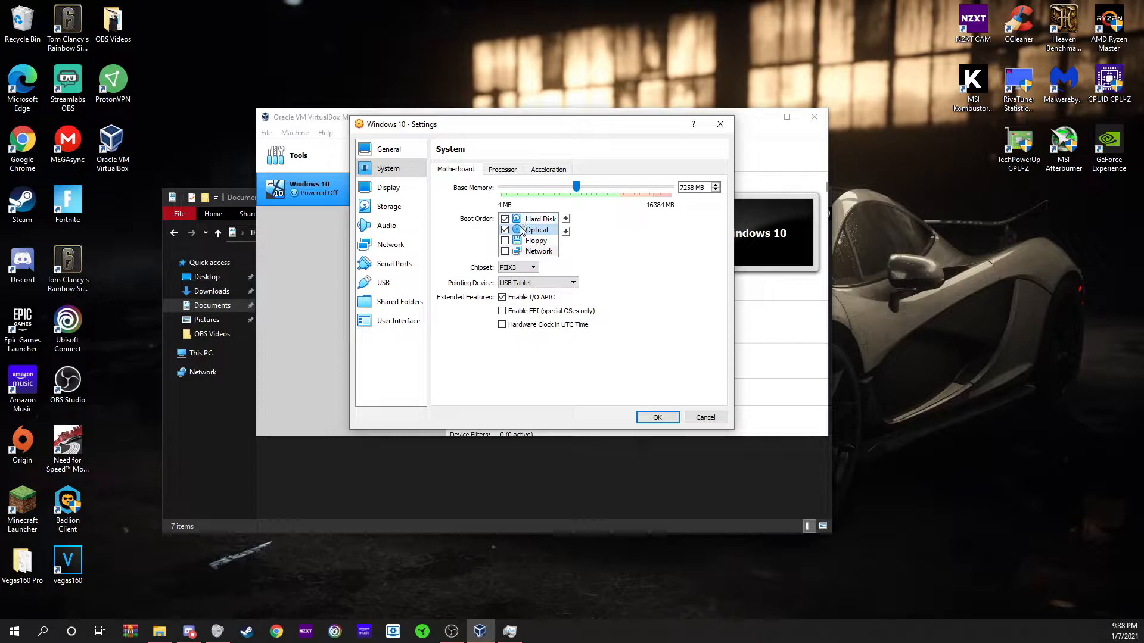
pyautogui.moveTo(533, 229)
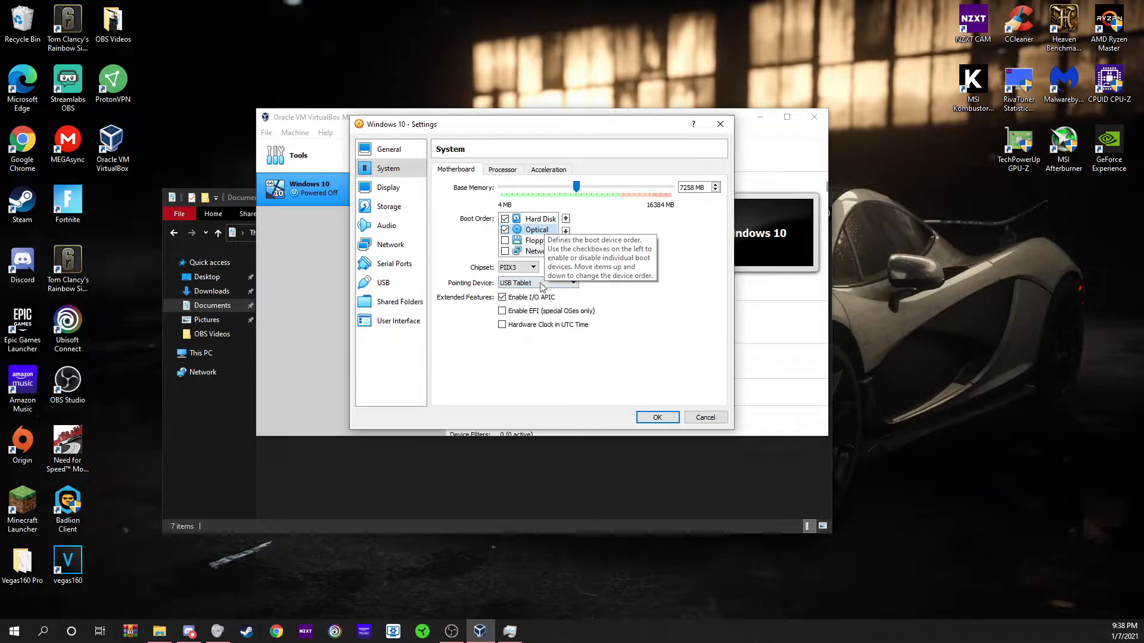
pyautogui.moveTo(570, 329)
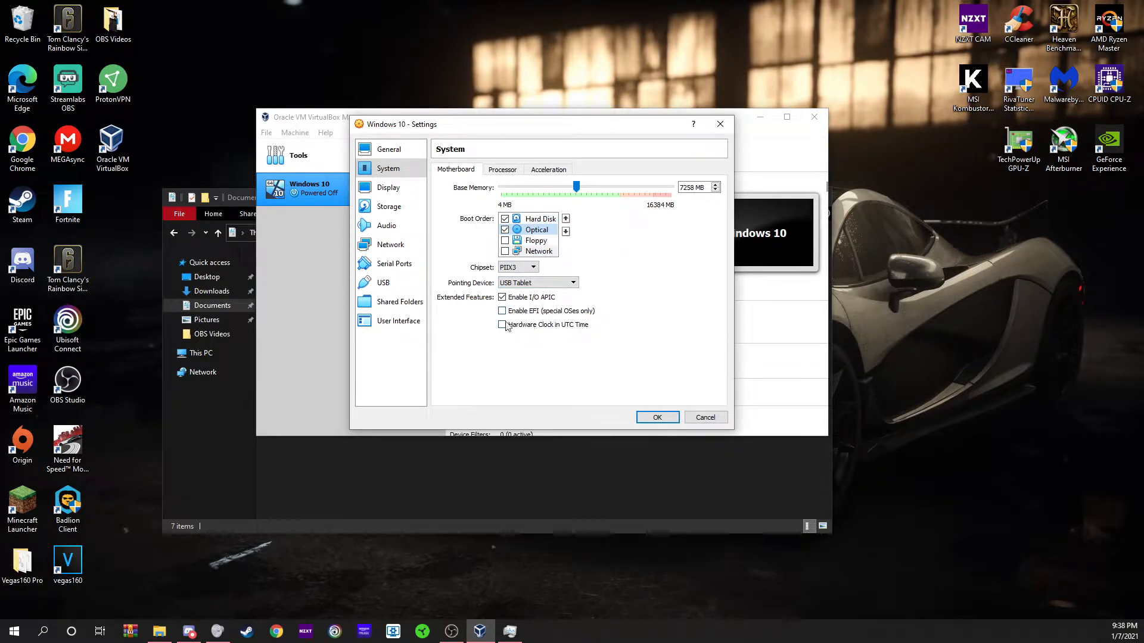
pyautogui.moveTo(608, 337)
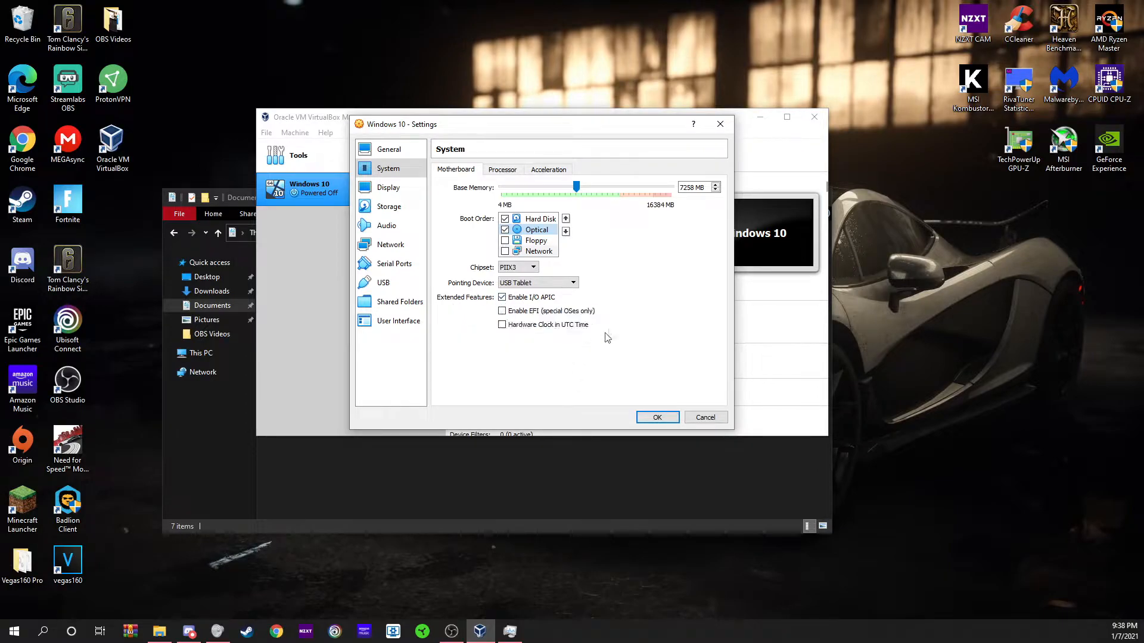
# - Review the Processor and Acceleration pages, then move to the Display settings
pyautogui.click(502, 170)
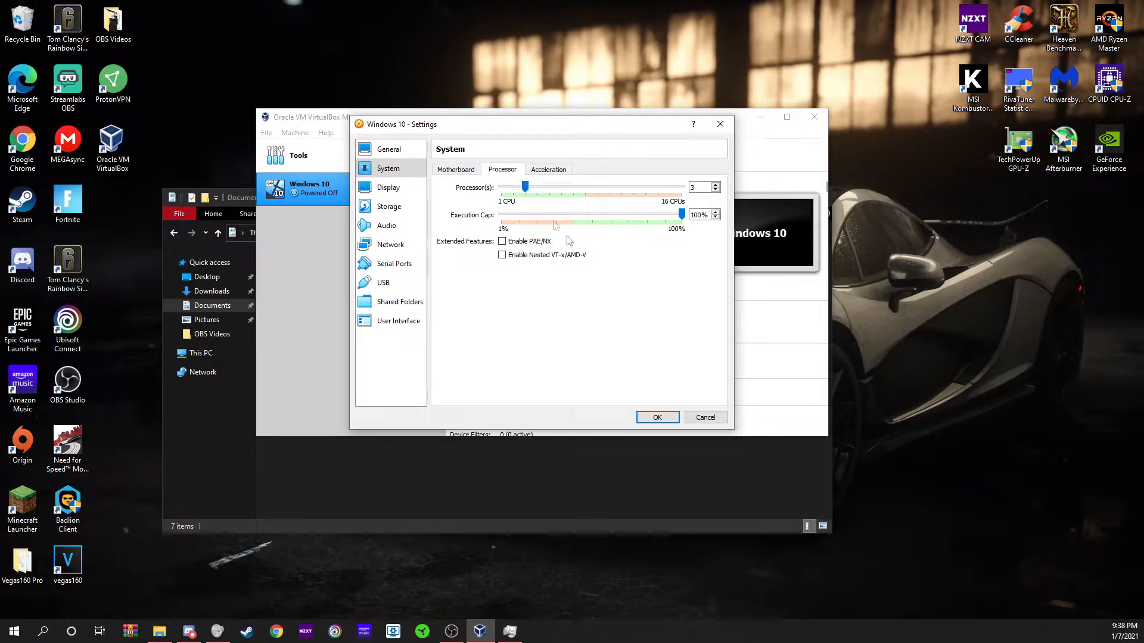
pyautogui.moveTo(639, 235)
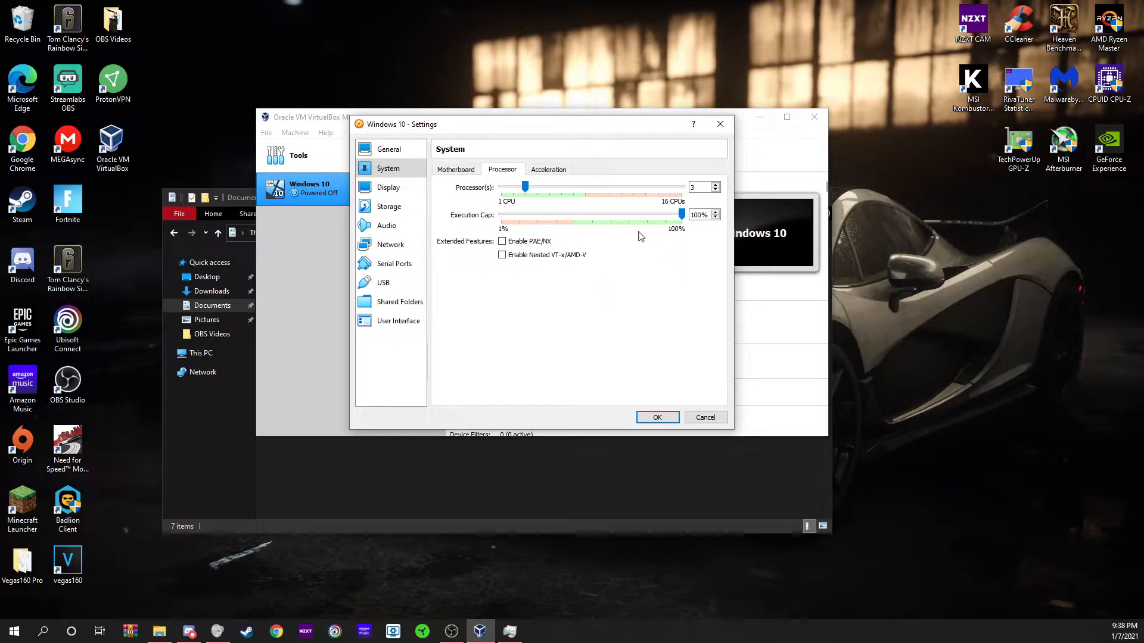
pyautogui.moveTo(612, 223)
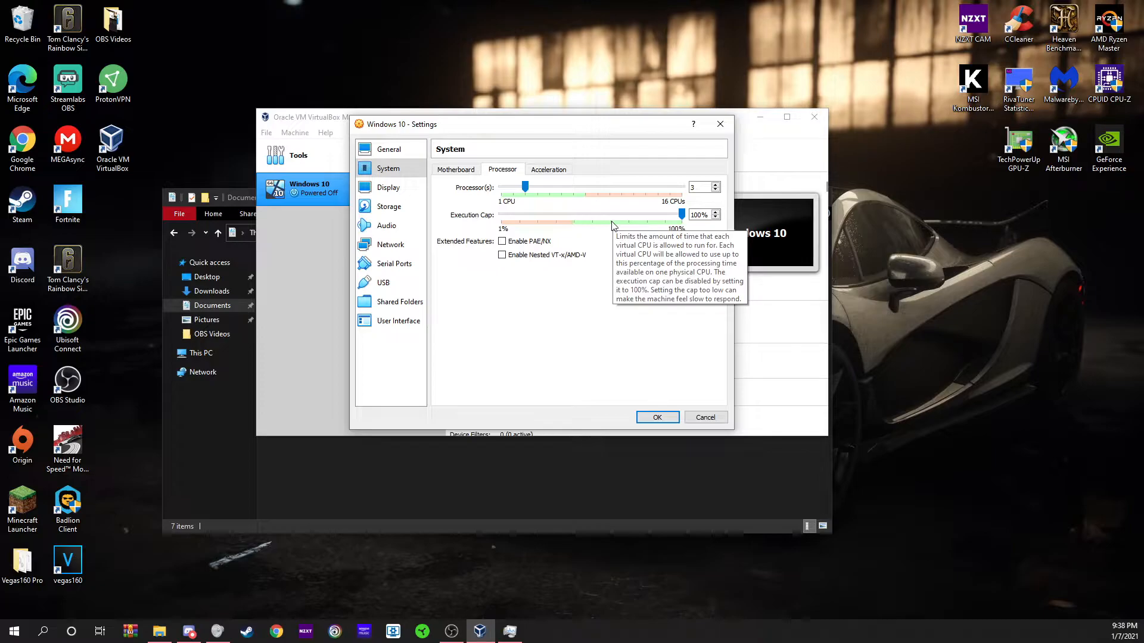
pyautogui.moveTo(557, 167)
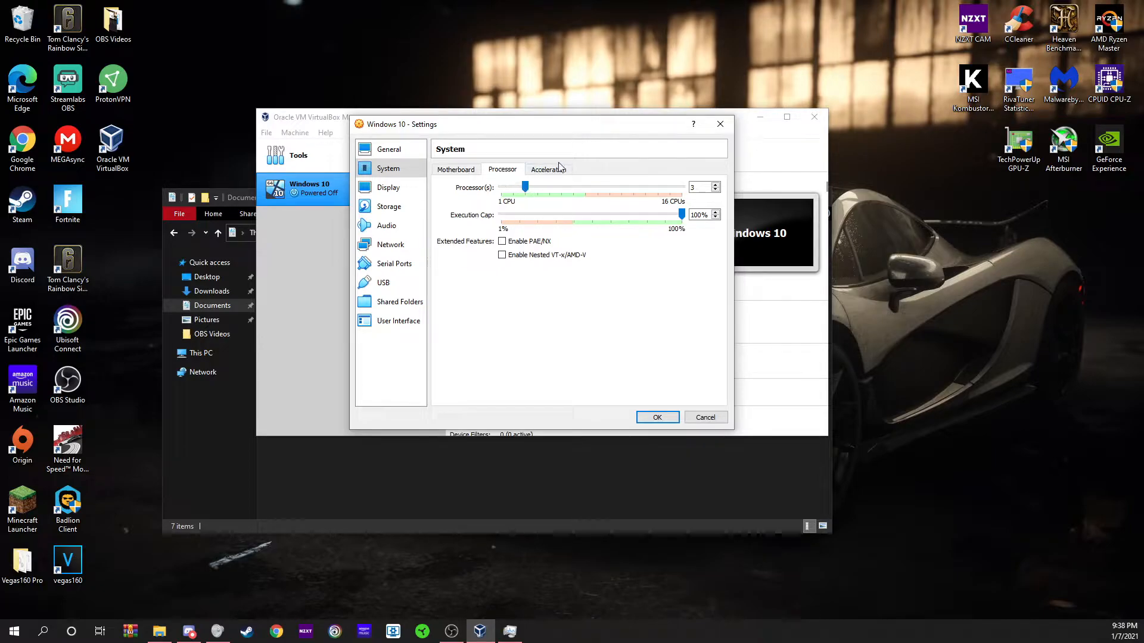
pyautogui.click(548, 168)
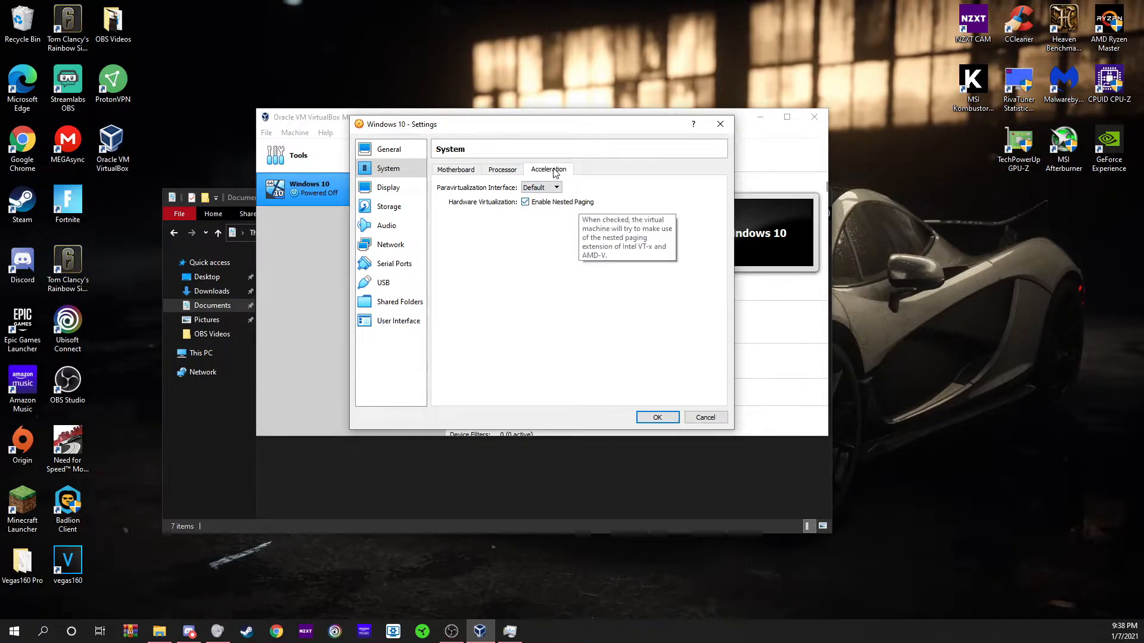
pyautogui.click(502, 169)
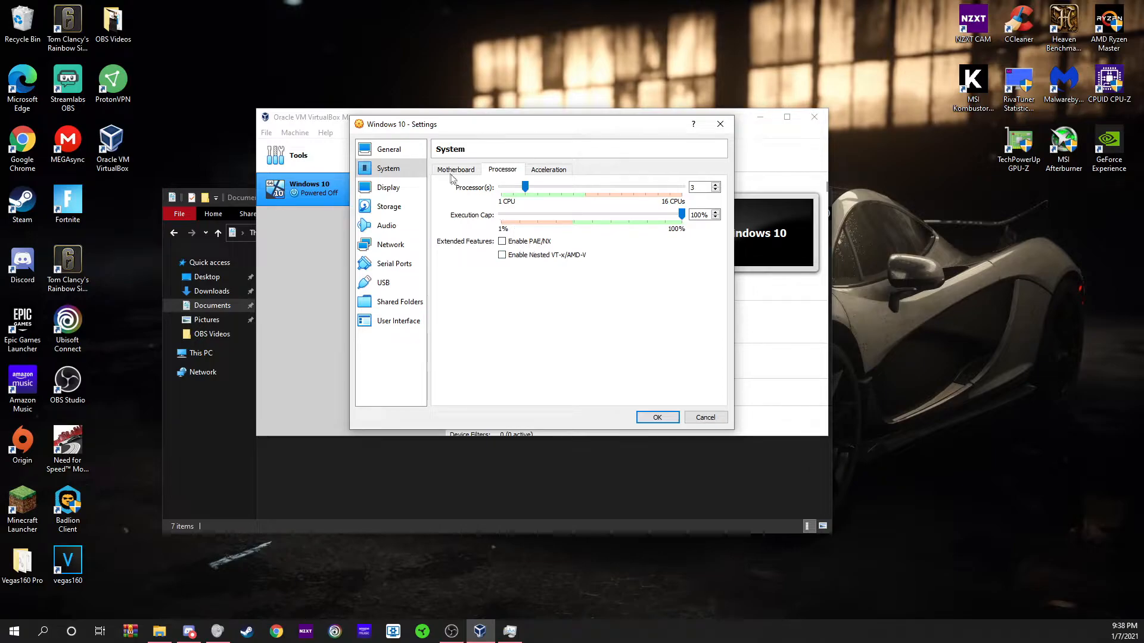
pyautogui.click(389, 187)
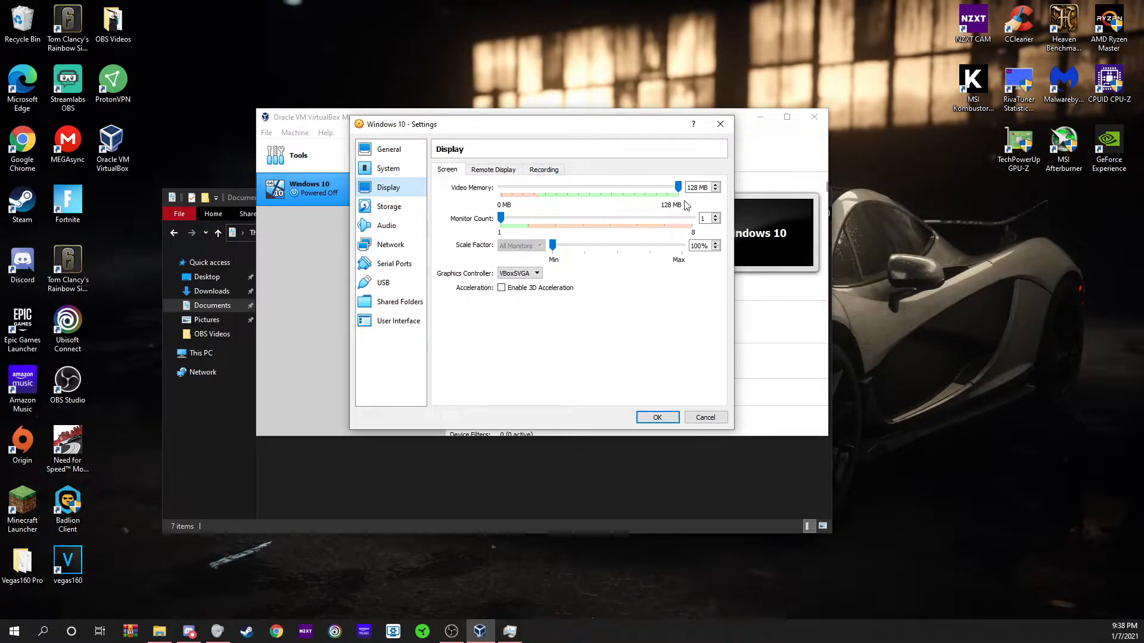
pyautogui.moveTo(487, 164)
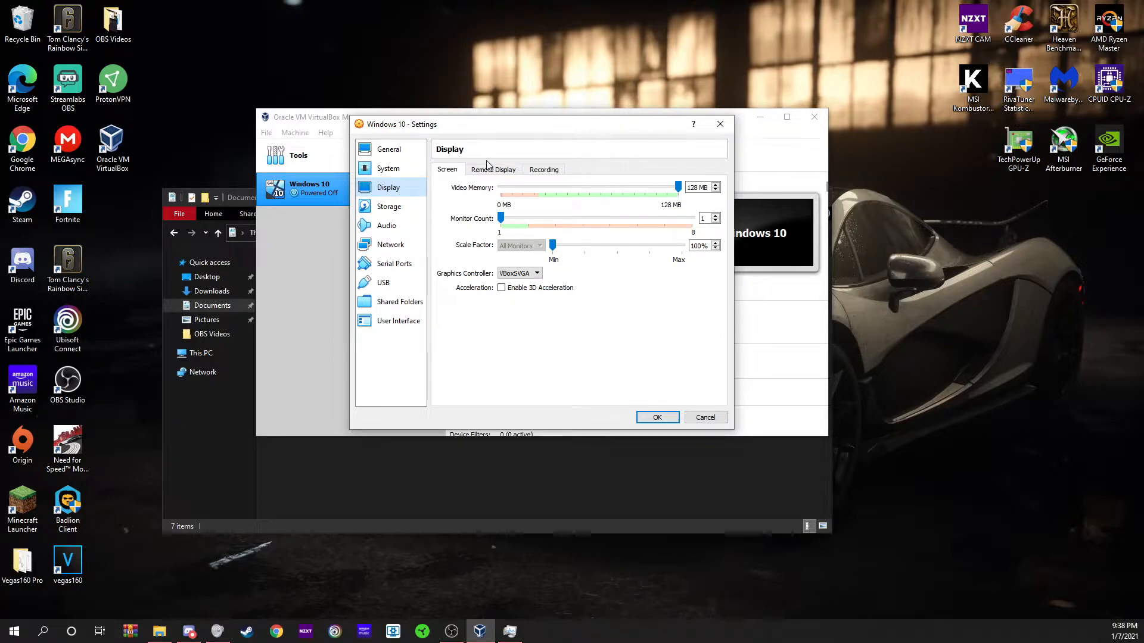
# - Check the Screen and Remote Display pages, then move to the Storage settings
pyautogui.click(493, 169)
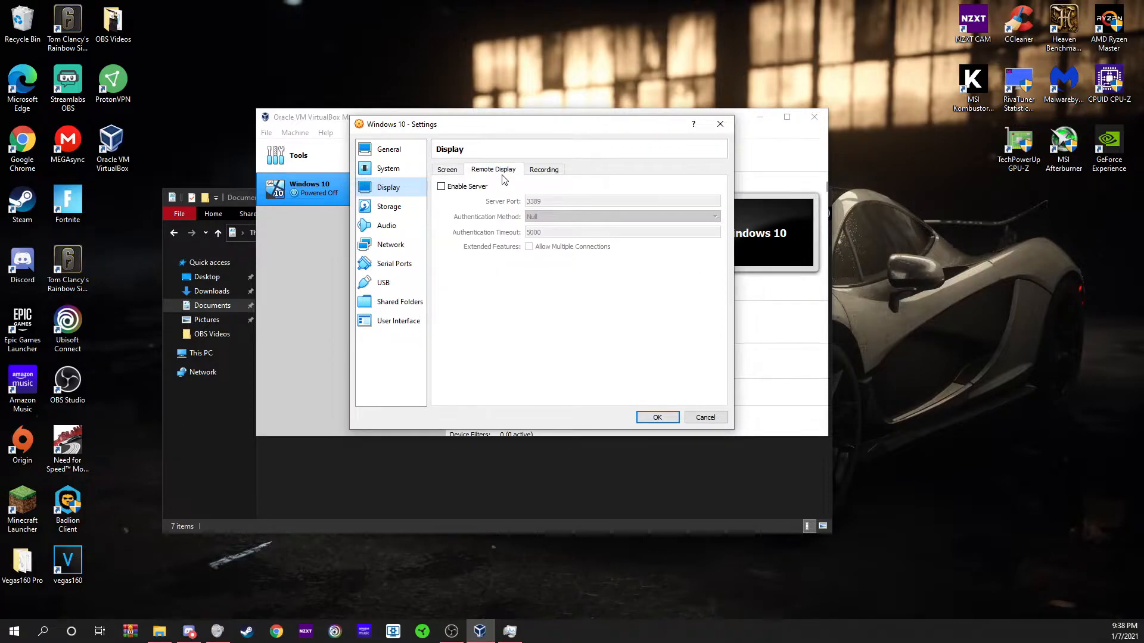
pyautogui.click(447, 169)
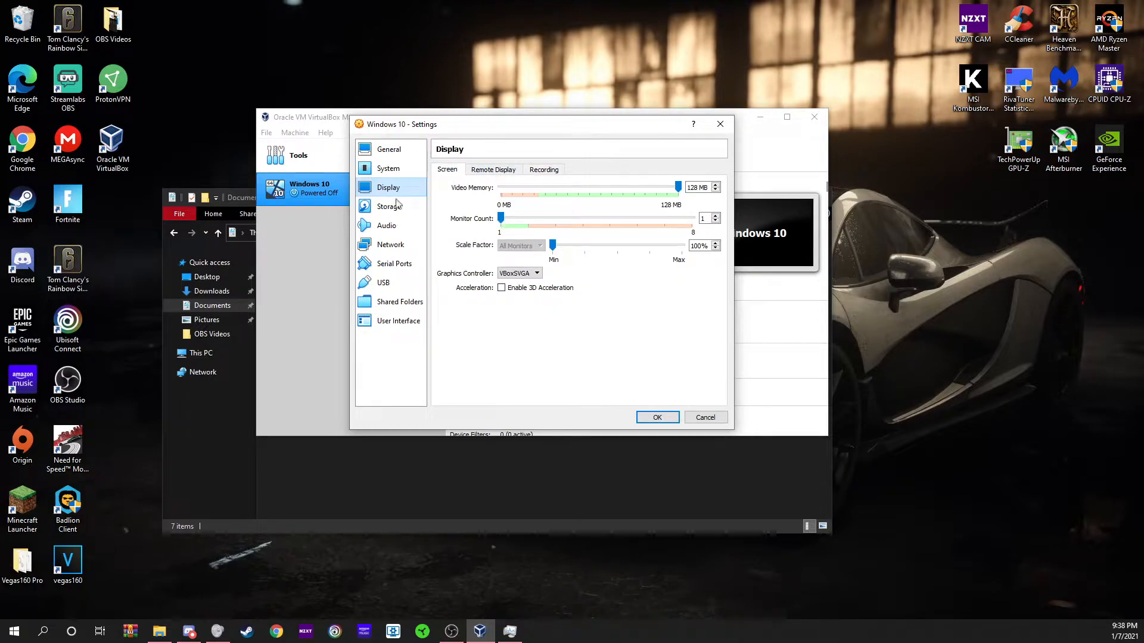
pyautogui.click(389, 206)
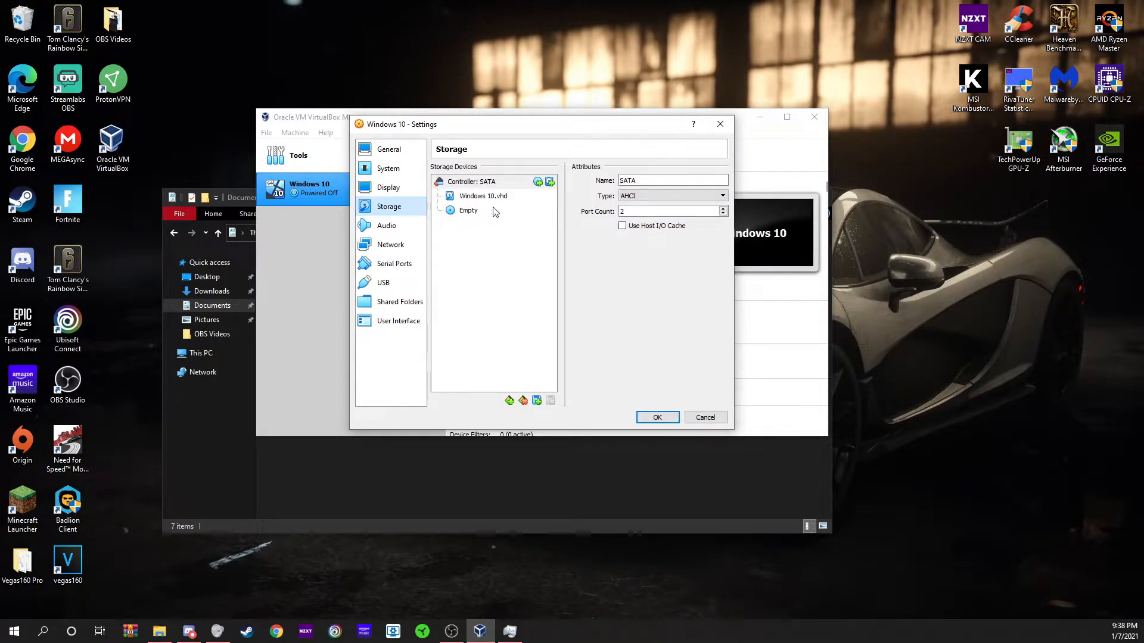
# - Select the empty optical drive and pick Windows.iso in the optical disk selector
pyautogui.click(468, 210)
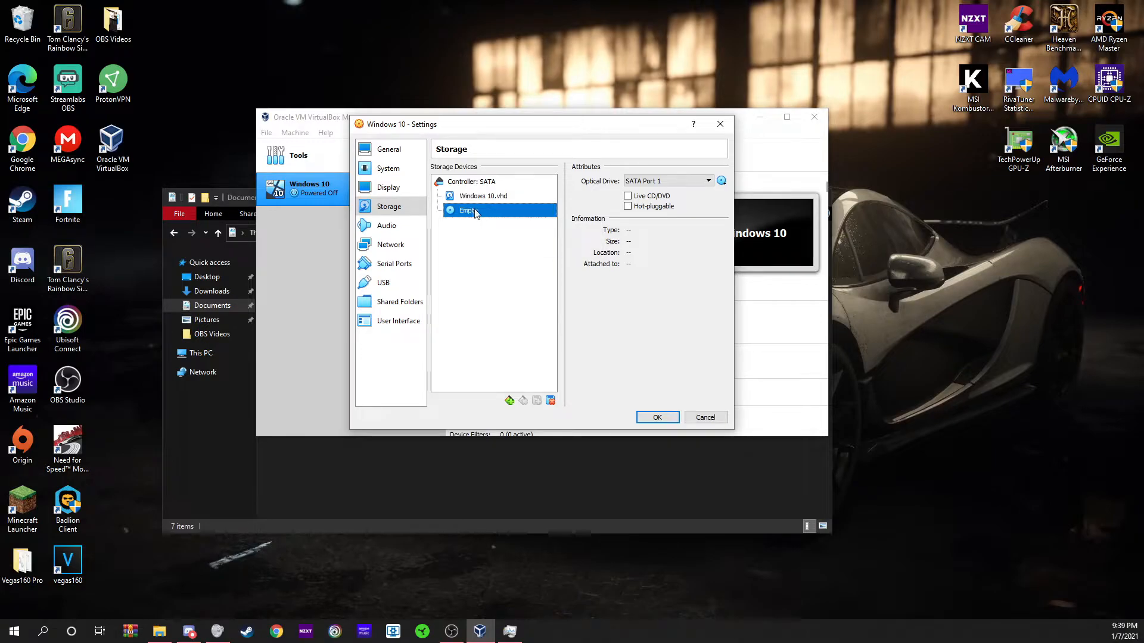
pyautogui.click(721, 181)
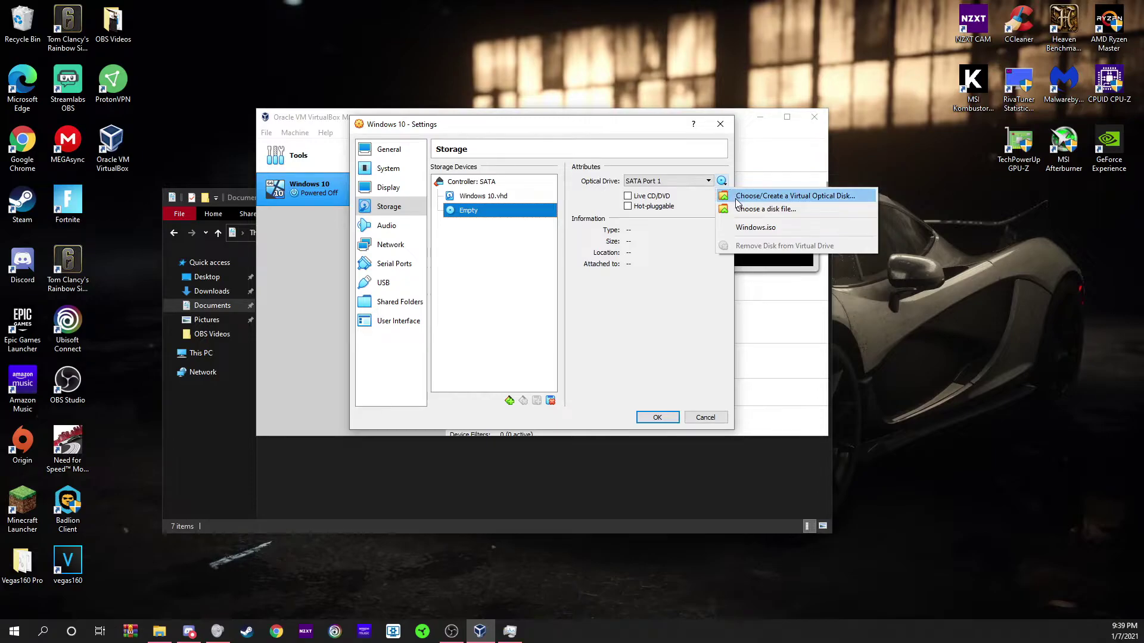
pyautogui.click(793, 195)
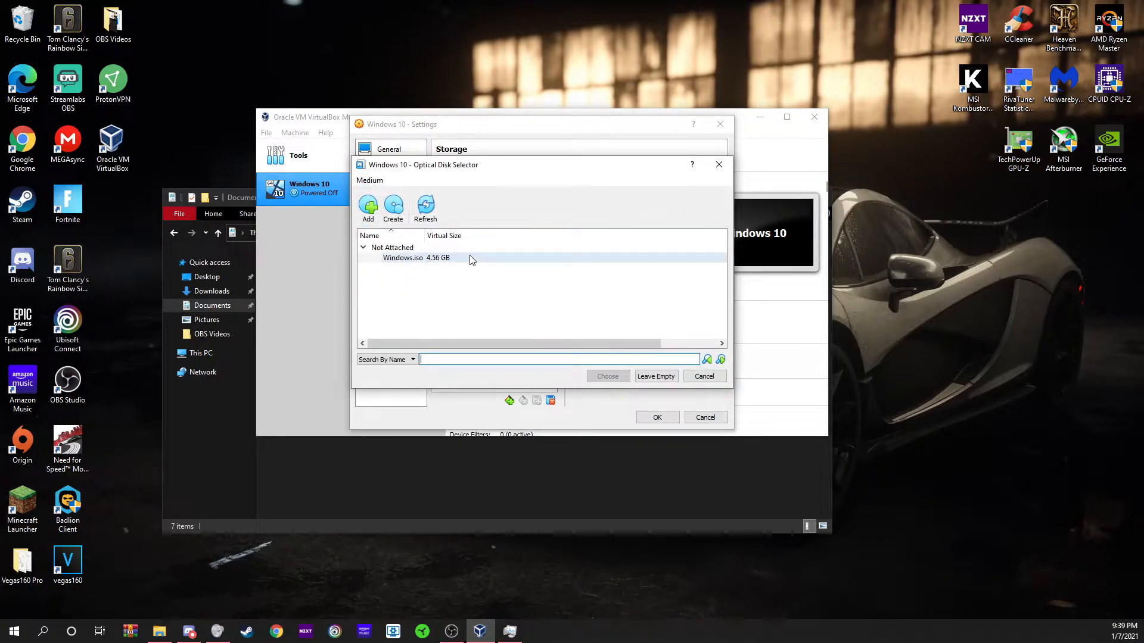
pyautogui.click(402, 258)
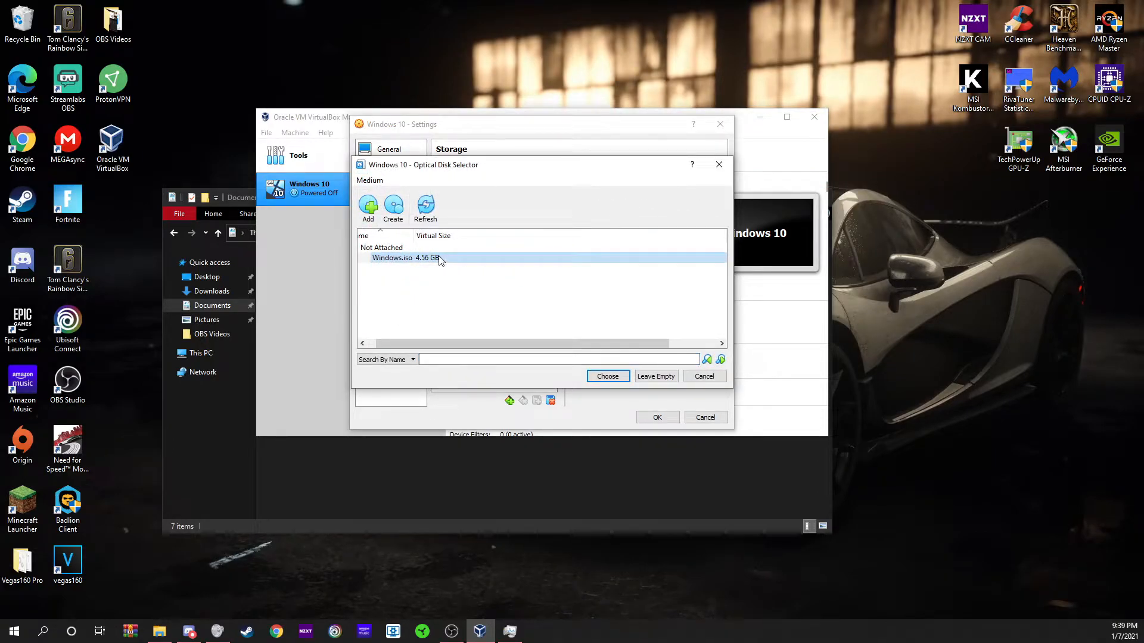
pyautogui.moveTo(575, 288)
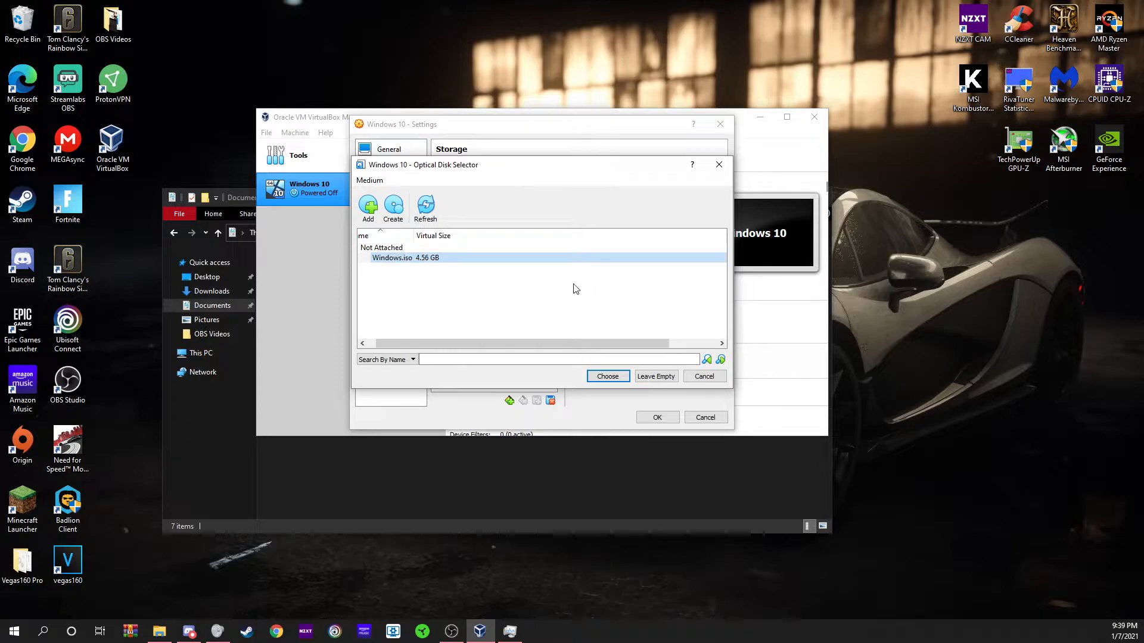
# - Browse to Windows.iso in Documents, cancel the browser, and attach the selected Windows.iso
pyautogui.click(368, 207)
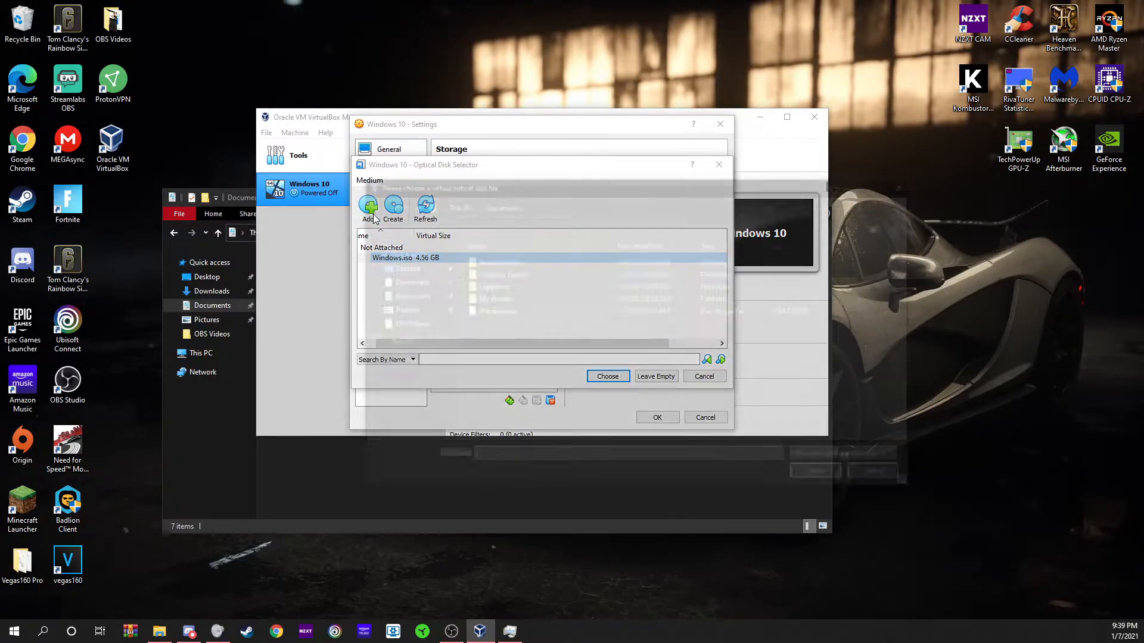
pyautogui.click(368, 207)
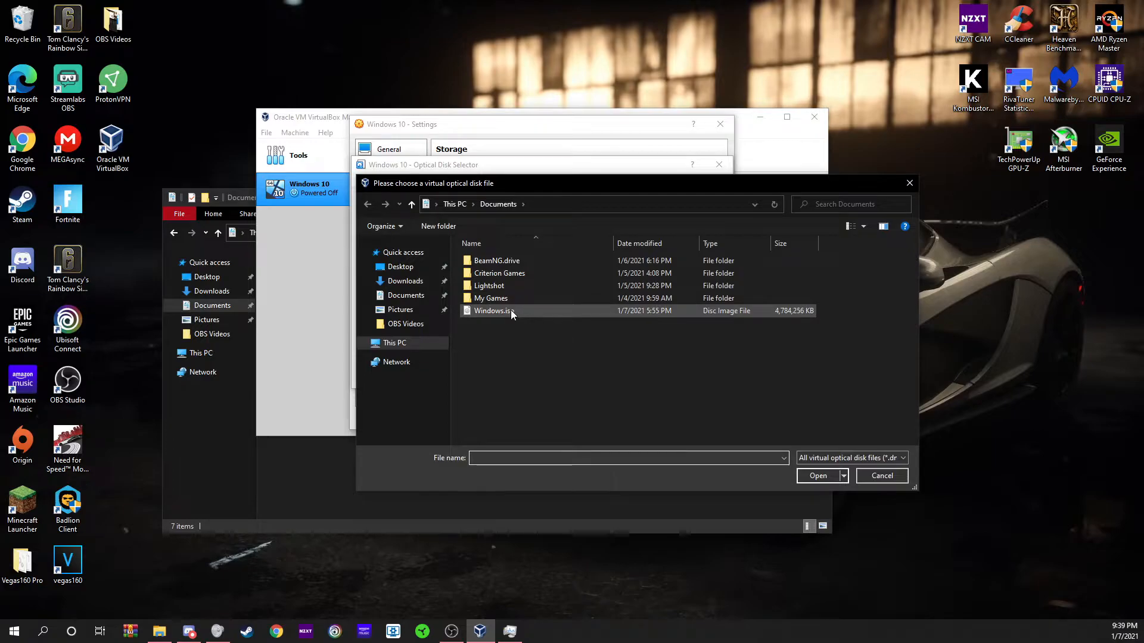
pyautogui.click(493, 310)
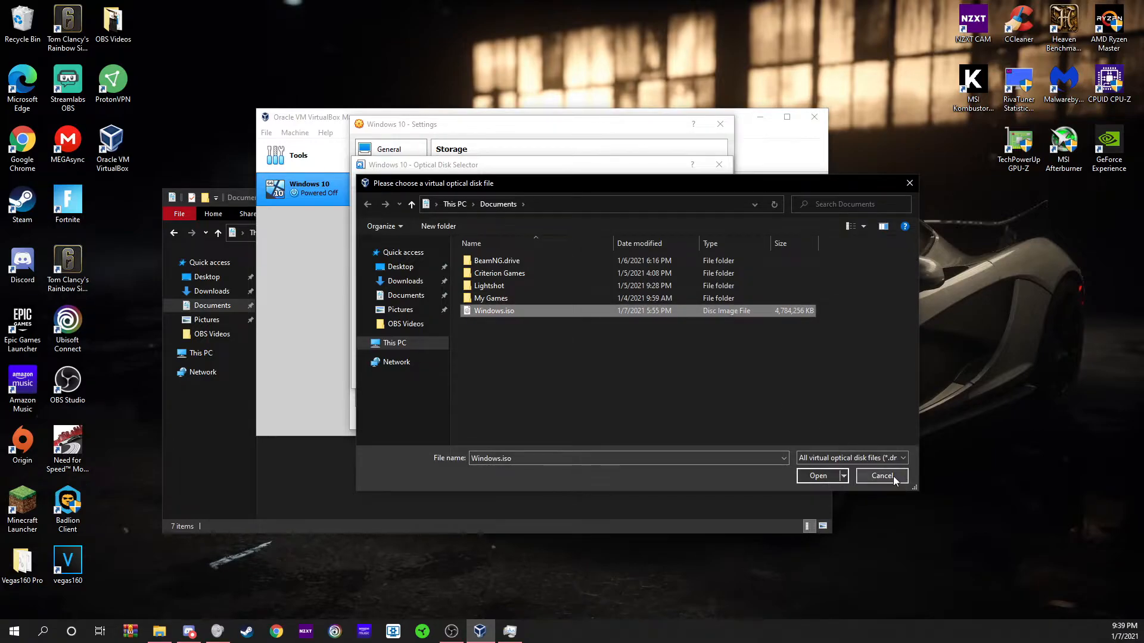
pyautogui.click(881, 475)
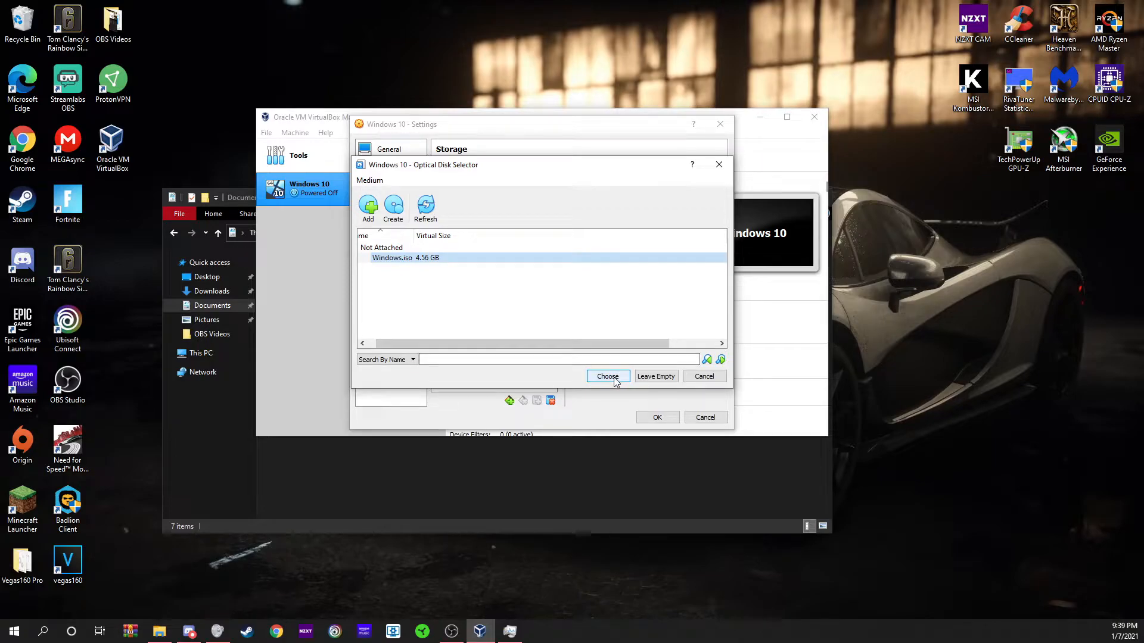
pyautogui.click(606, 377)
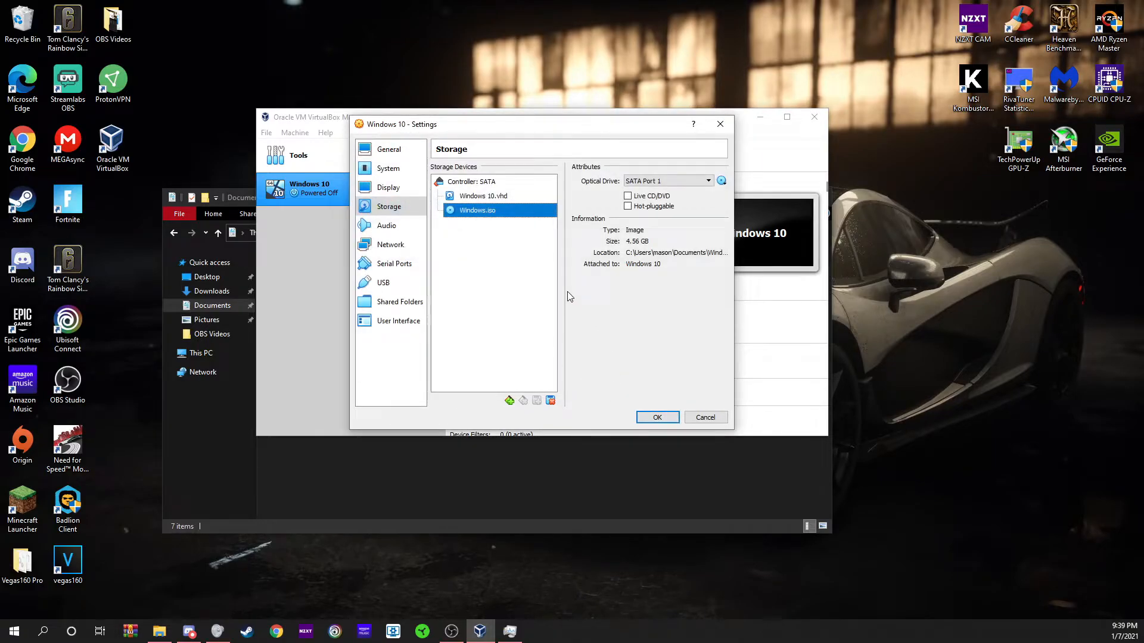
# - Look over the Audio, Storage, Network, Serial Ports and USB settings without changes
pyautogui.click(386, 225)
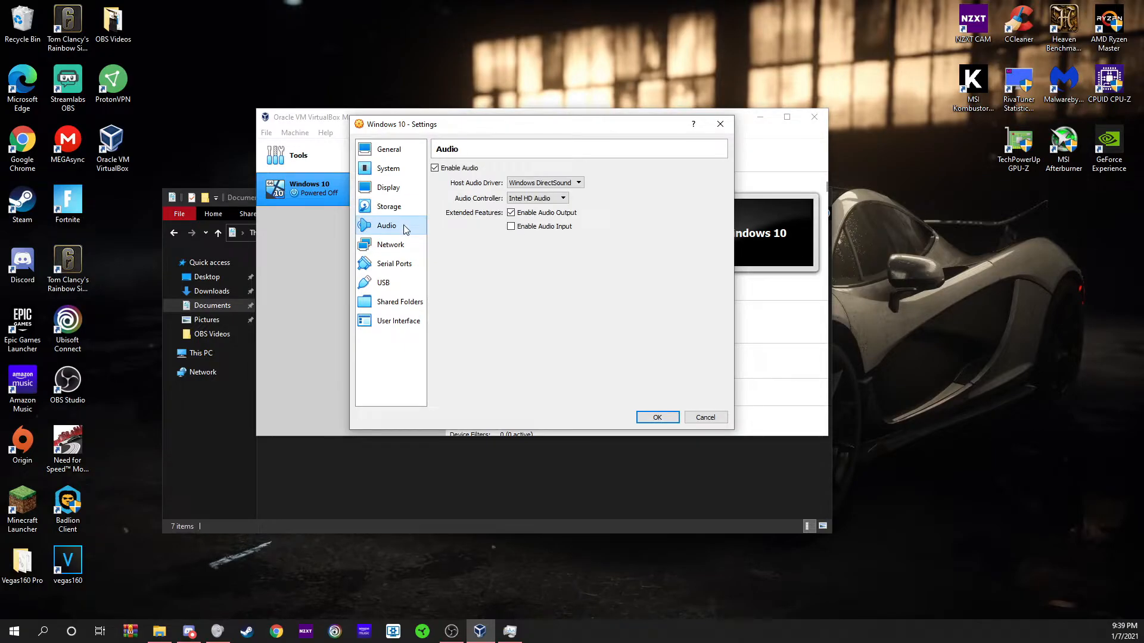
pyautogui.click(389, 206)
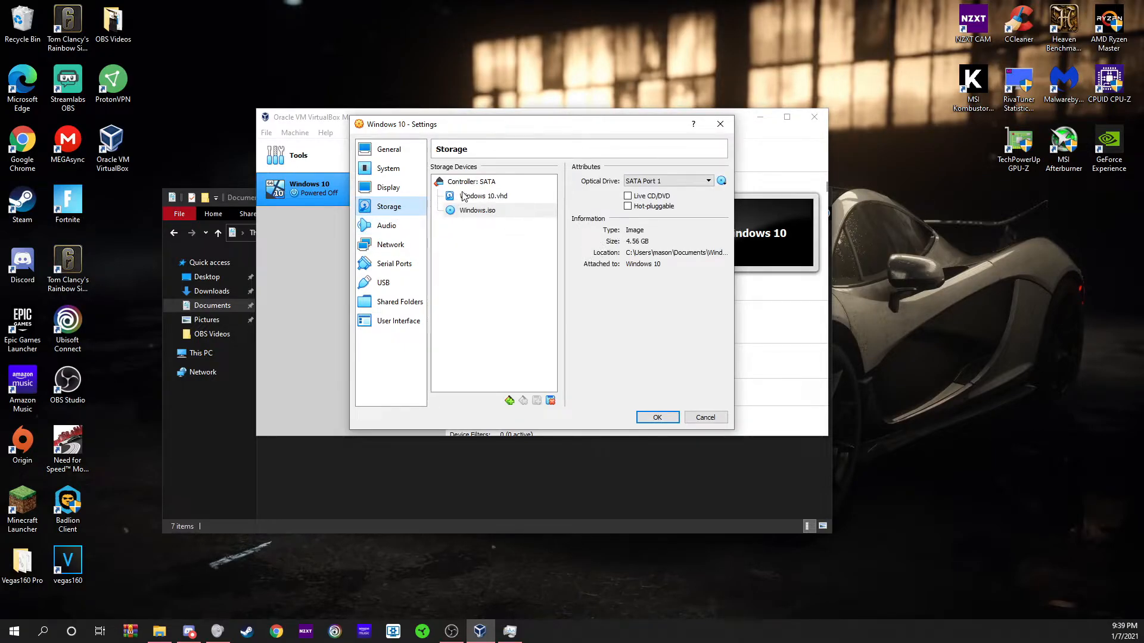
pyautogui.click(386, 226)
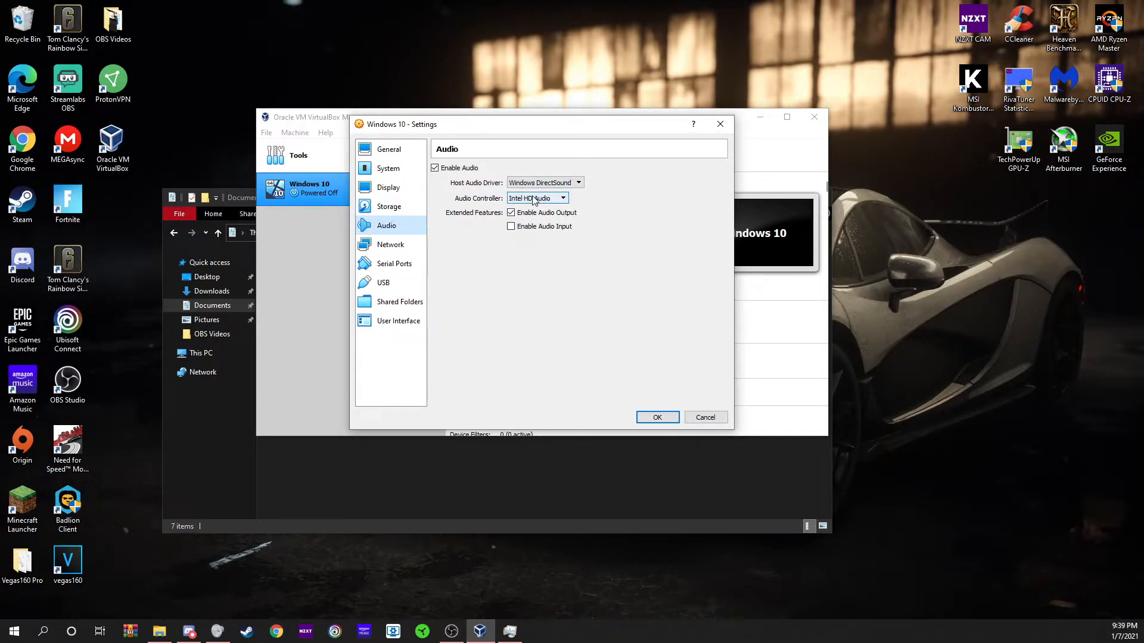
pyautogui.click(561, 197)
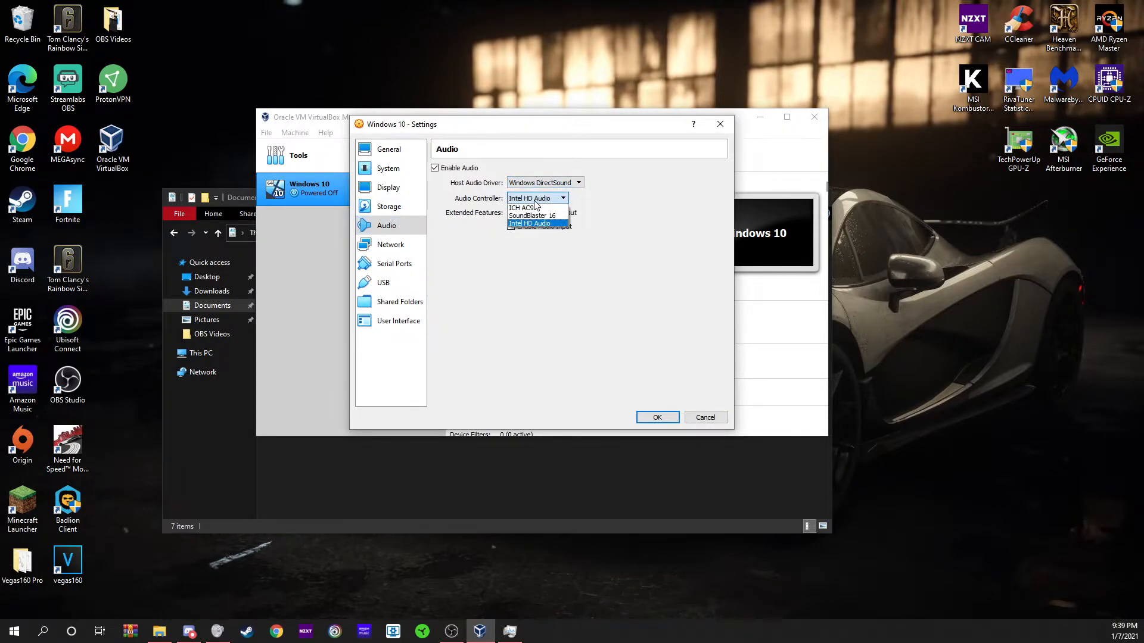
pyautogui.click(391, 244)
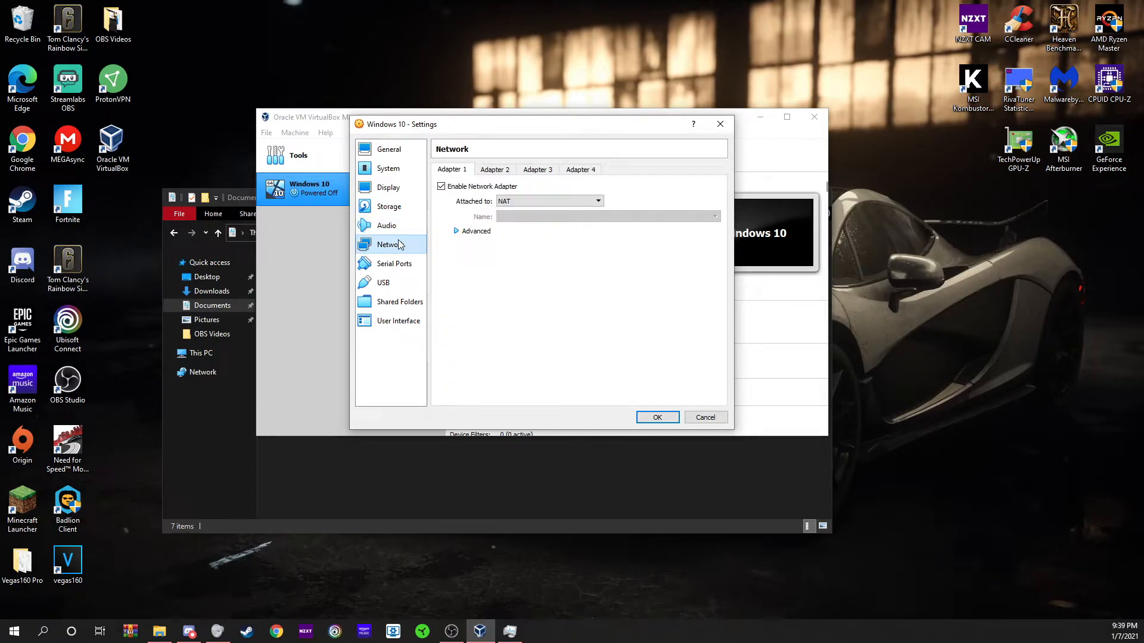
pyautogui.moveTo(412, 265)
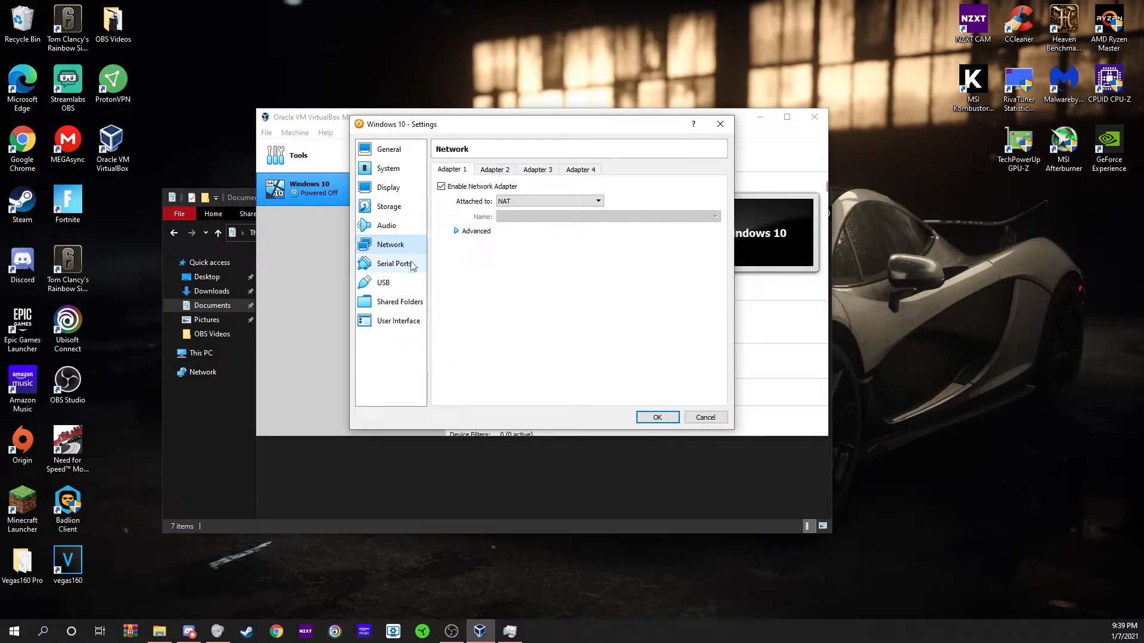
pyautogui.click(394, 263)
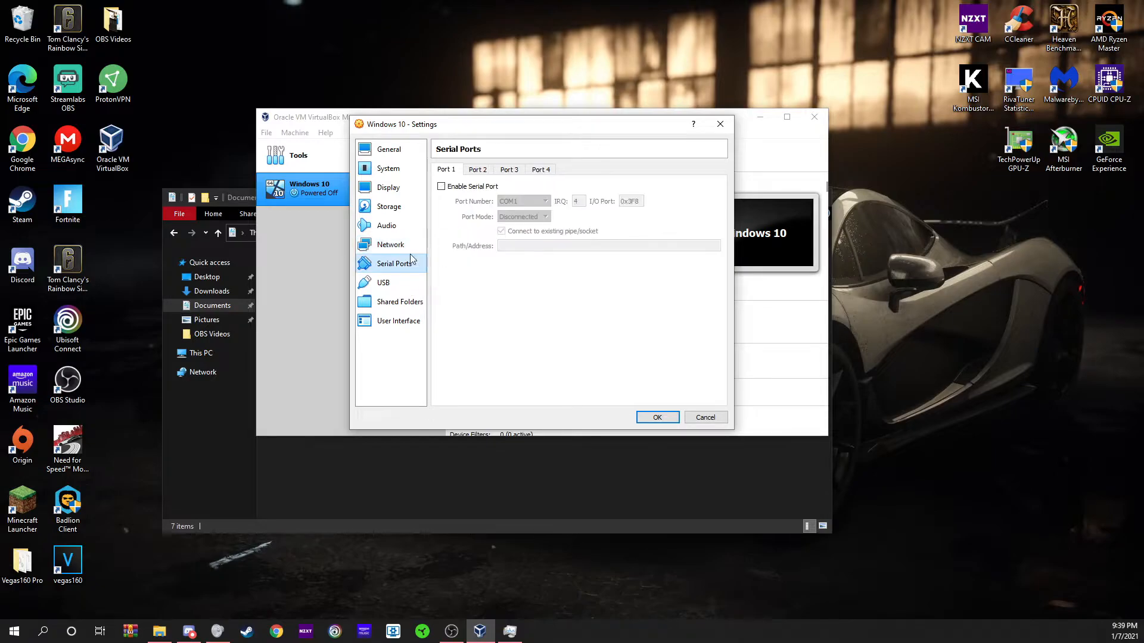
pyautogui.click(383, 284)
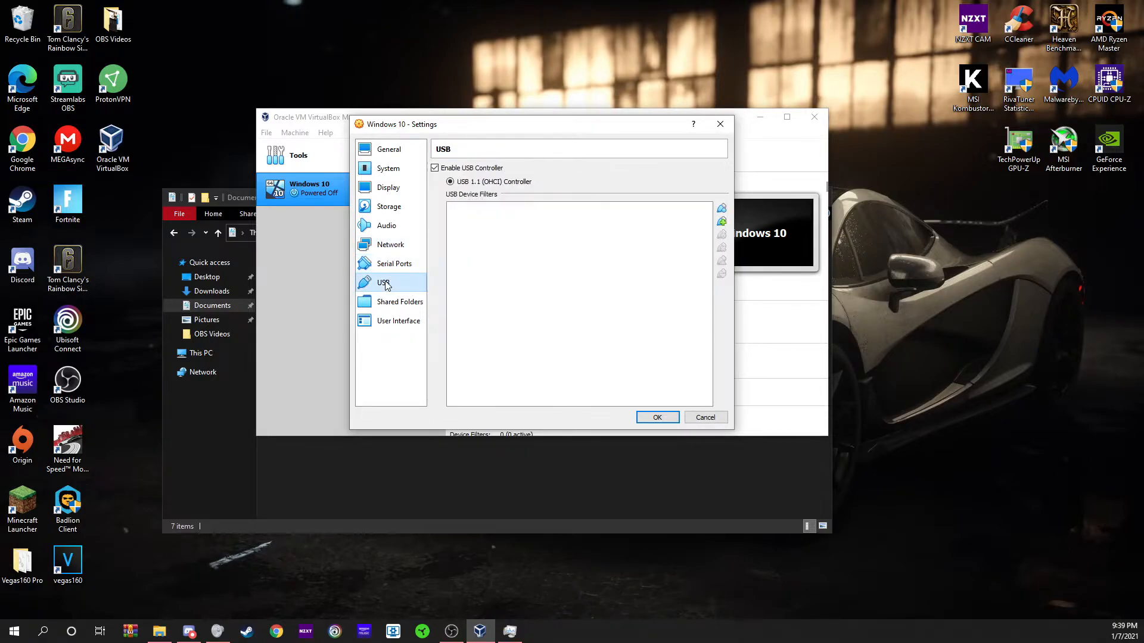
# - Cancel adding a shared folder, glance at User Interface and General, and confirm settings with OK
pyautogui.click(400, 302)
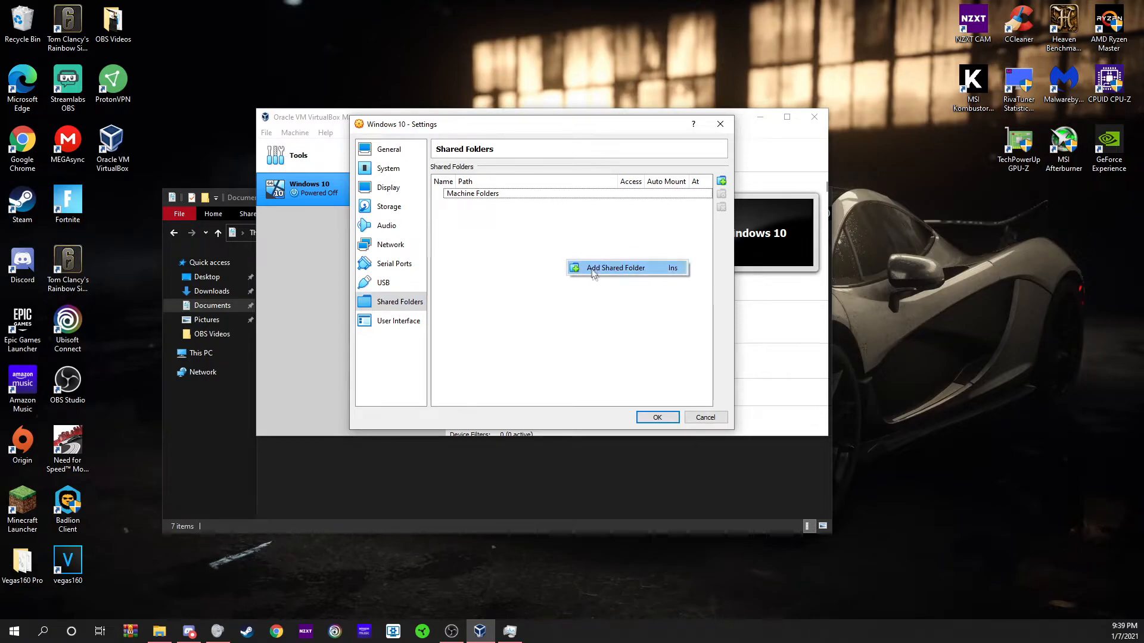
pyautogui.click(615, 268)
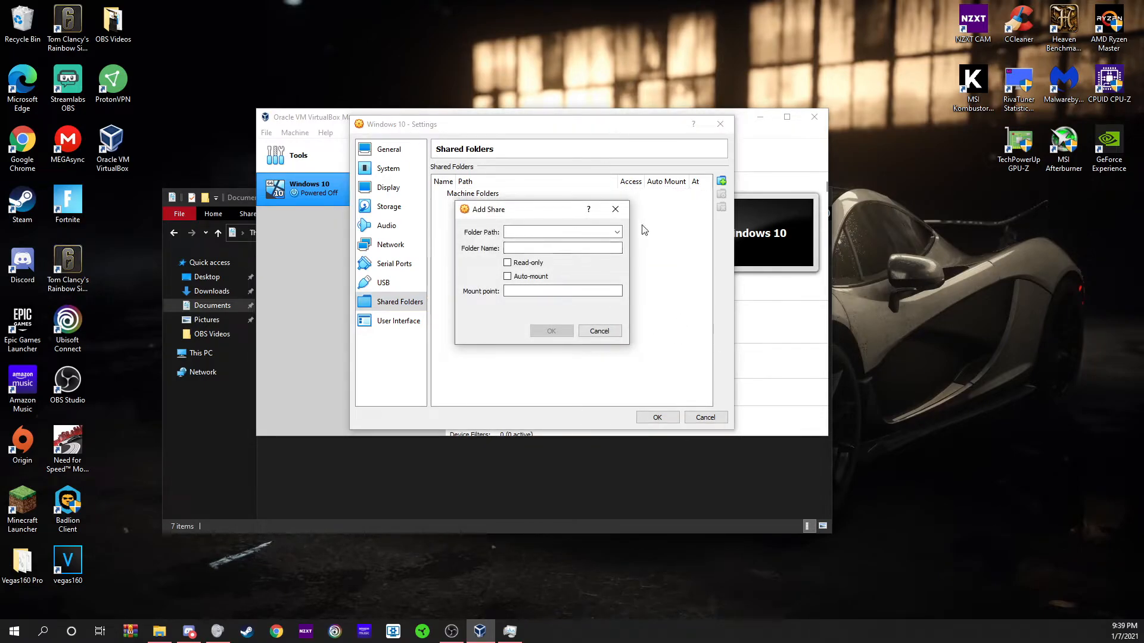
pyautogui.moveTo(744, 243)
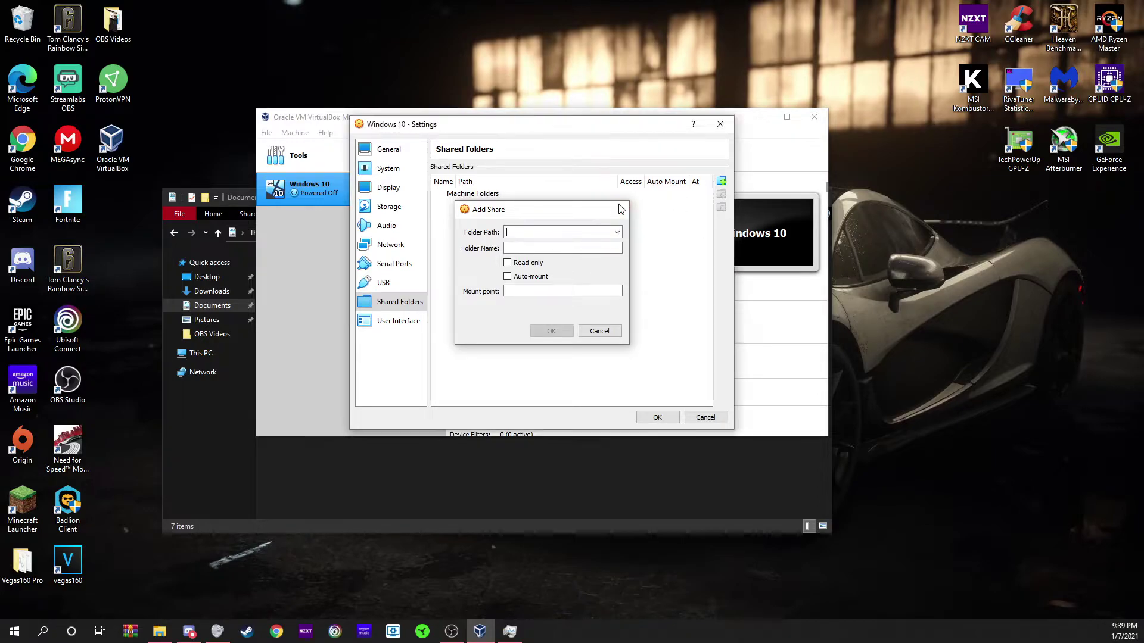
pyautogui.click(598, 330)
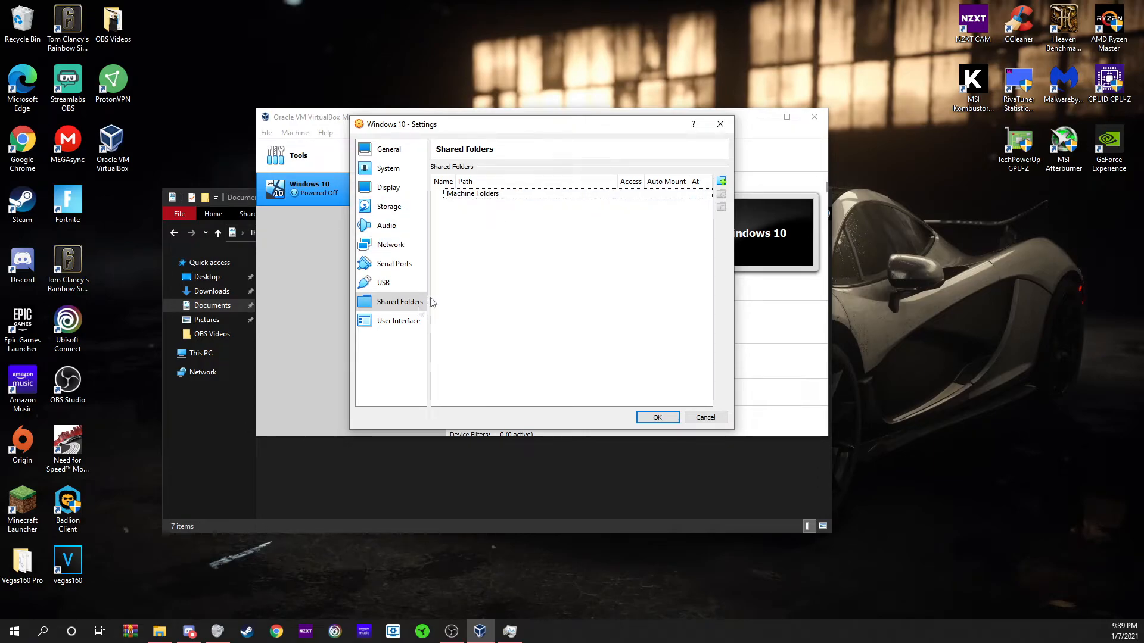
pyautogui.click(398, 320)
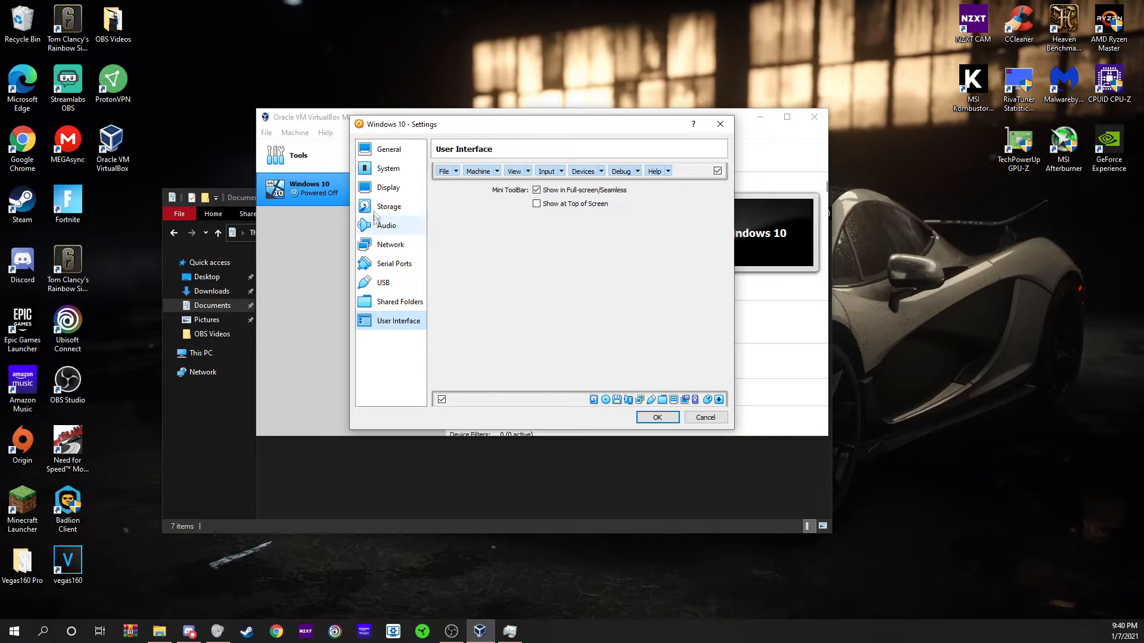
pyautogui.click(388, 149)
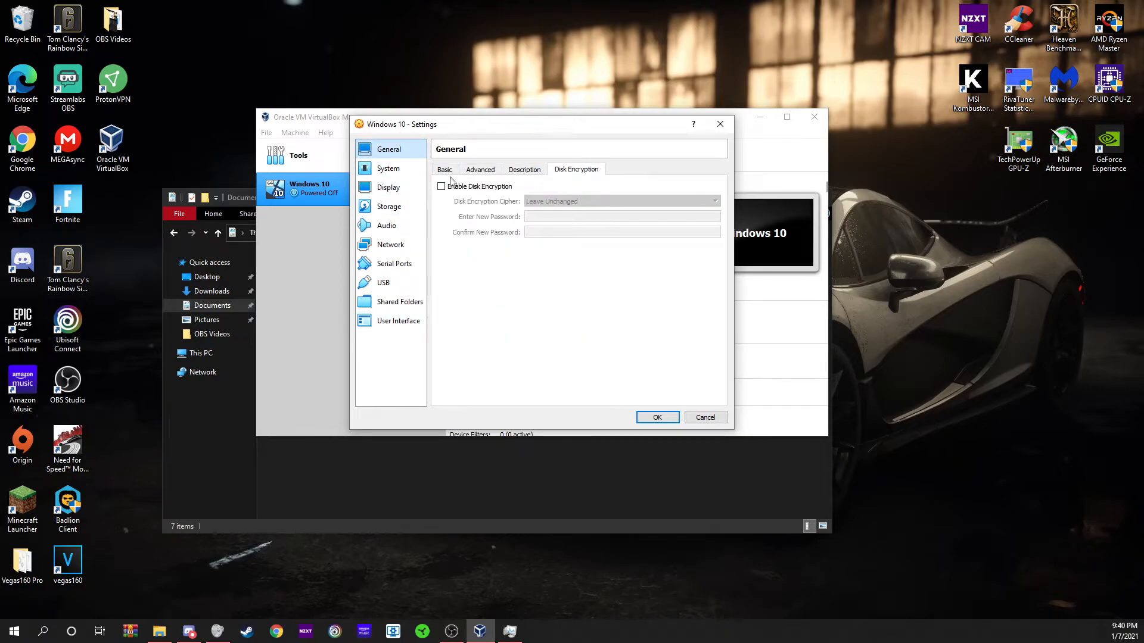
pyautogui.click(445, 169)
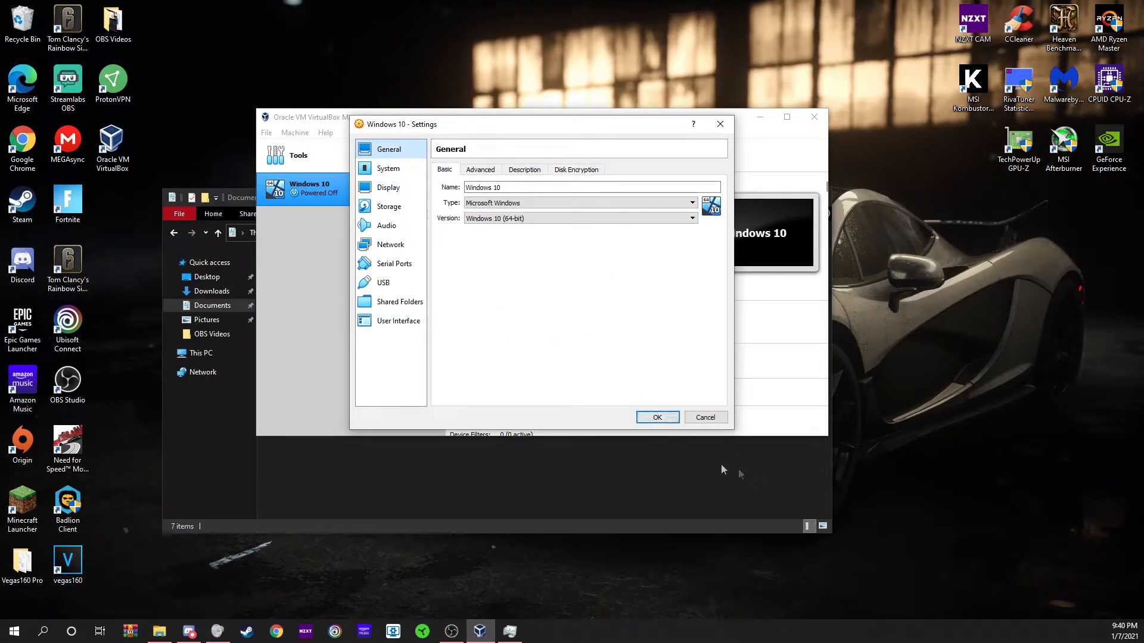
pyautogui.click(655, 417)
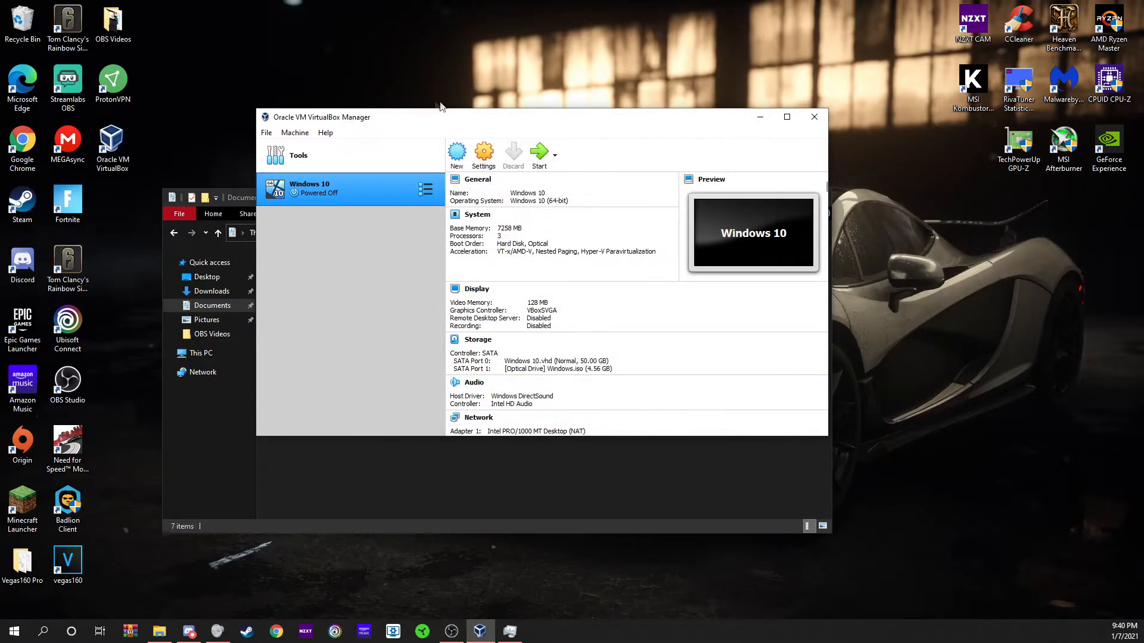
# - Start the Windows 10 machine from Windows.iso and maximize the machine window
pyautogui.click(538, 154)
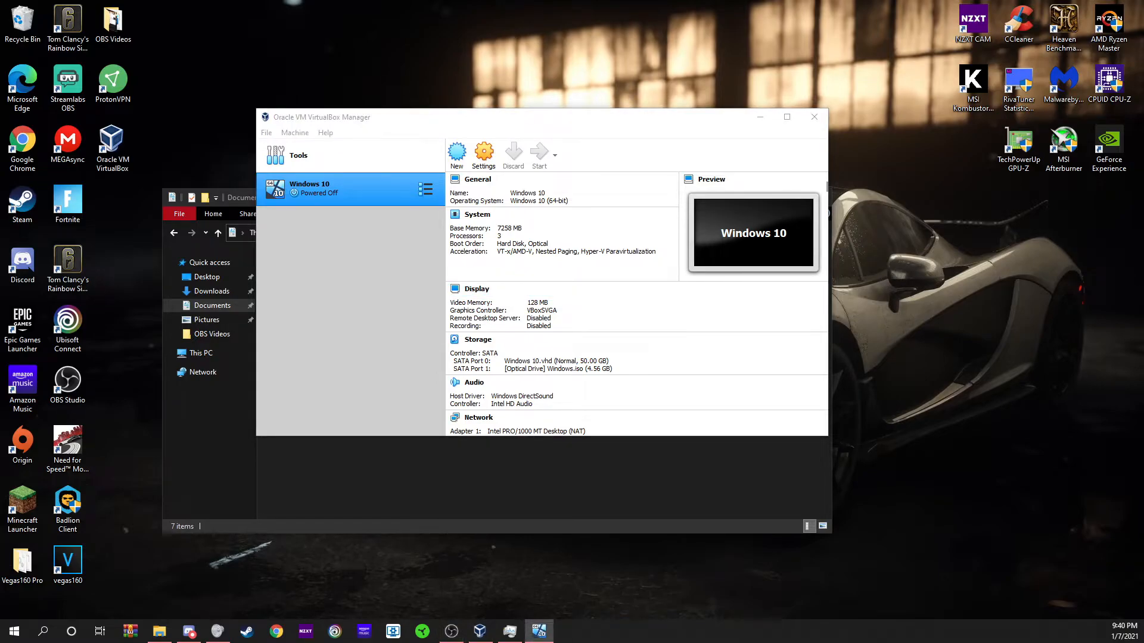
pyautogui.click(538, 154)
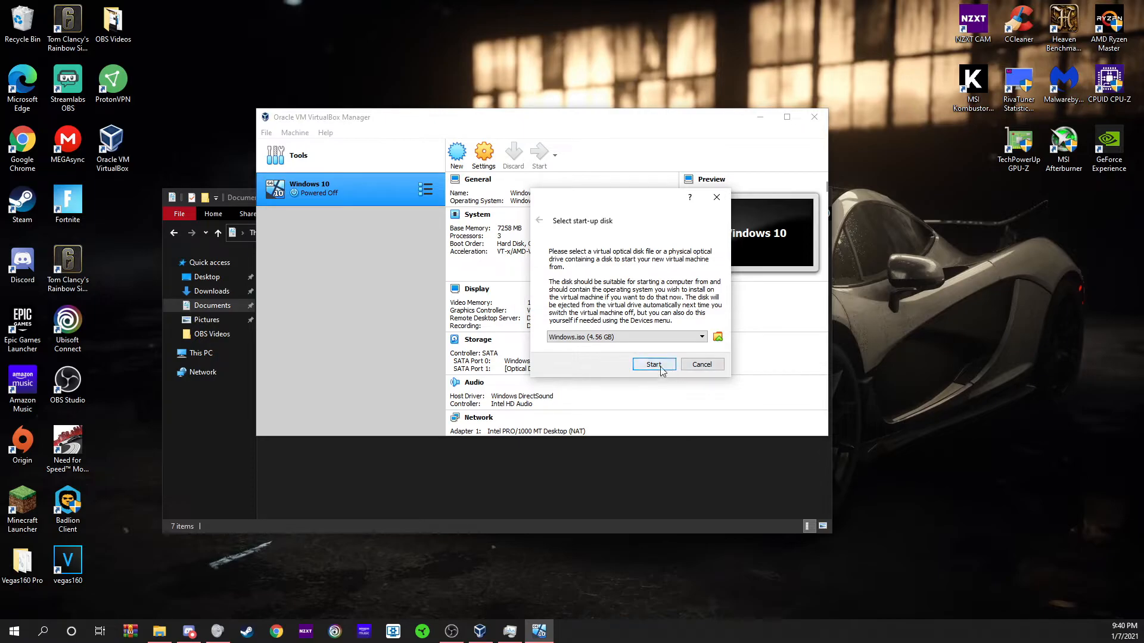
pyautogui.click(653, 365)
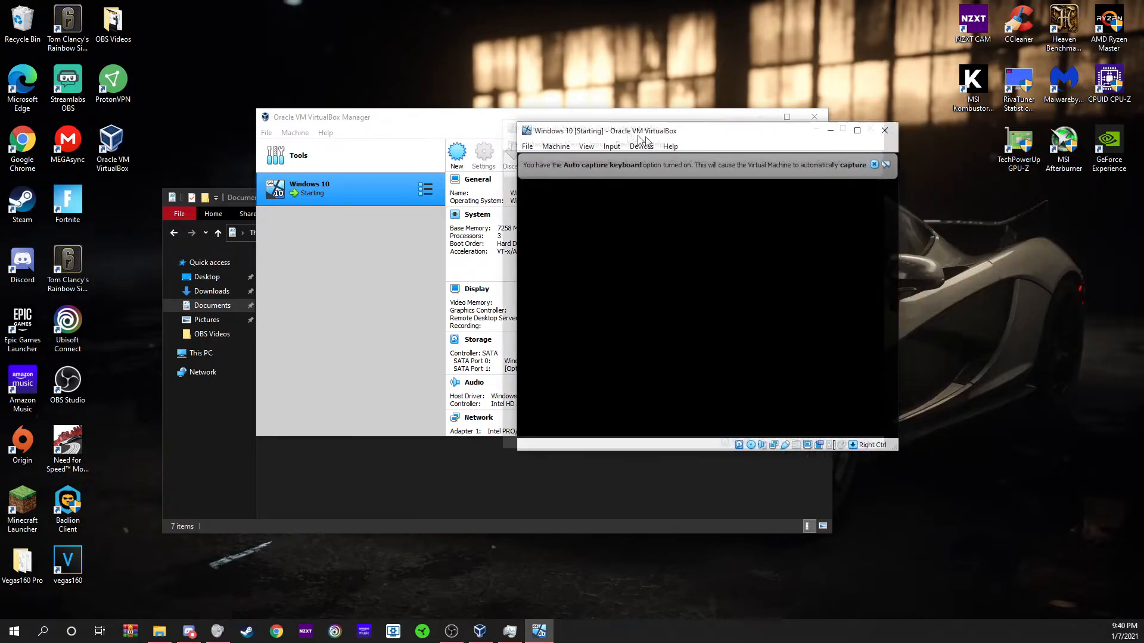
pyautogui.click(843, 130)
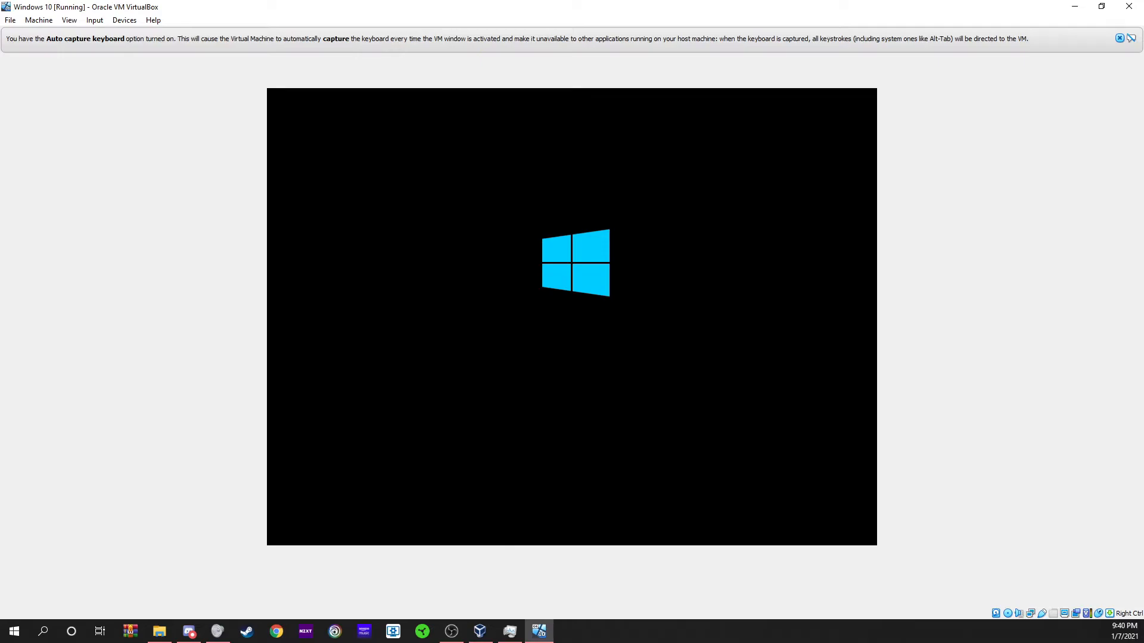
# - Accept the language defaults, begin Install now, and continue without a product key
pyautogui.click(1120, 38)
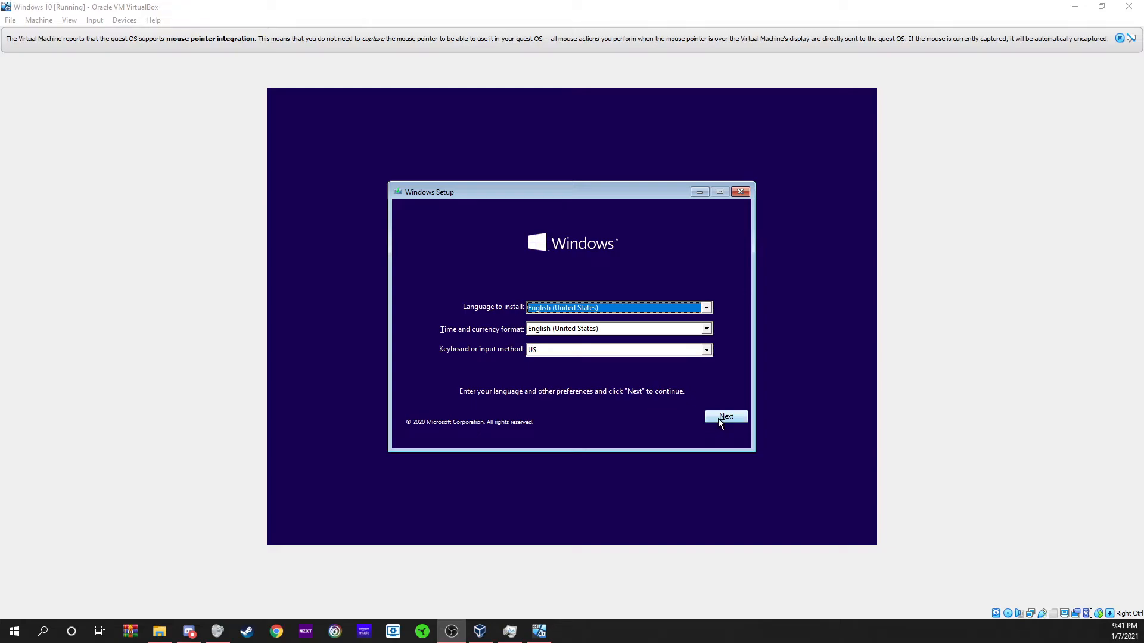
pyautogui.click(726, 417)
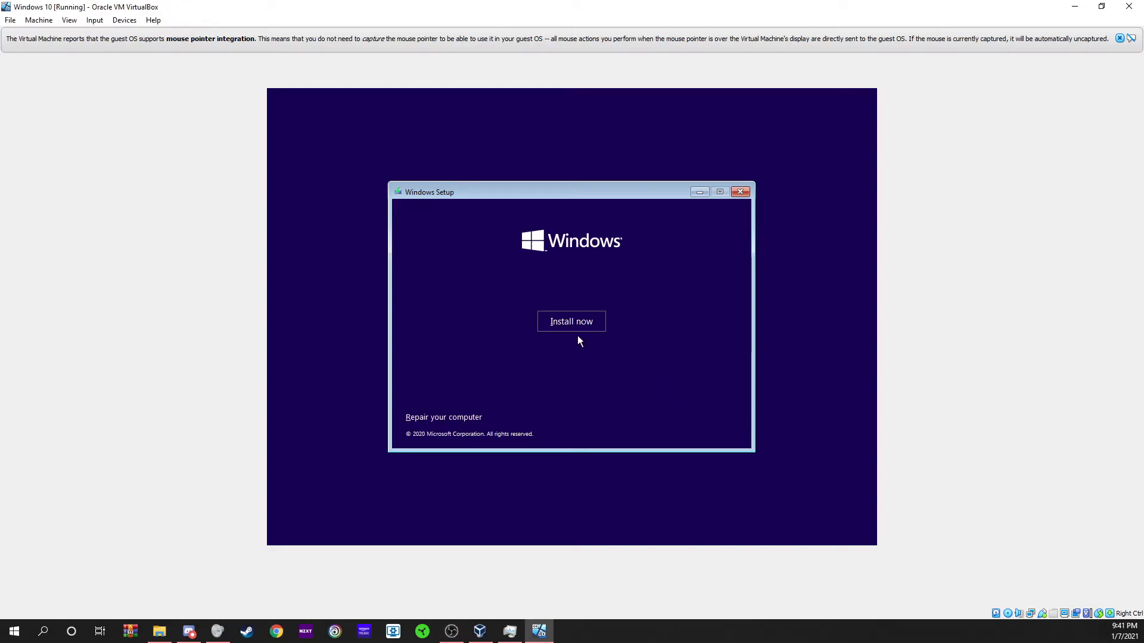
pyautogui.moveTo(561, 321)
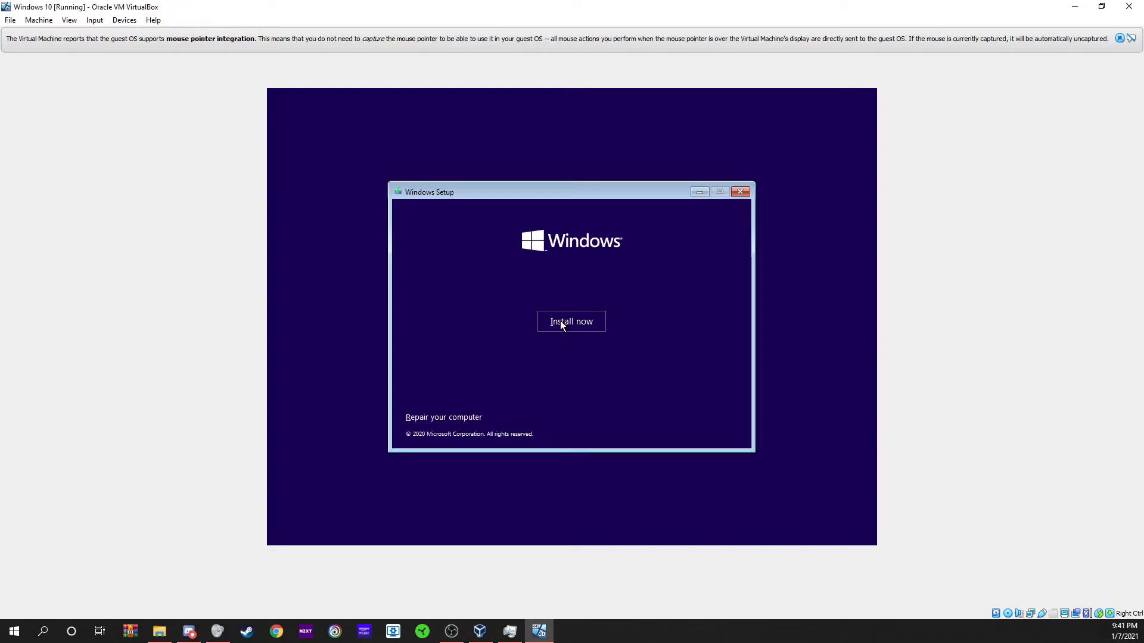
pyautogui.moveTo(550, 343)
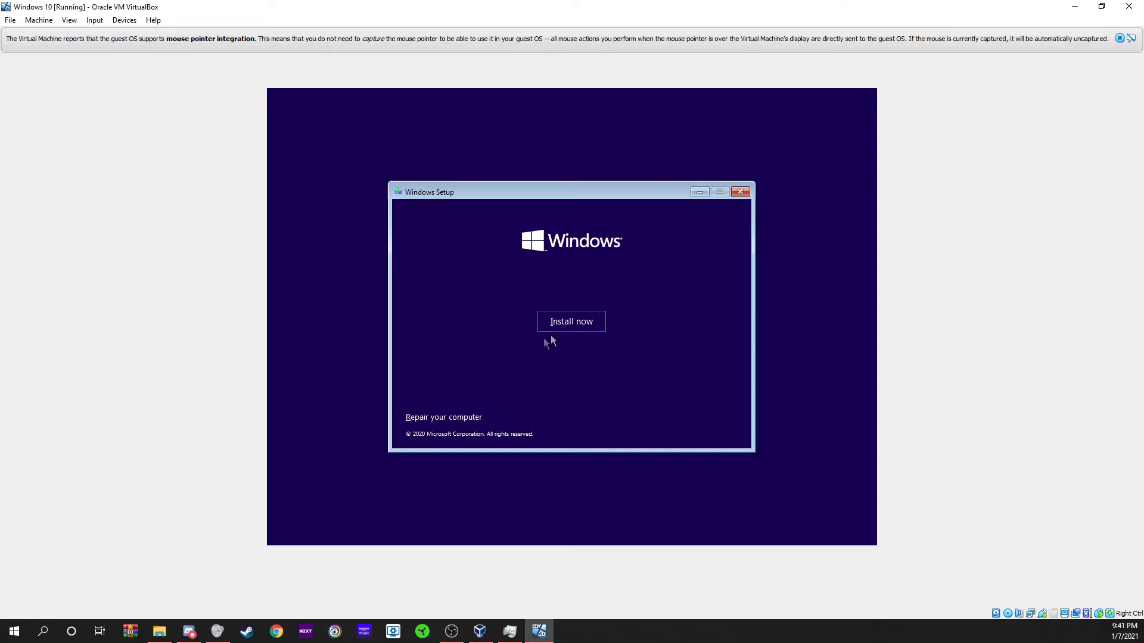
pyautogui.click(571, 321)
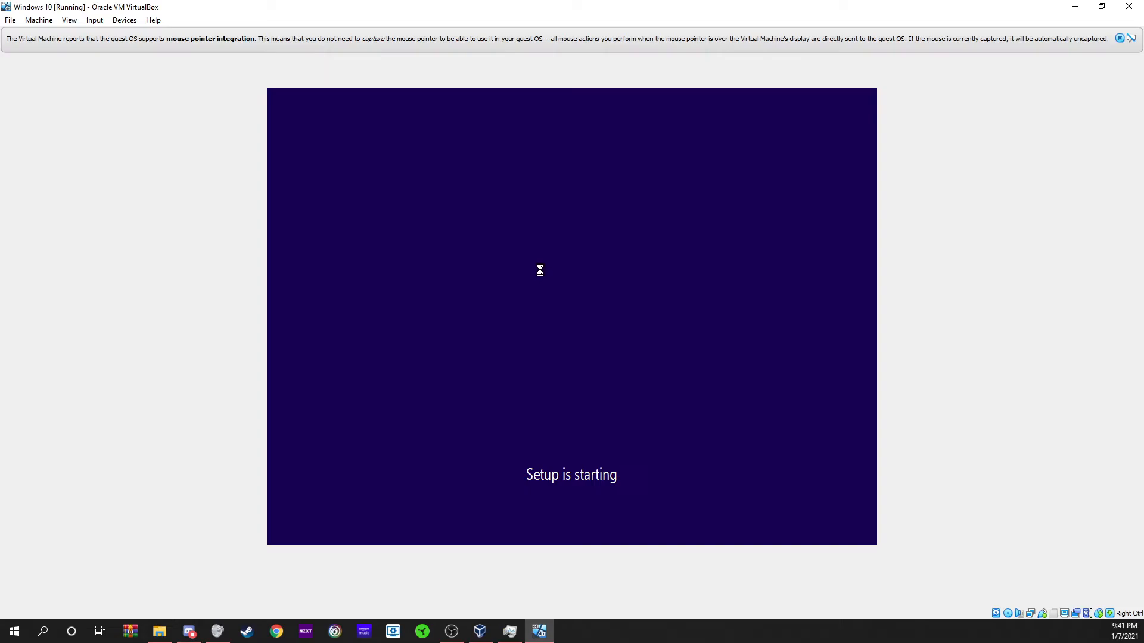
pyautogui.moveTo(591, 345)
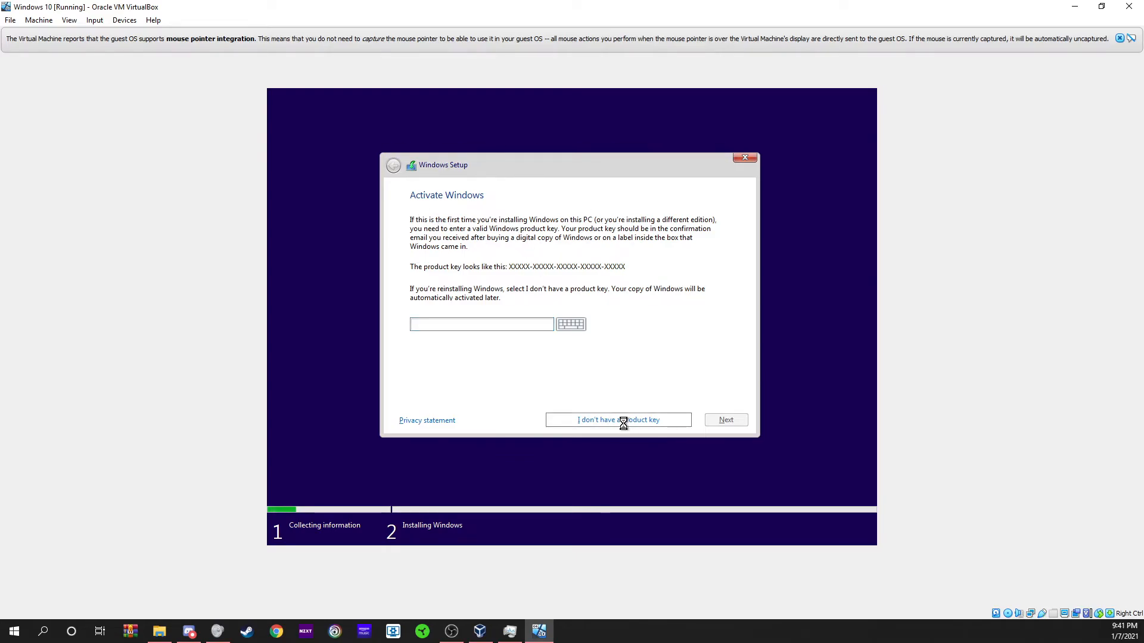
pyautogui.click(618, 420)
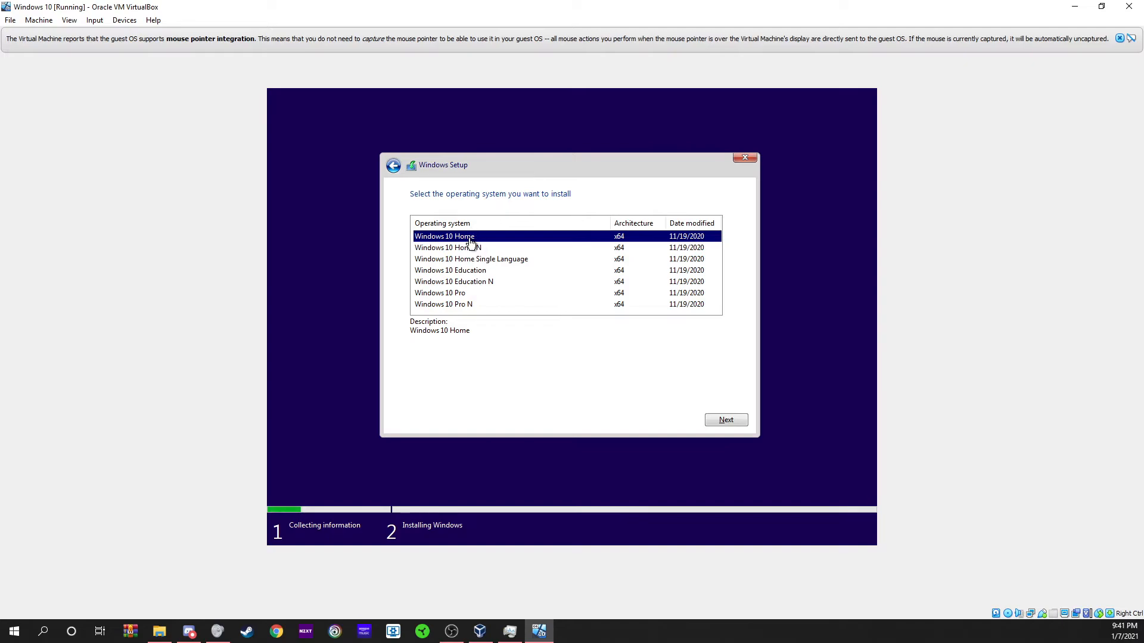
pyautogui.moveTo(511, 239)
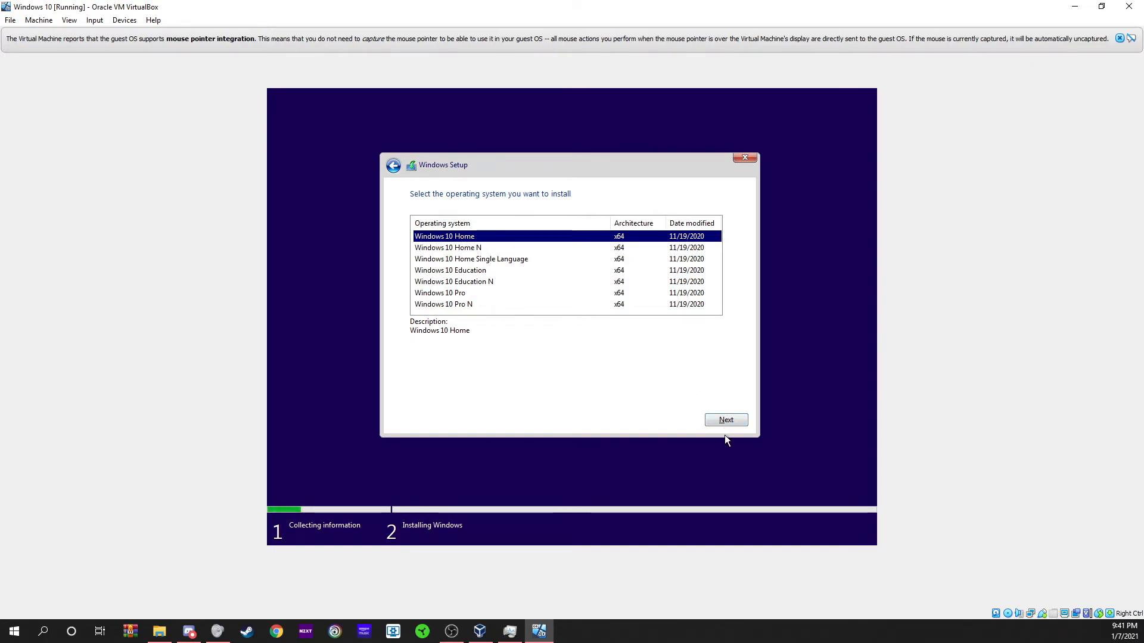
# - Choose Windows 10 Home, accept the license, and custom-install onto Drive 0 unallocated 50 GB space
pyautogui.click(726, 419)
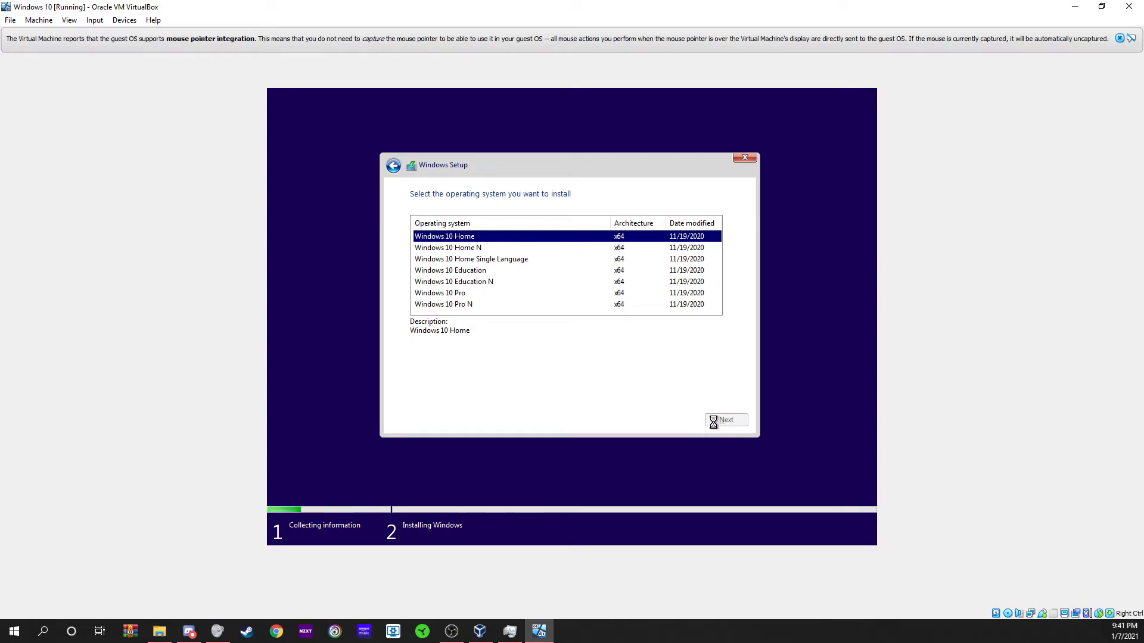
pyautogui.click(725, 420)
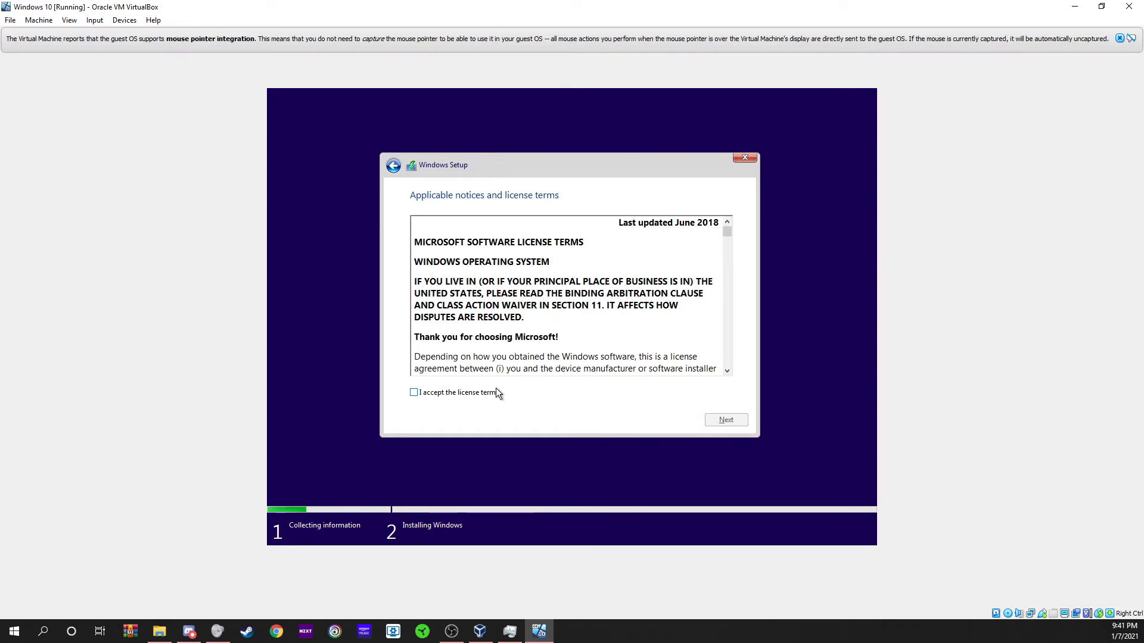
pyautogui.click(414, 392)
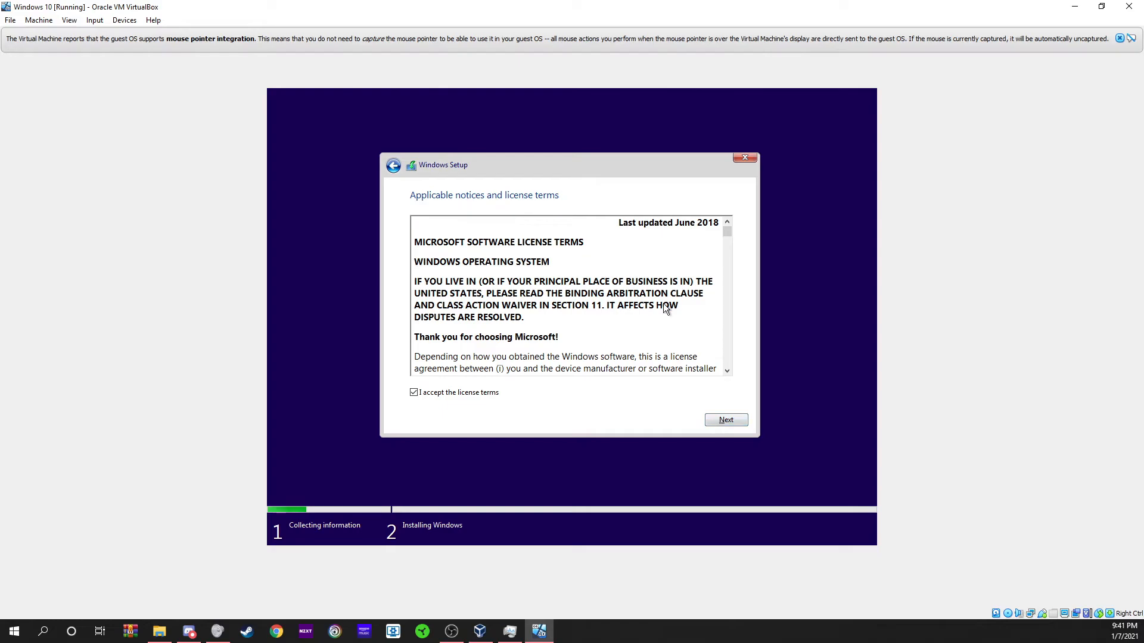
pyautogui.scroll(-3)
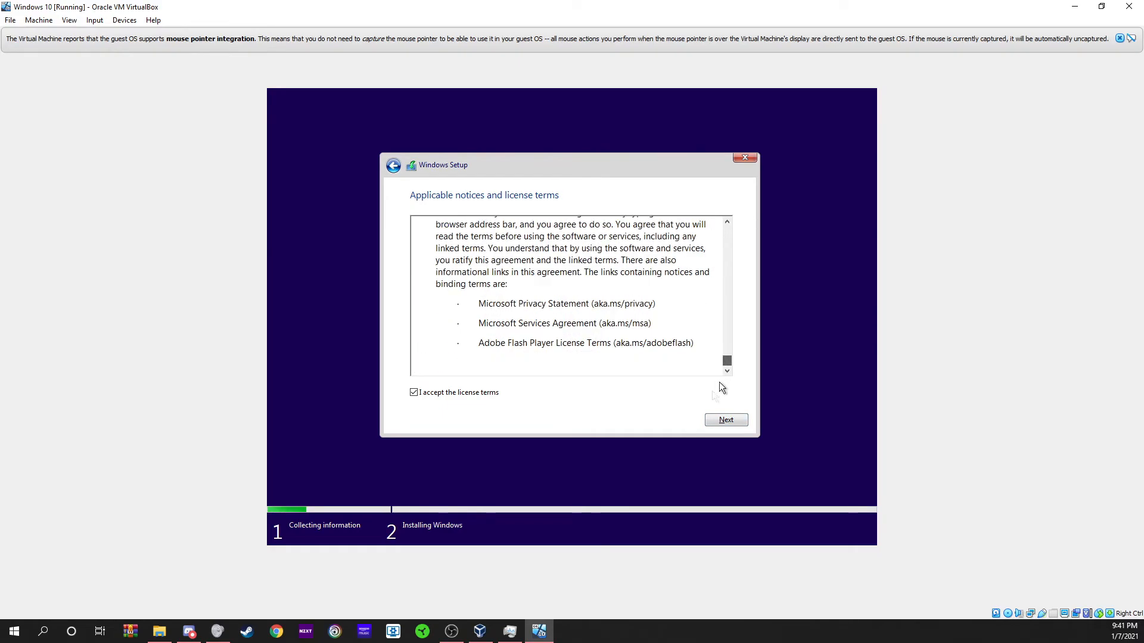
pyautogui.click(725, 419)
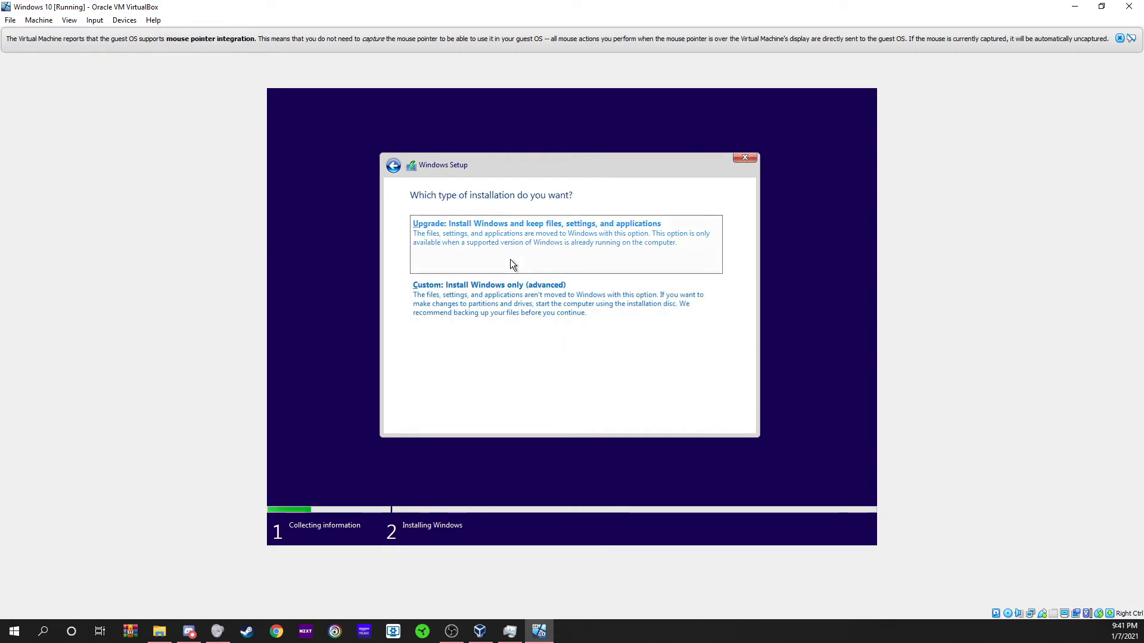
pyautogui.moveTo(516, 262)
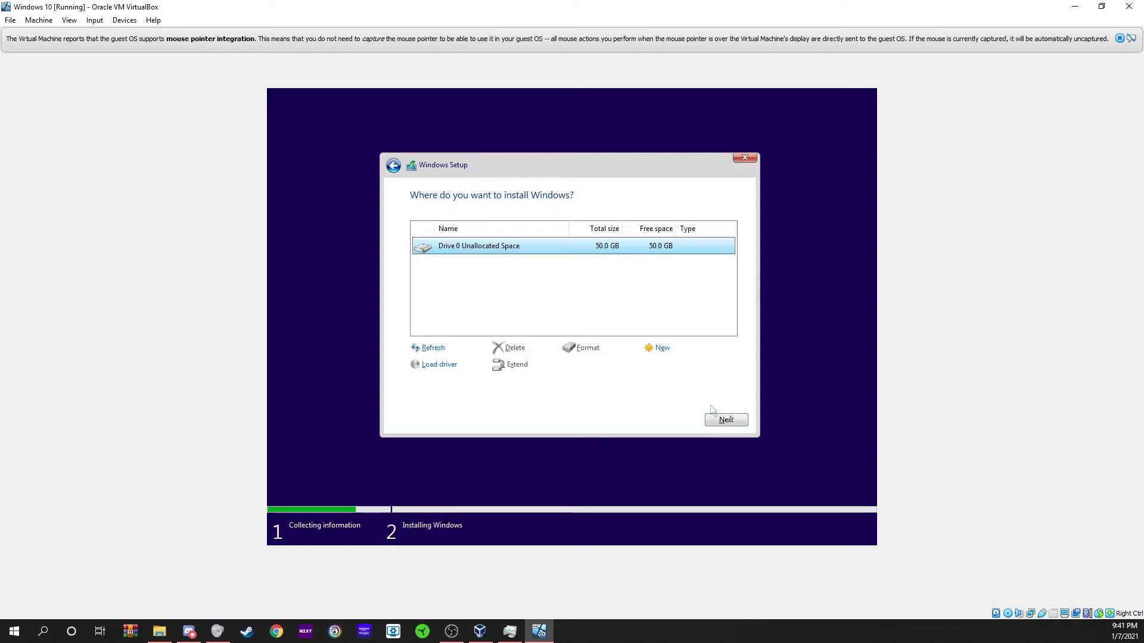
pyautogui.click(726, 419)
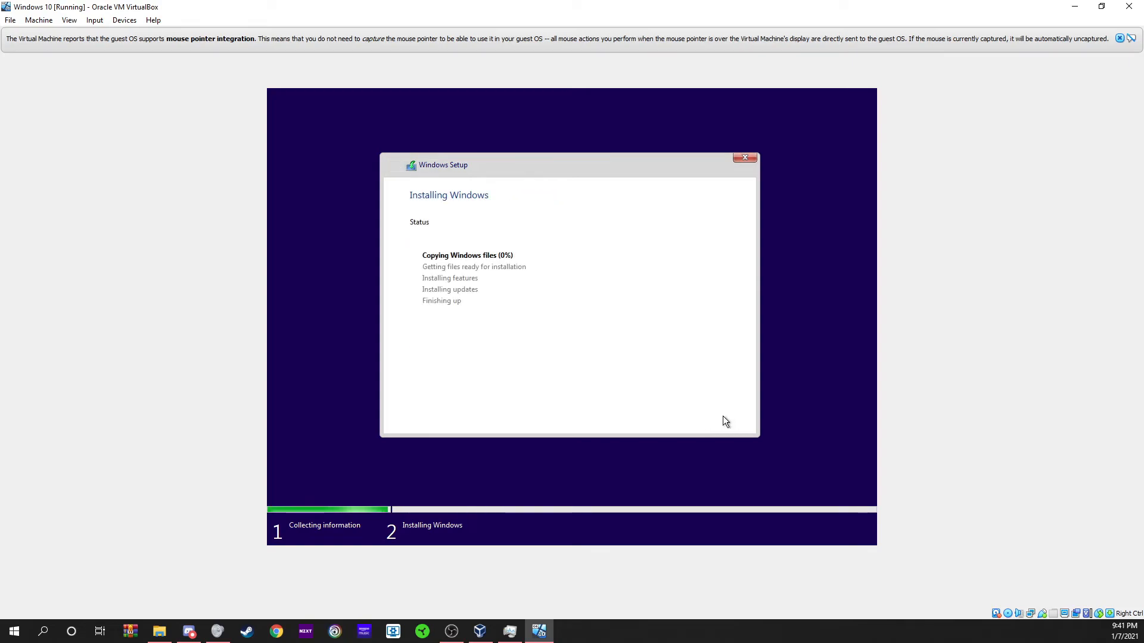
pyautogui.moveTo(532, 259)
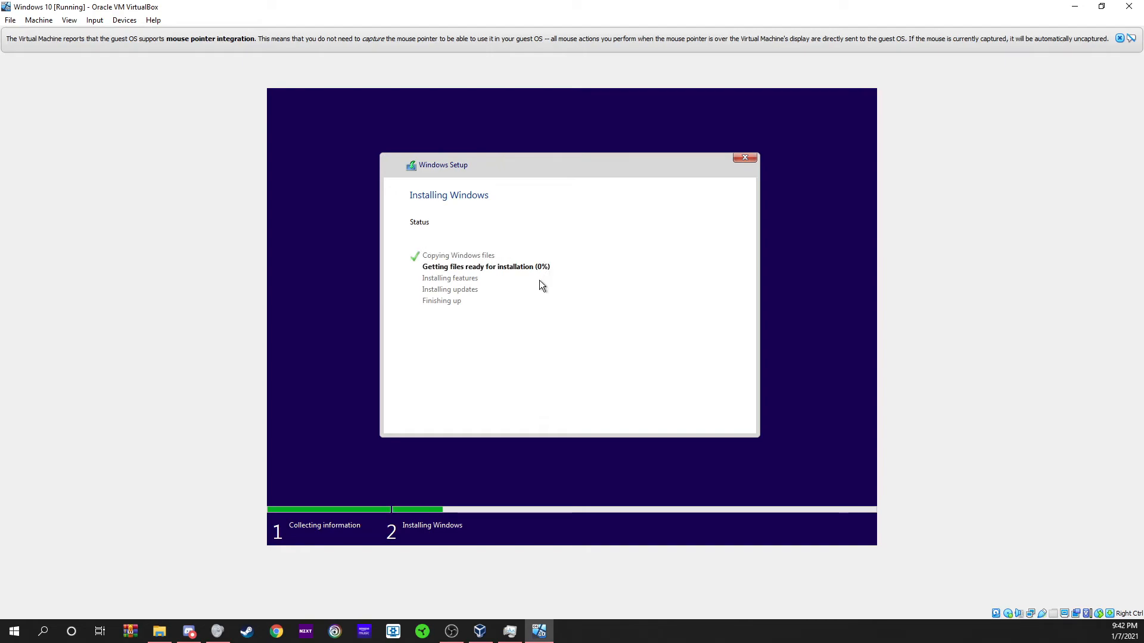
pyautogui.moveTo(532, 274)
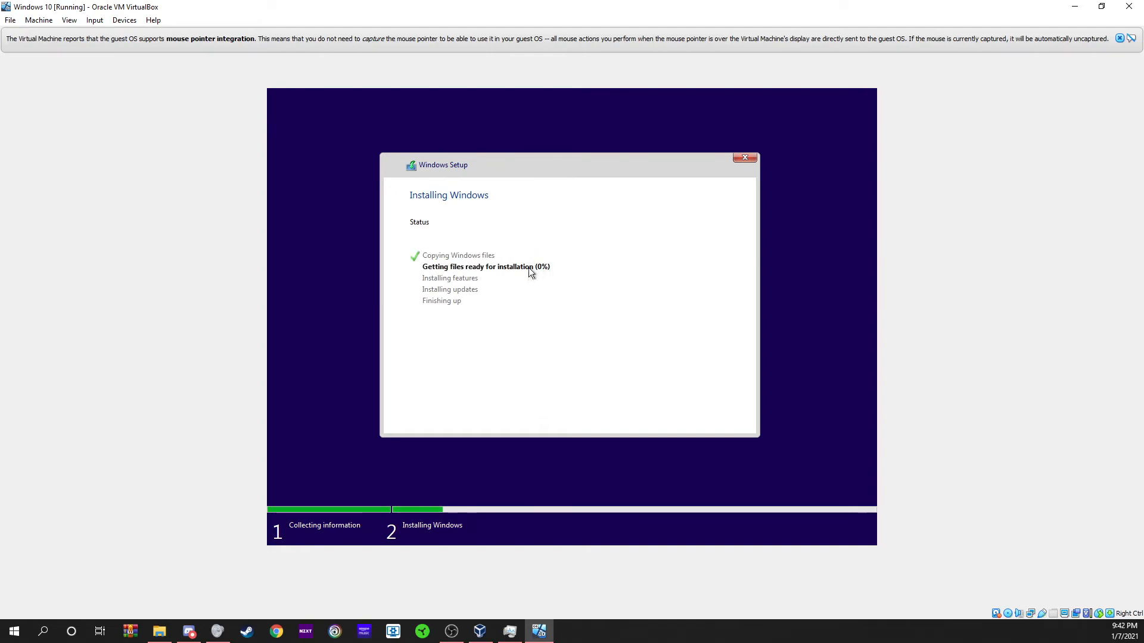
pyautogui.moveTo(871, 265)
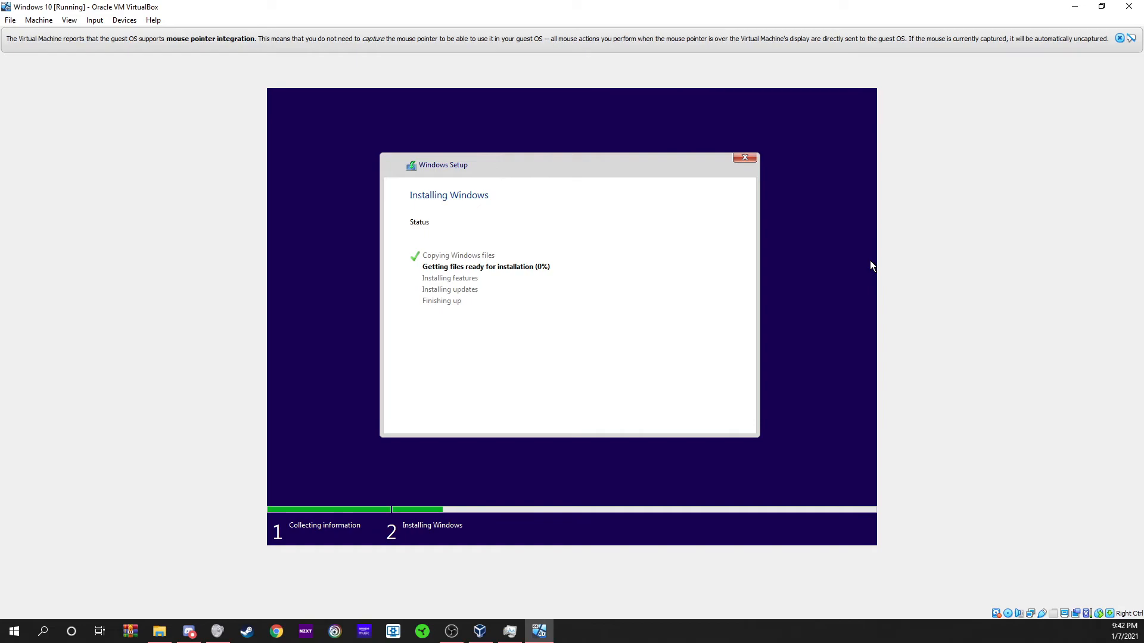
pyautogui.moveTo(870, 320)
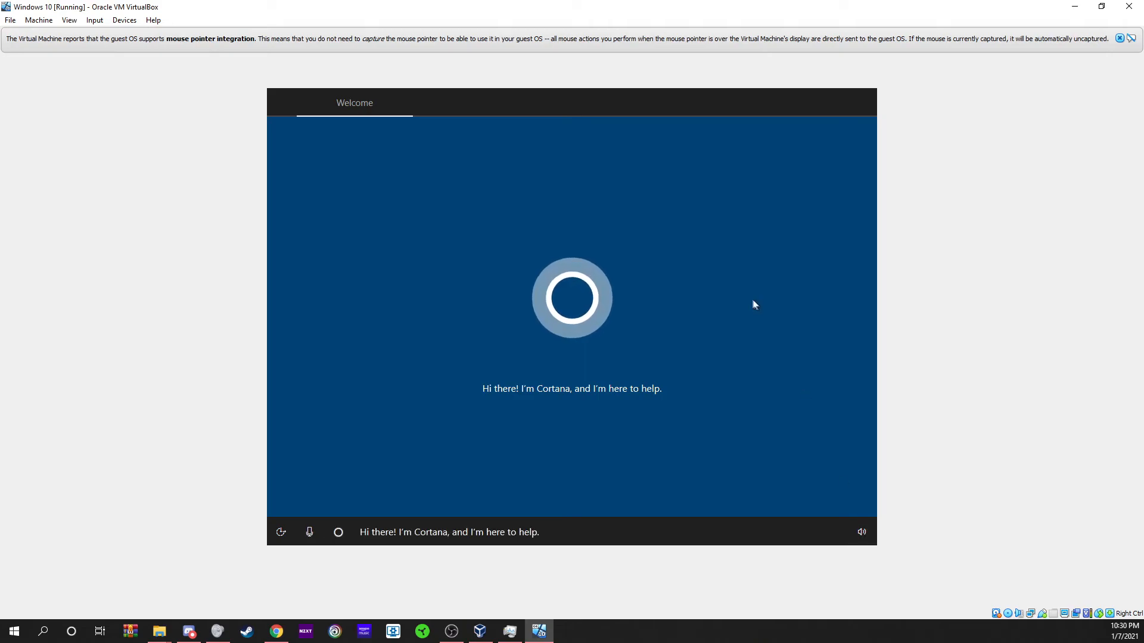
pyautogui.moveTo(654, 363)
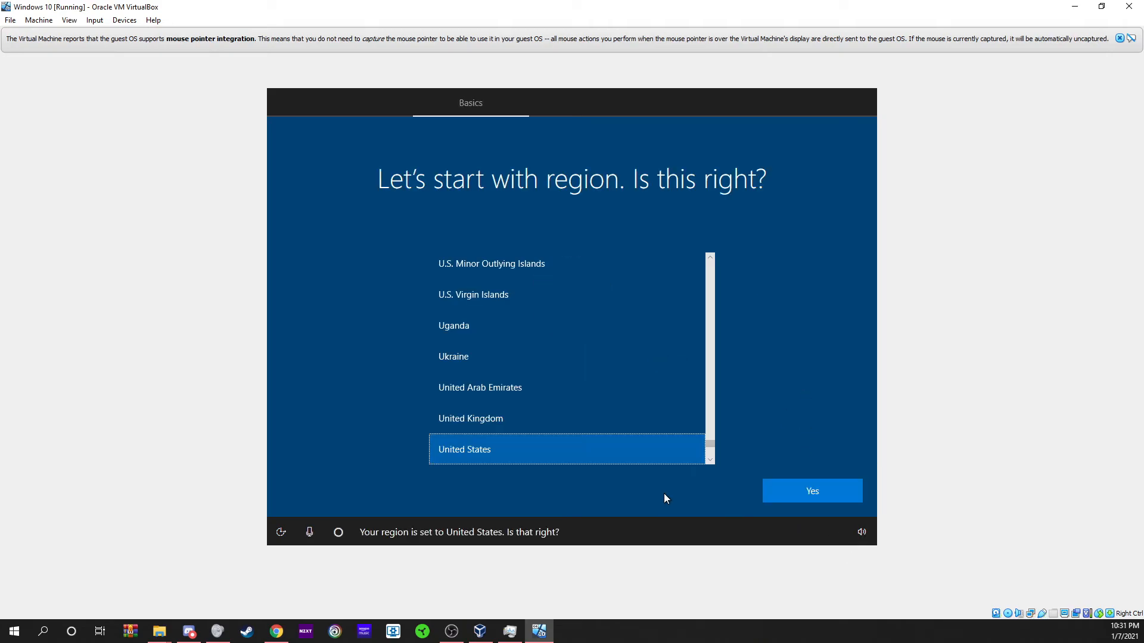
pyautogui.moveTo(802, 520)
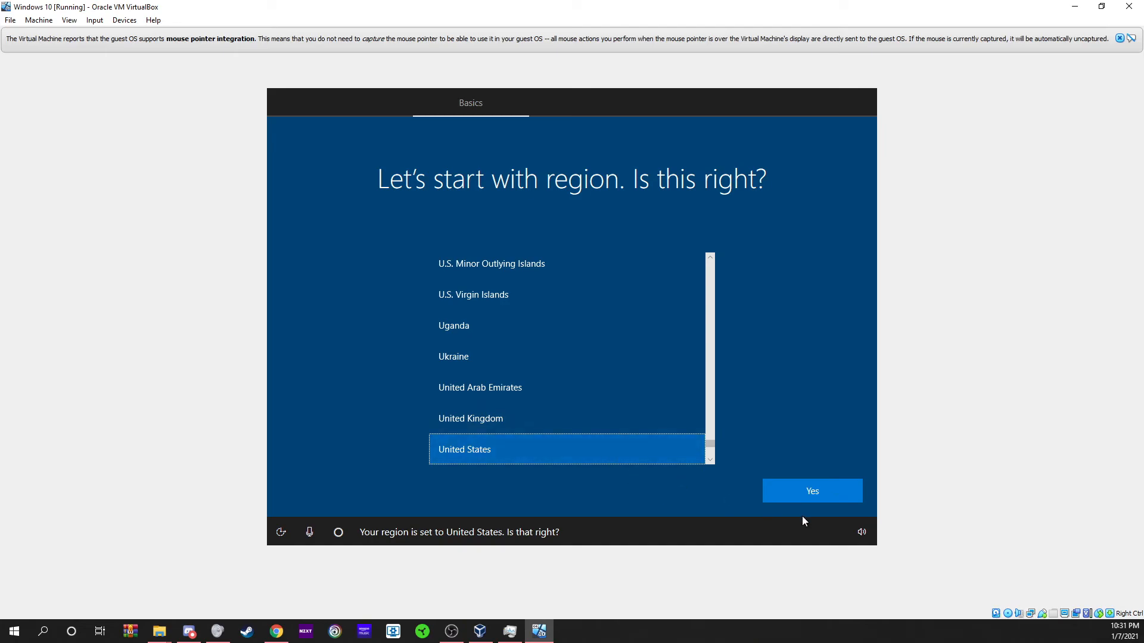
# - Confirm United States region and US keyboard, skip a second layout, and attempt Next on the account screen
pyautogui.click(812, 490)
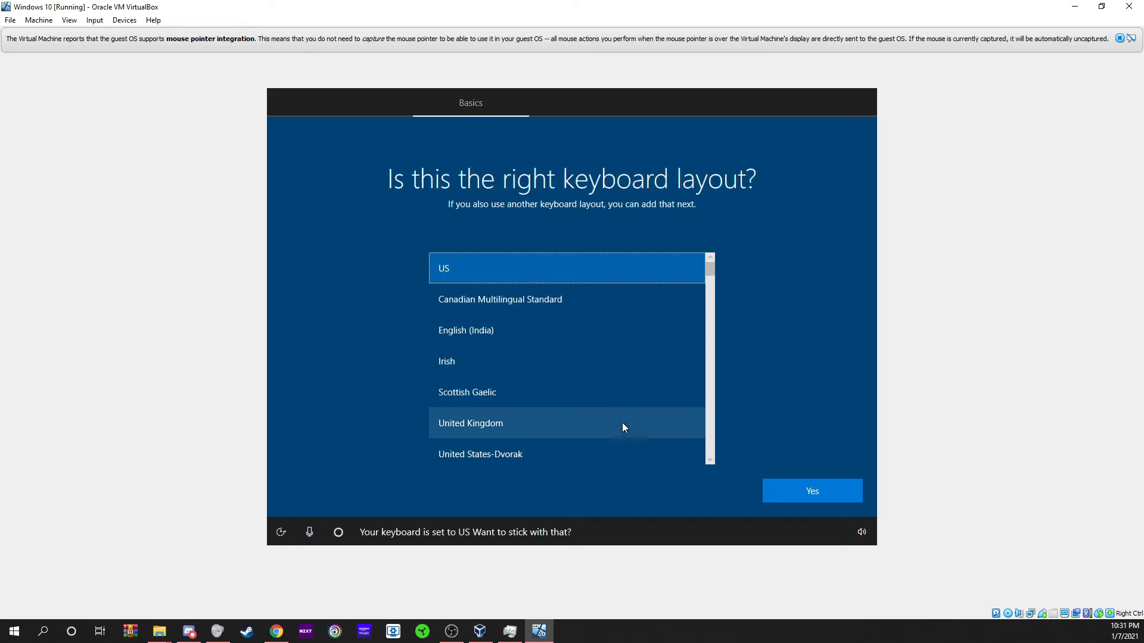
pyautogui.click(811, 489)
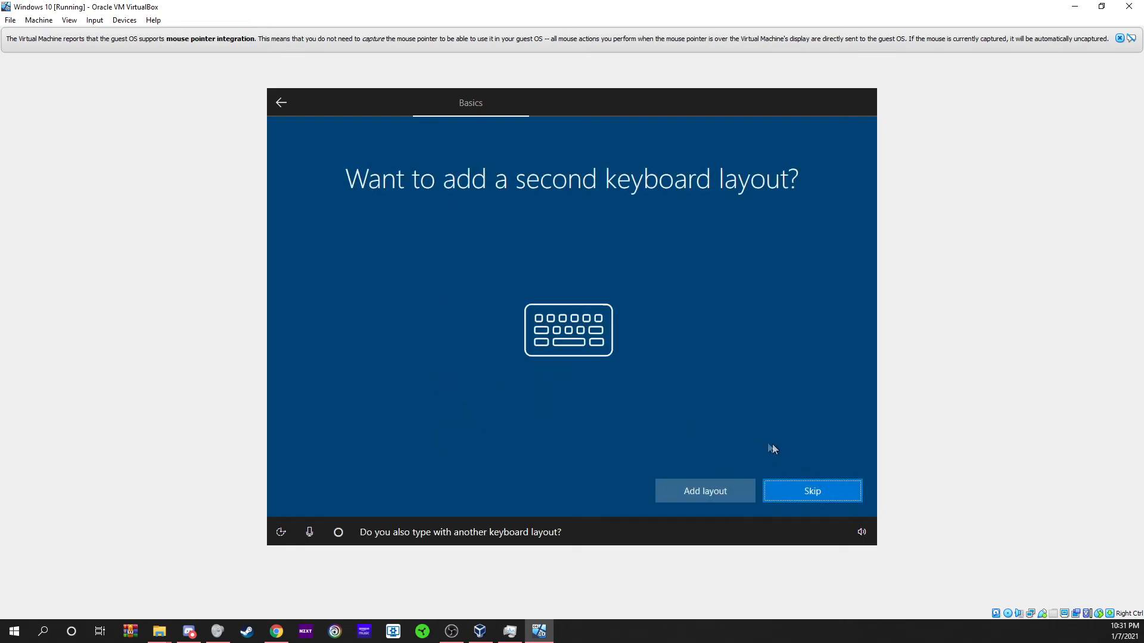
pyautogui.moveTo(791, 484)
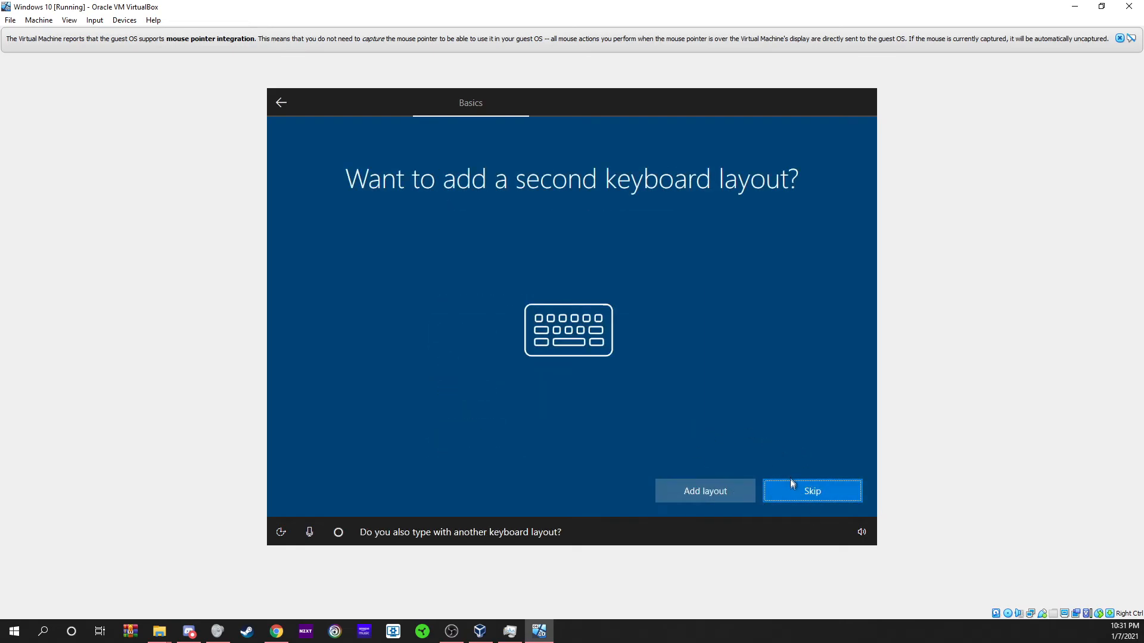
pyautogui.click(811, 490)
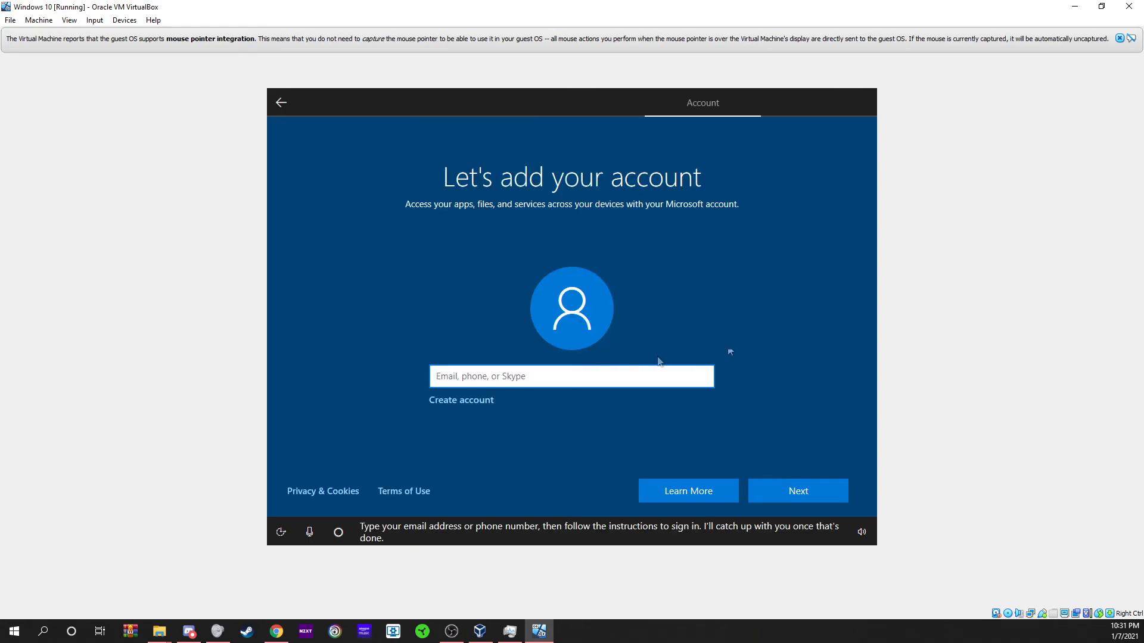
pyautogui.moveTo(709, 439)
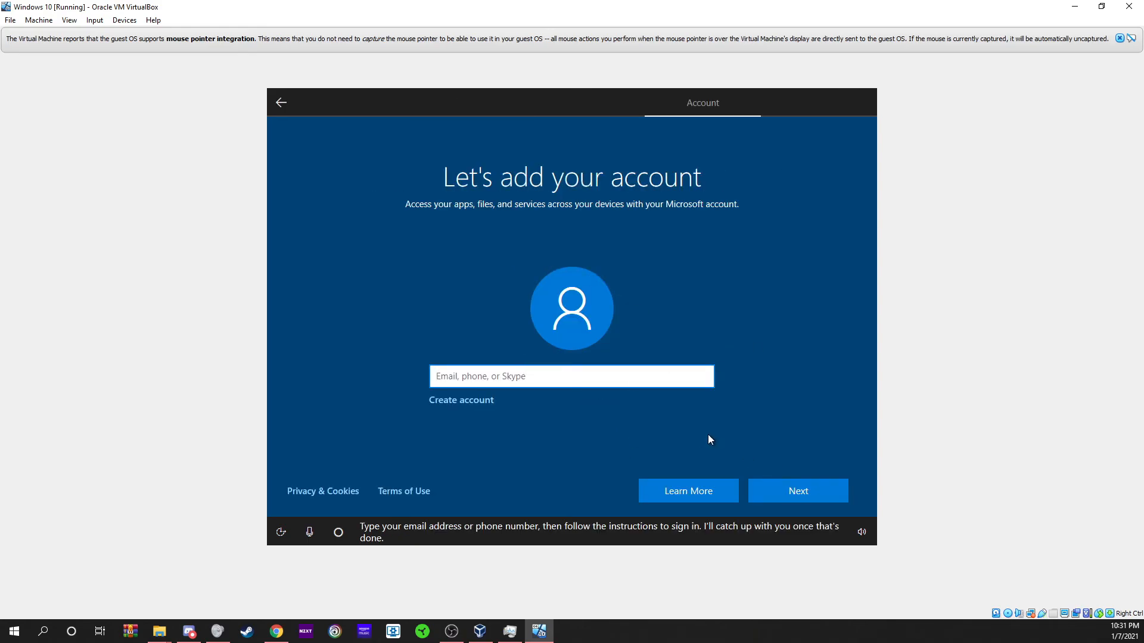
pyautogui.click(797, 490)
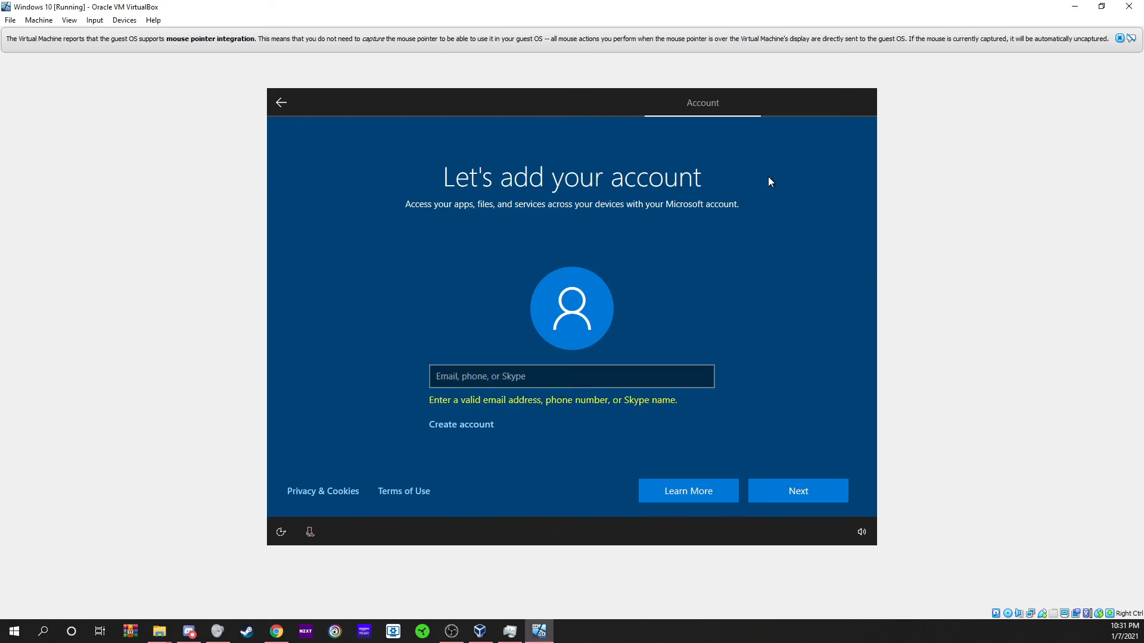
pyautogui.moveTo(750, 183)
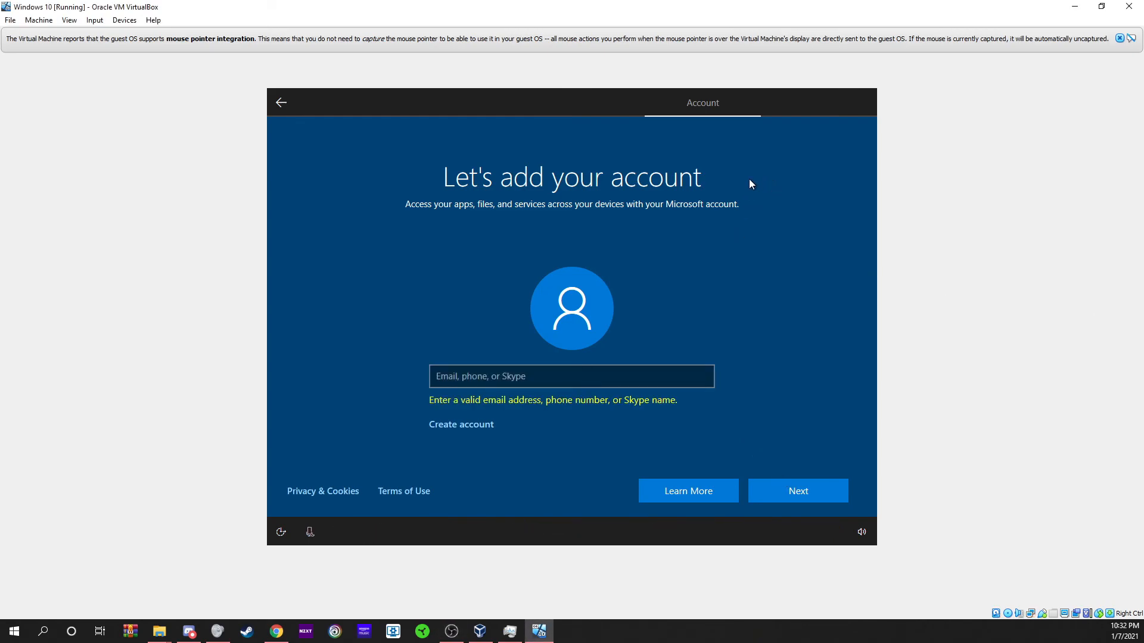
pyautogui.moveTo(718, 247)
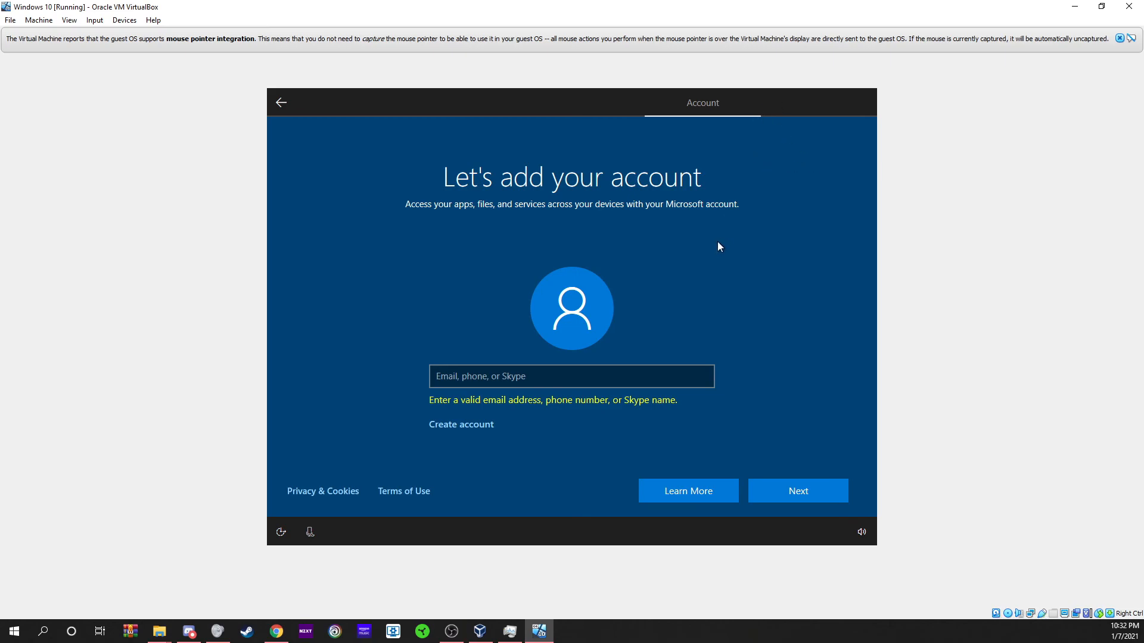
pyautogui.moveTo(644, 408)
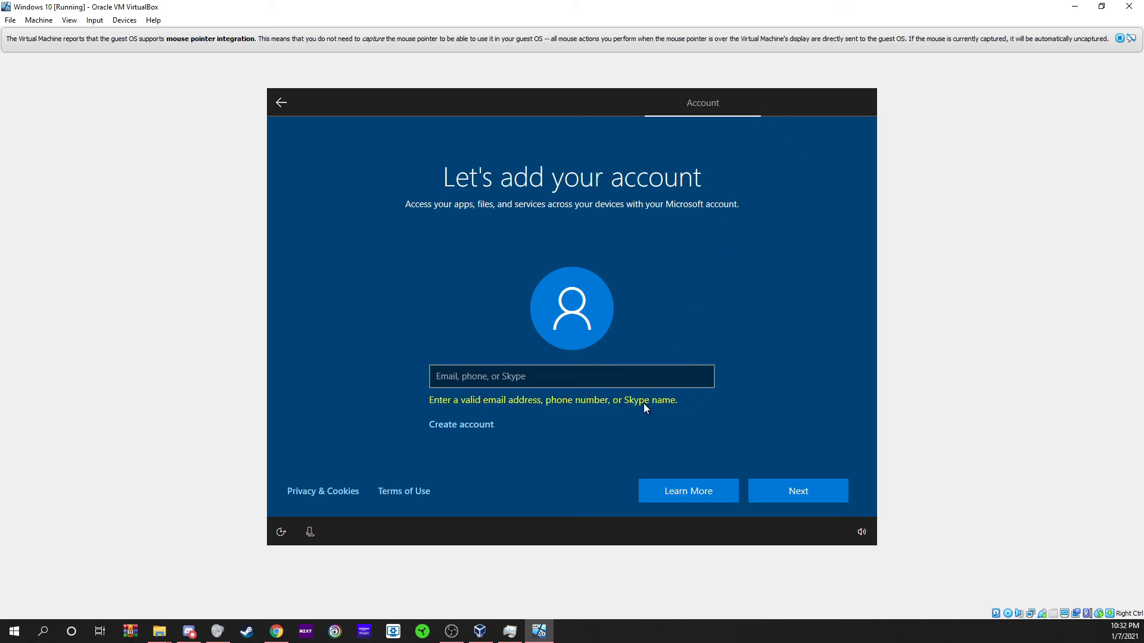
pyautogui.moveTo(515, 499)
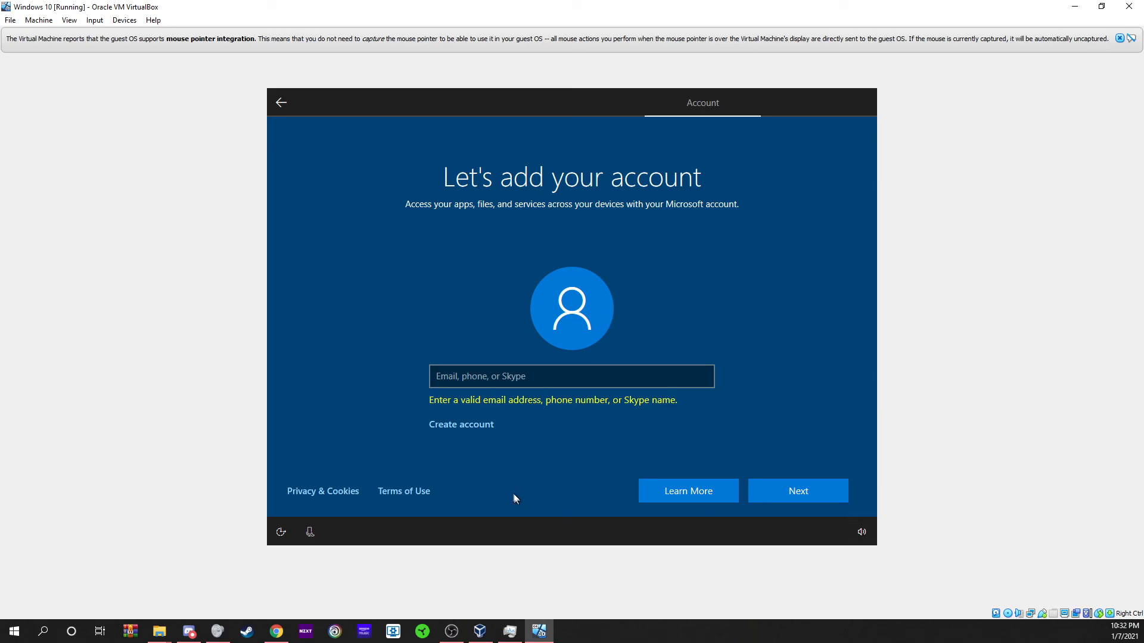
pyautogui.moveTo(870, 428)
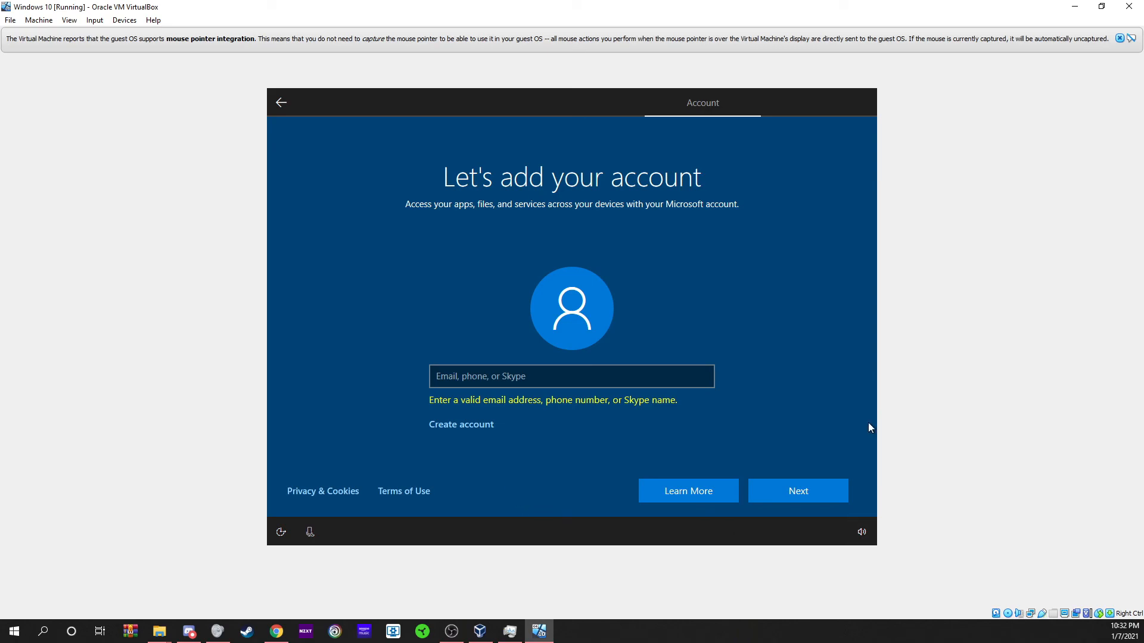